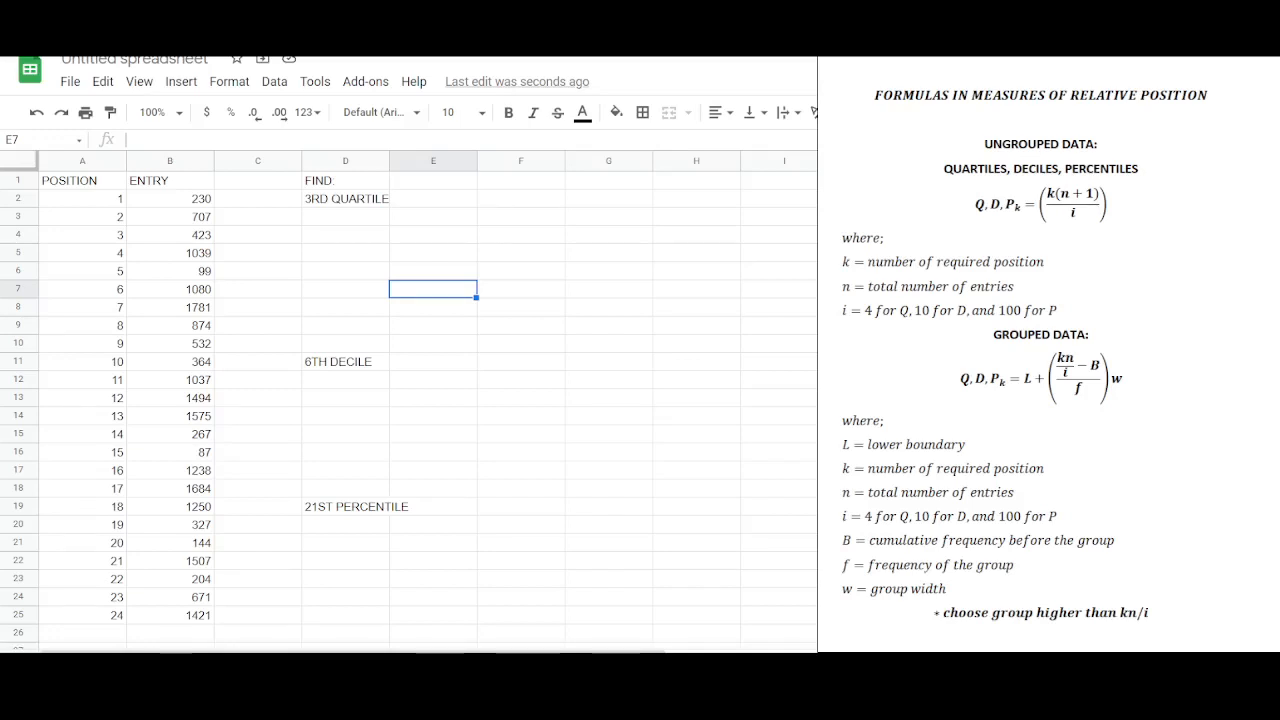
- Sort the entry values in B2:B25 ascending via Data > Sort range by column B, A→Z
click(170, 198)
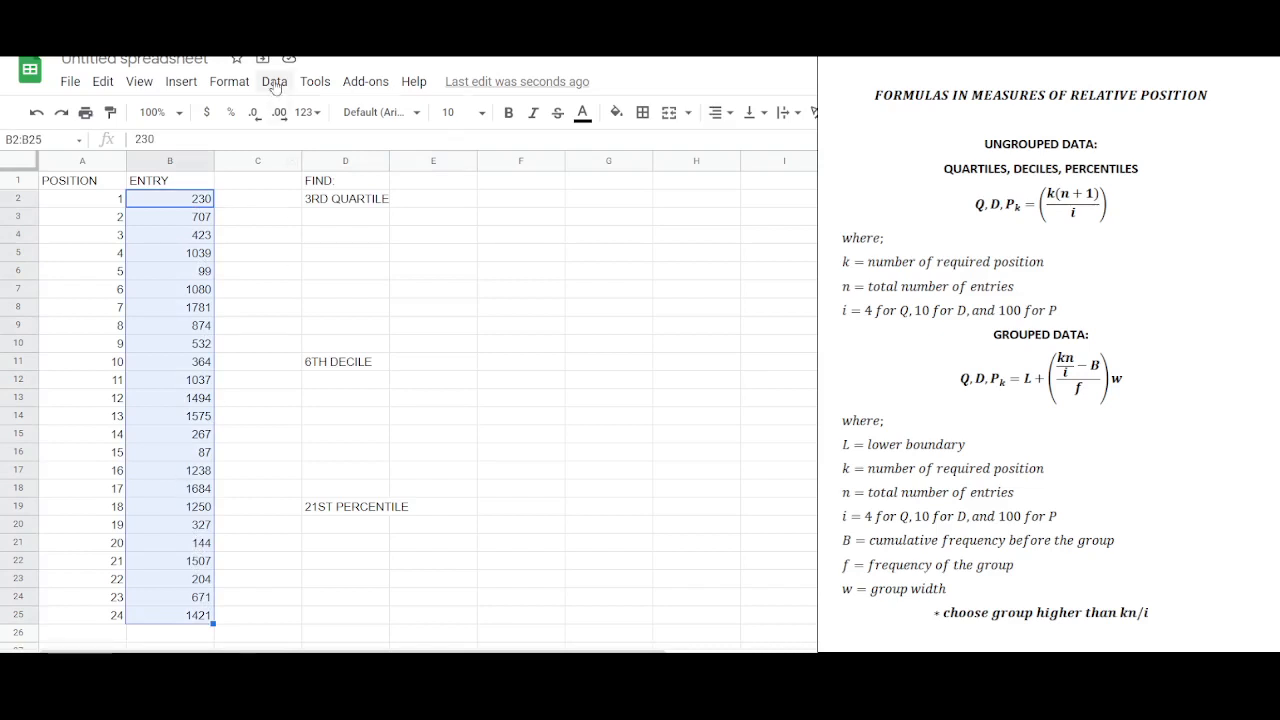
click(274, 80)
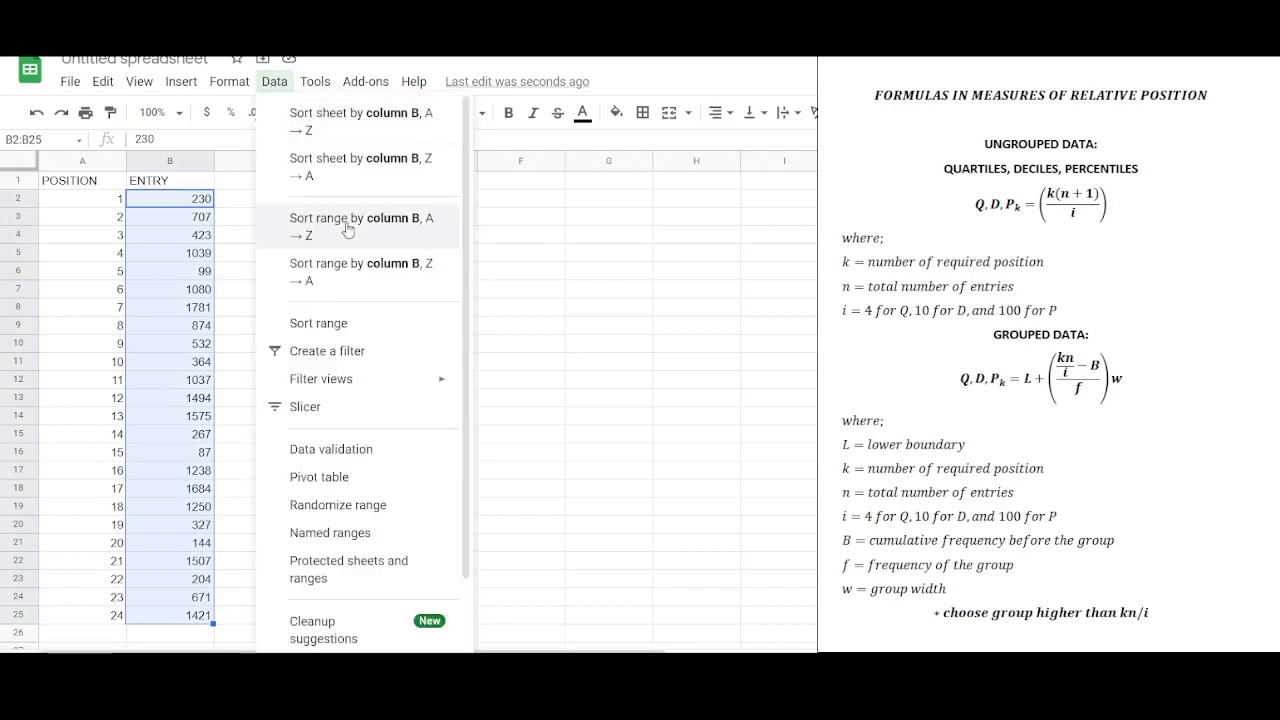
click(348, 224)
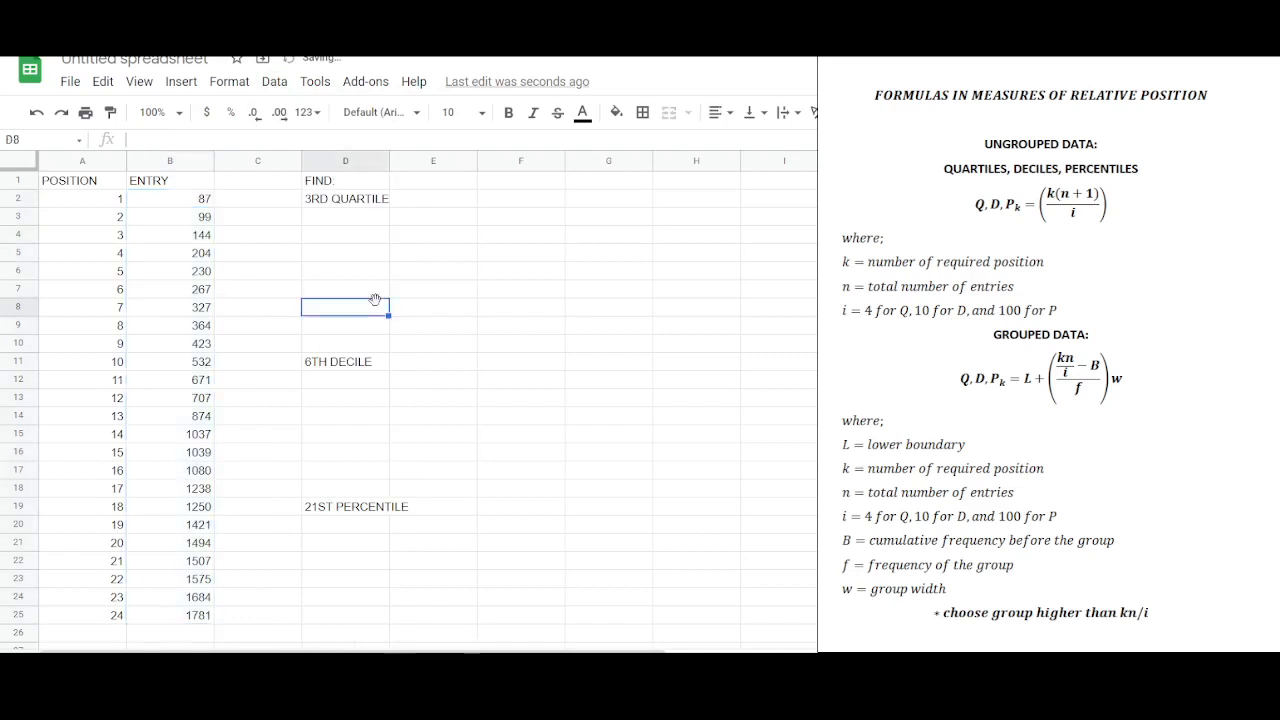
- Review the sorted list, confirming it runs from 87 up to 1781
click(168, 198)
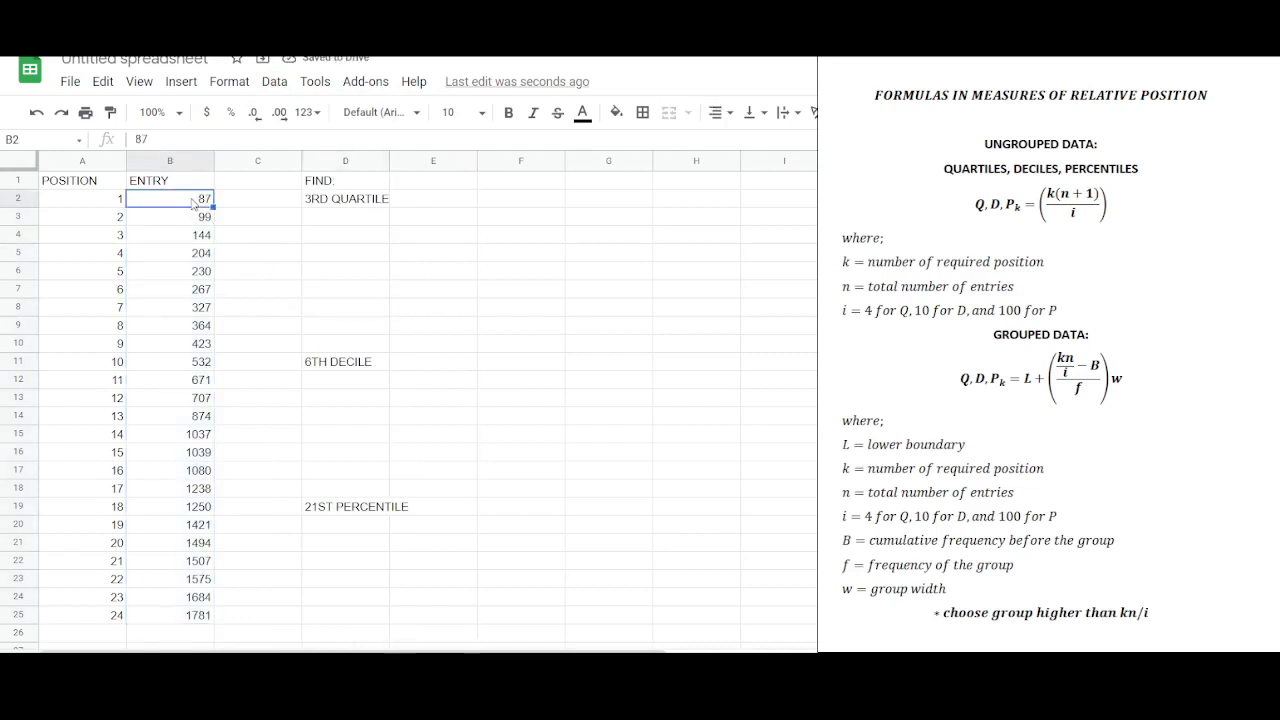
click(82, 198)
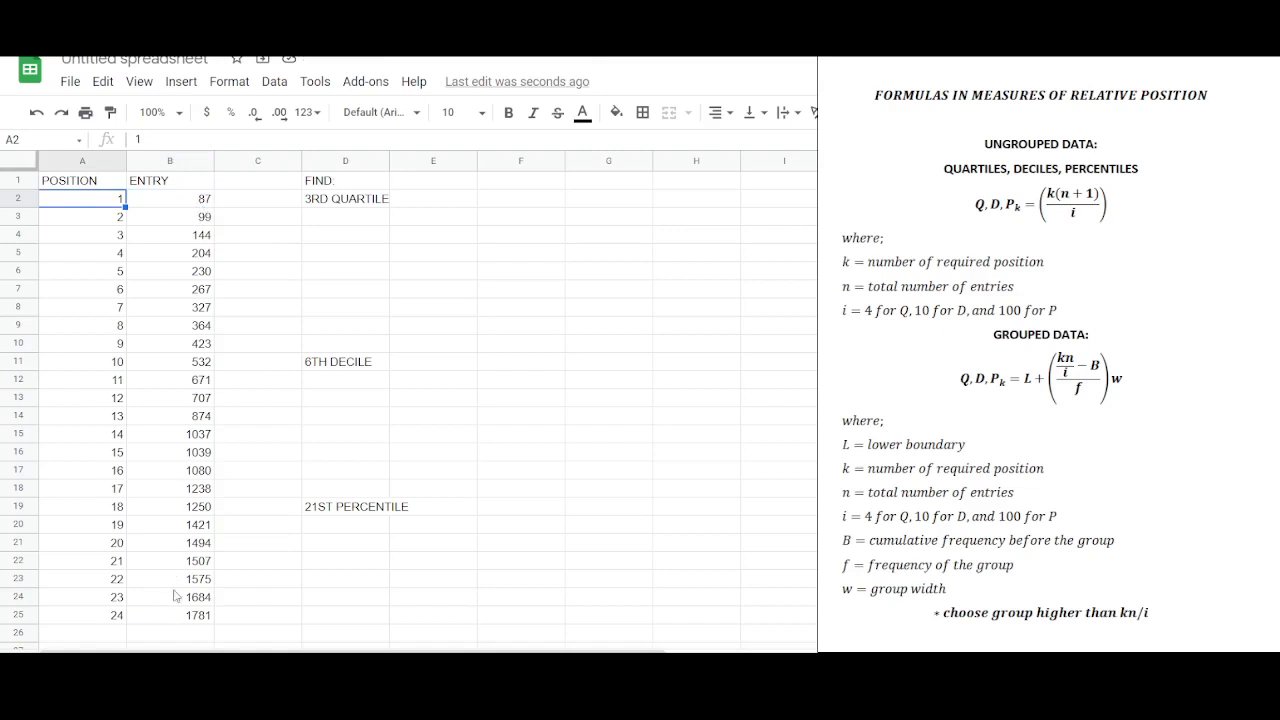
click(170, 216)
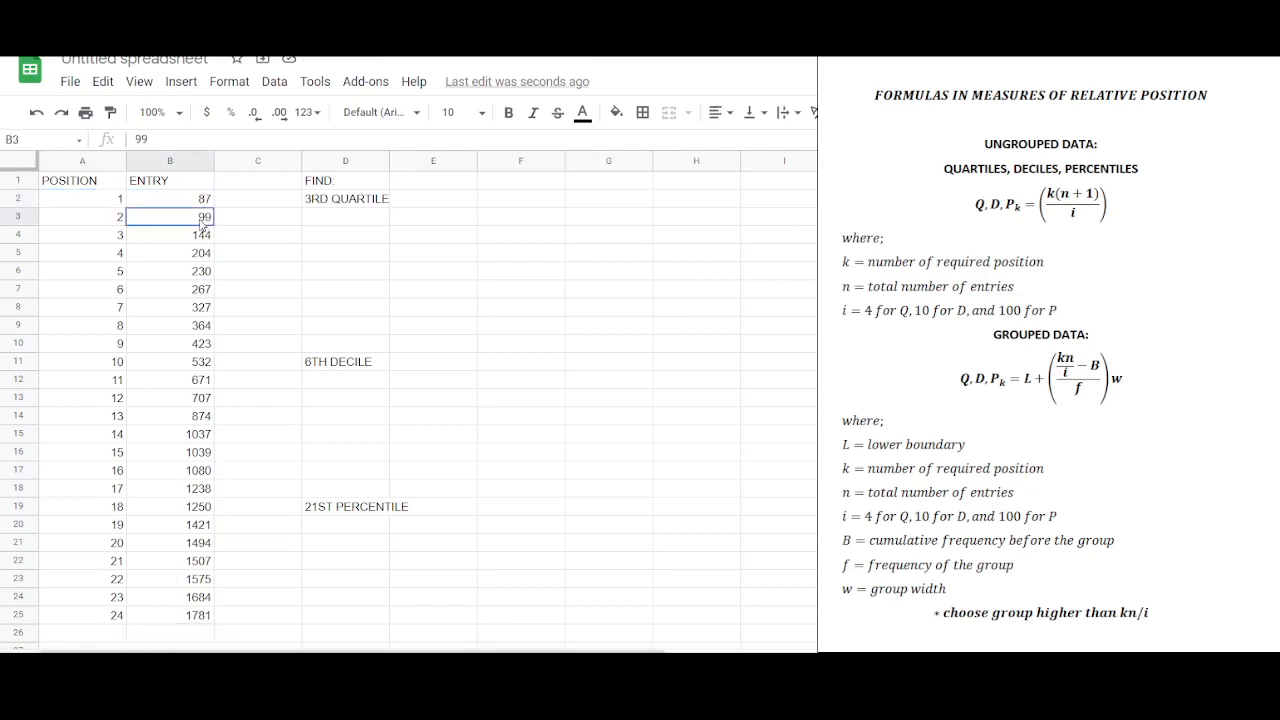
drag(170, 236, 170, 616)
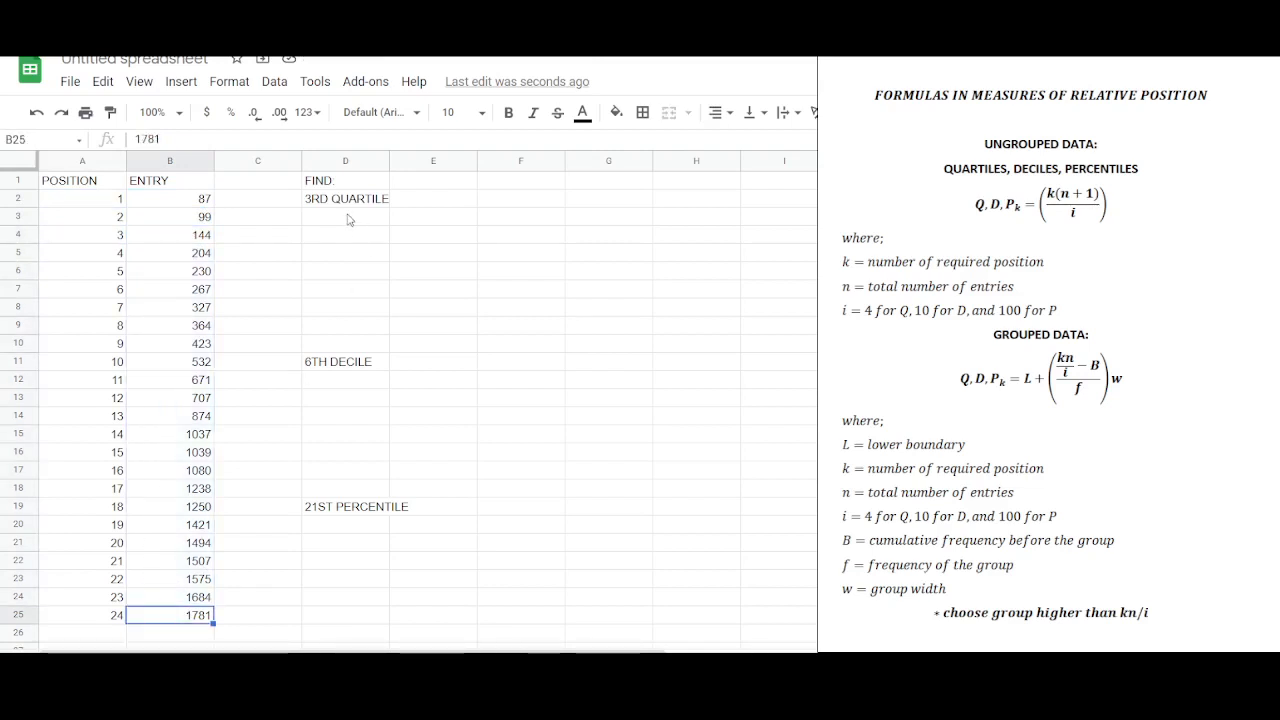
- Enter the 3rd quartile inputs k = 3, n = 24 and i = 4
click(346, 216)
text(k)
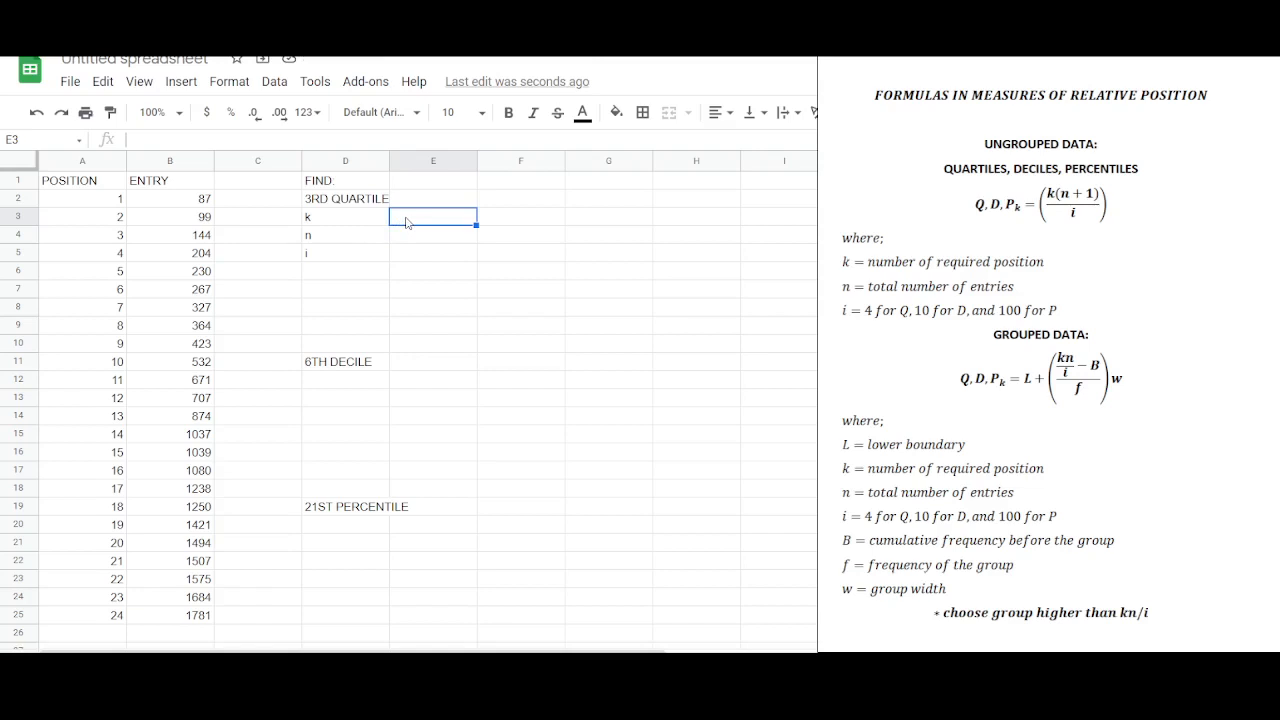
text(3)
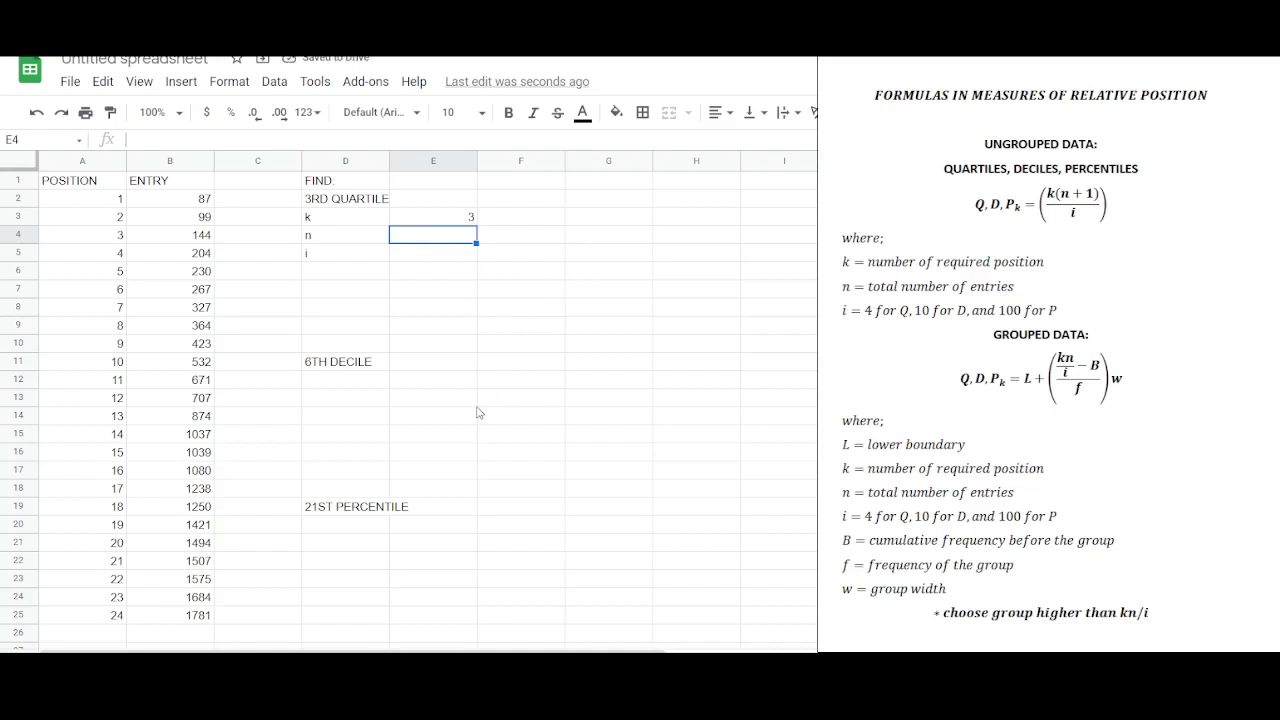
text(24)
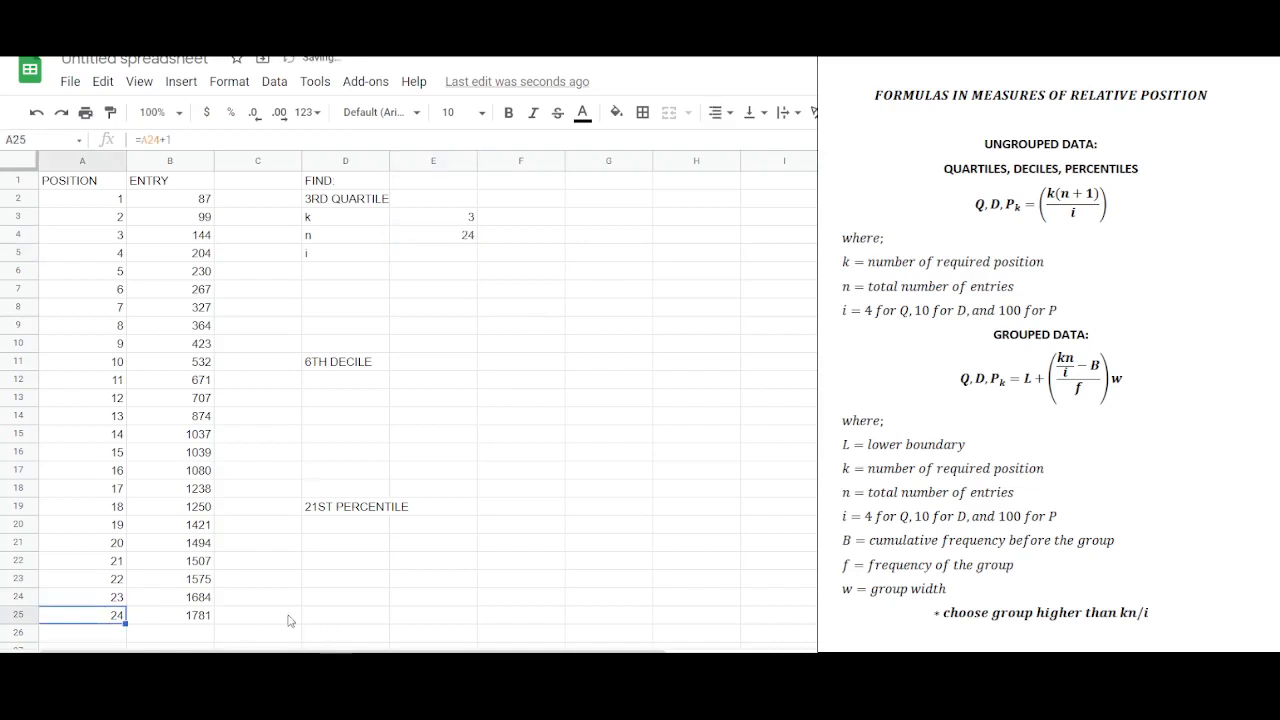
mouse_move(440, 268)
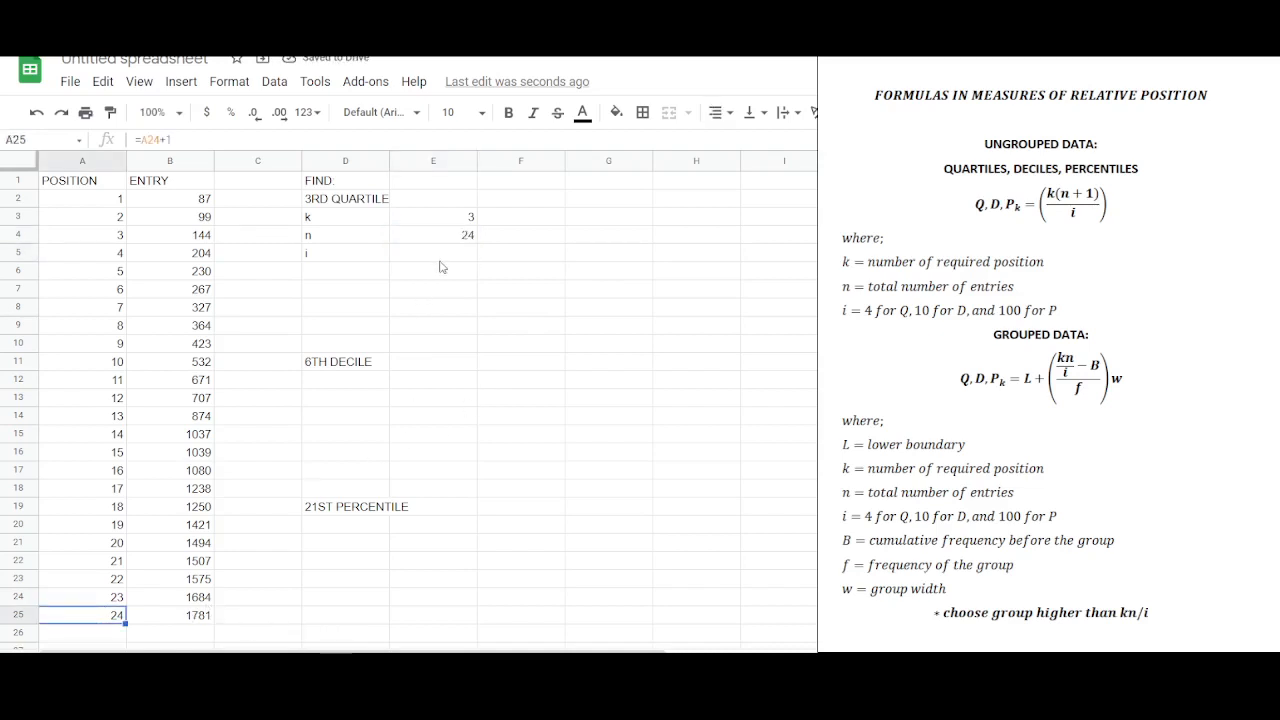
click(432, 252)
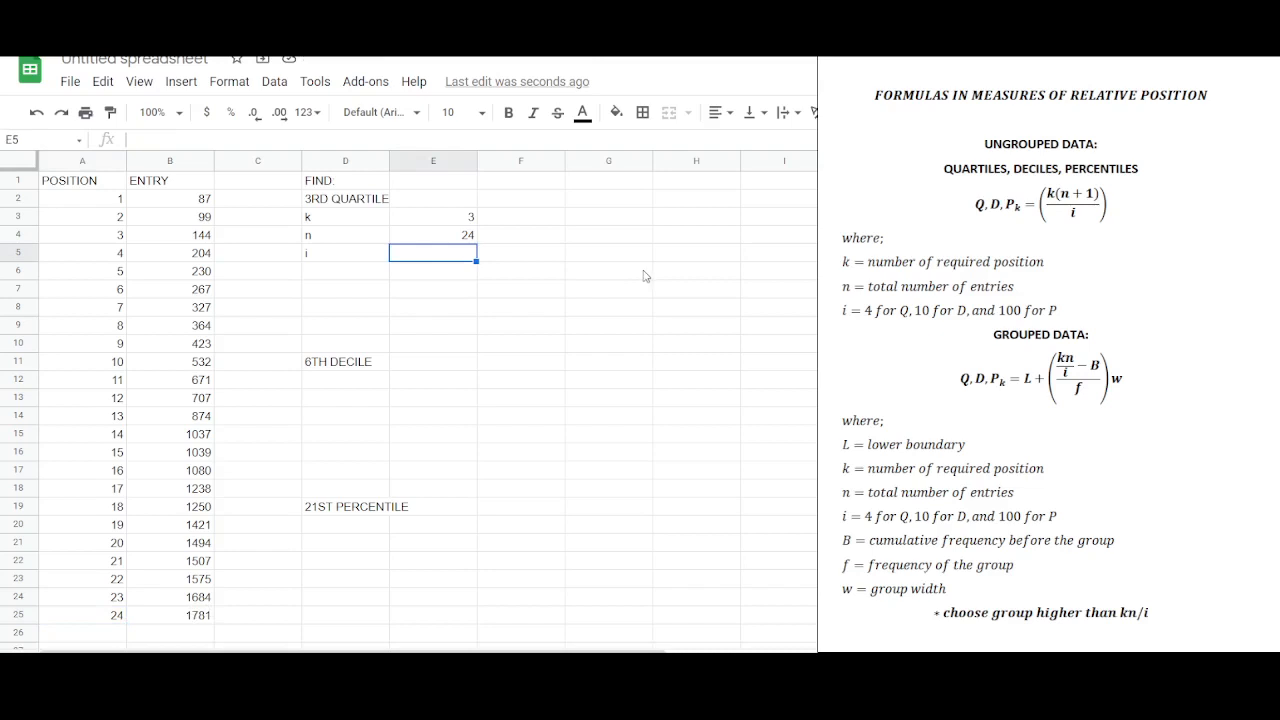
mouse_move(636, 292)
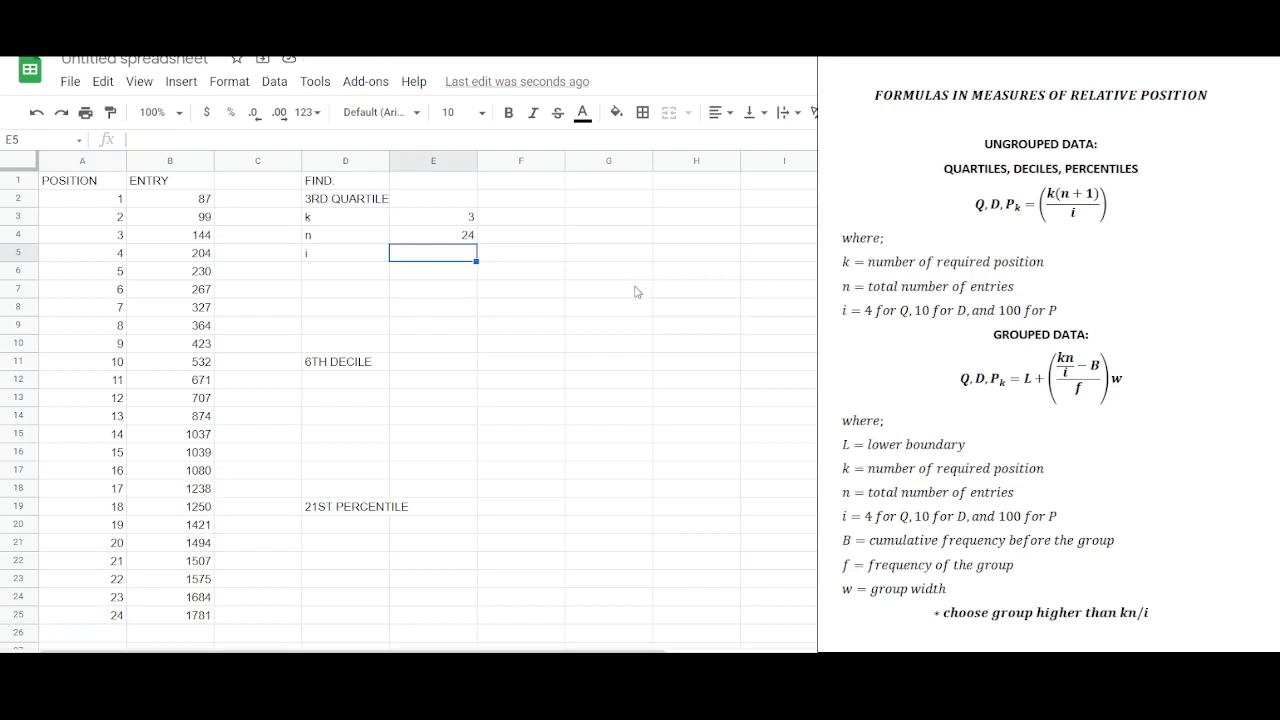
mouse_move(426, 312)
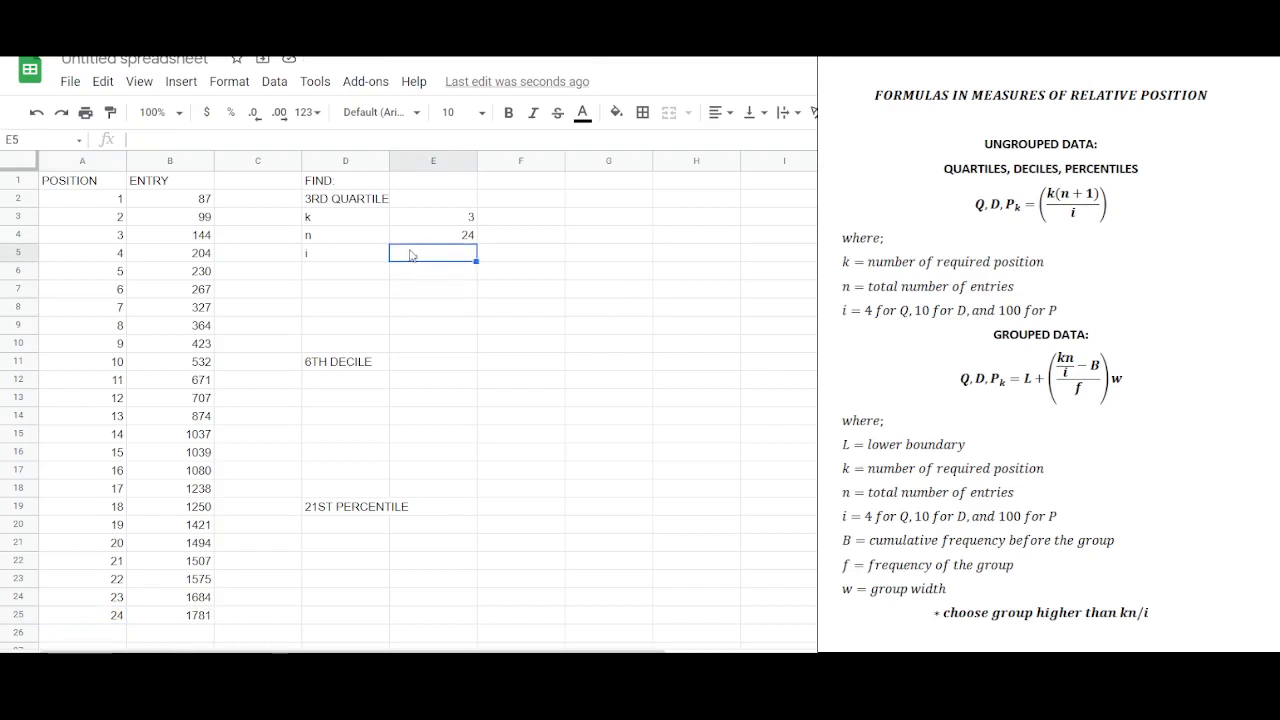
text(4)
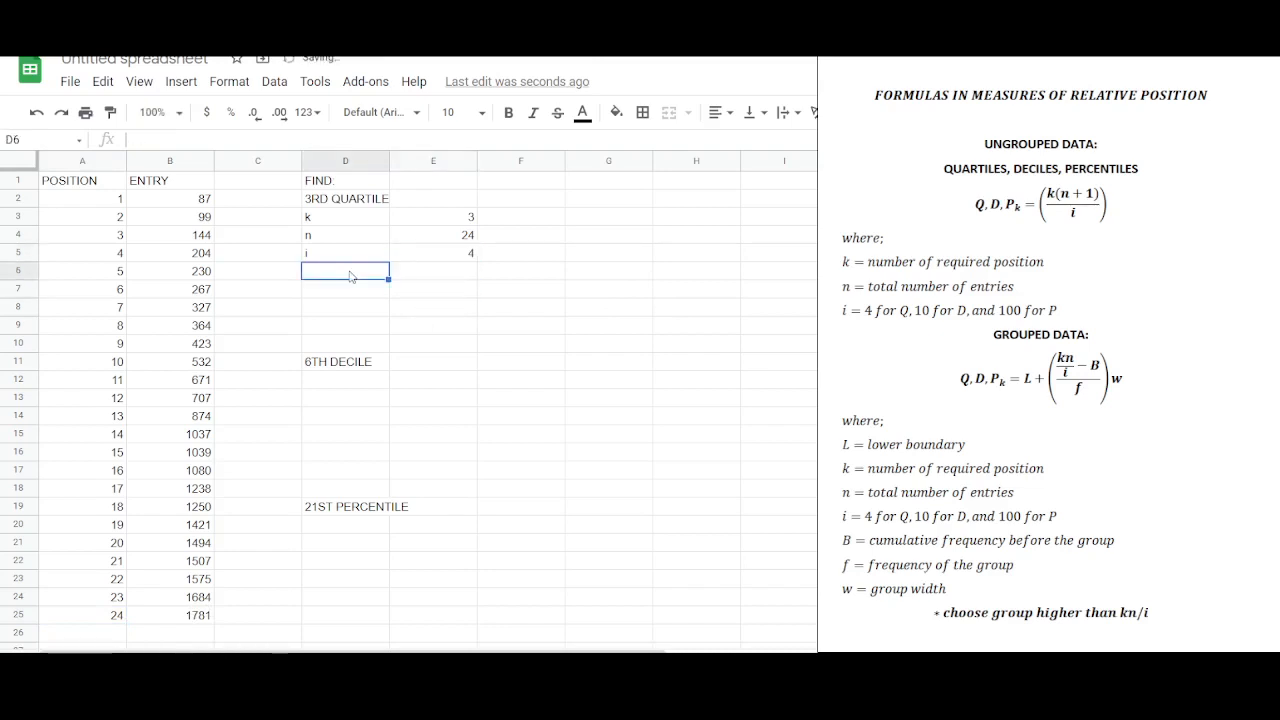
- Add the Q3 label below the k, n, i inputs
text(WQ)
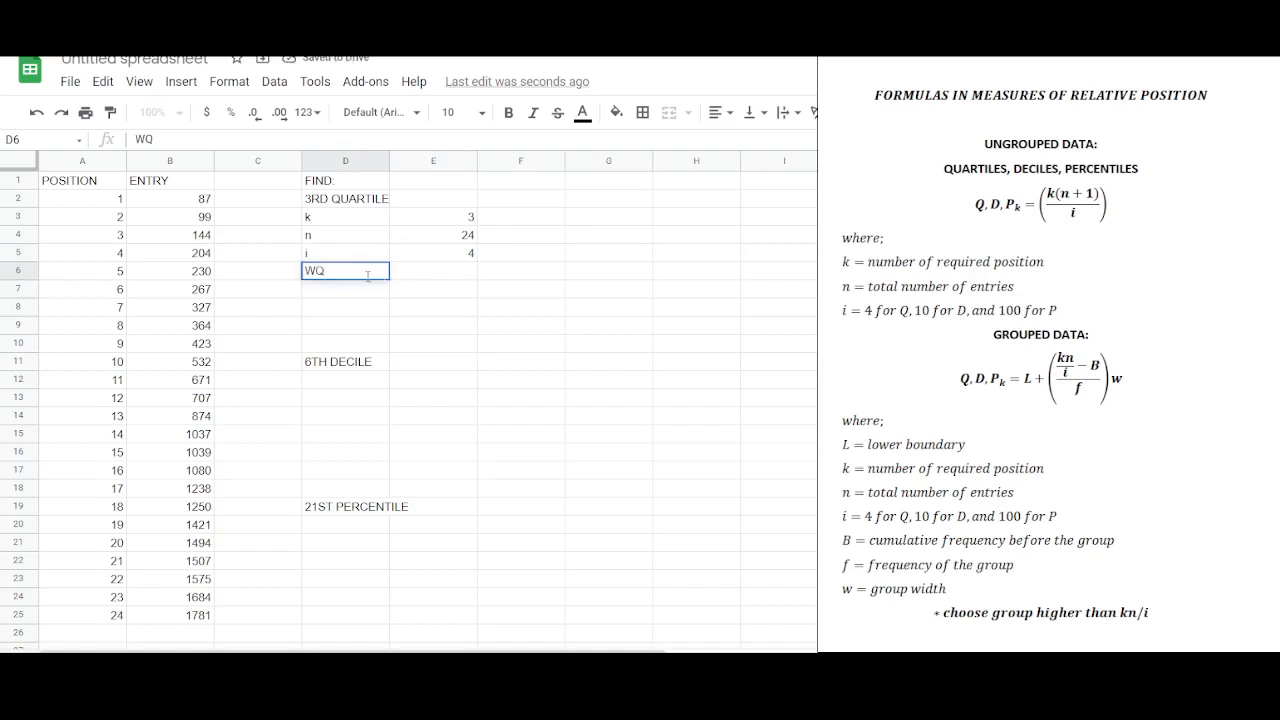
text(Q3)
click(432, 270)
text(=)
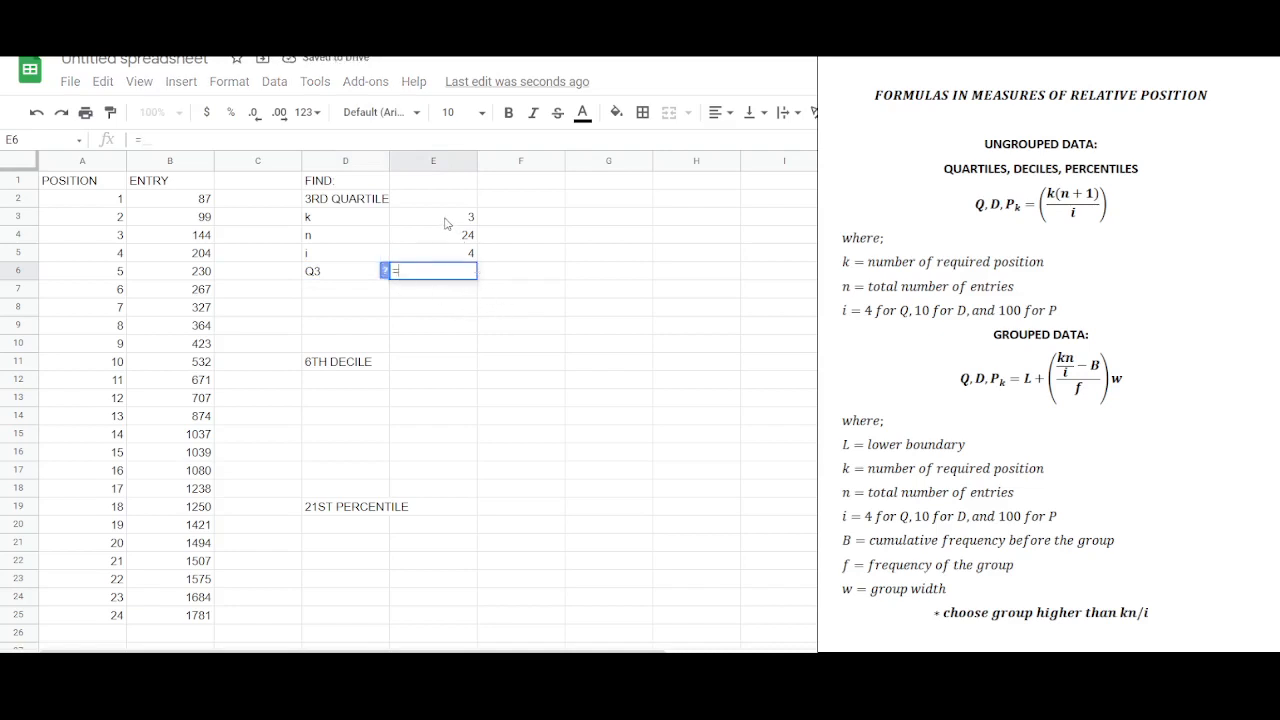
- Enter =(E3*(E4+1))/E5 beside Q3, giving the position 18.75
click(432, 216)
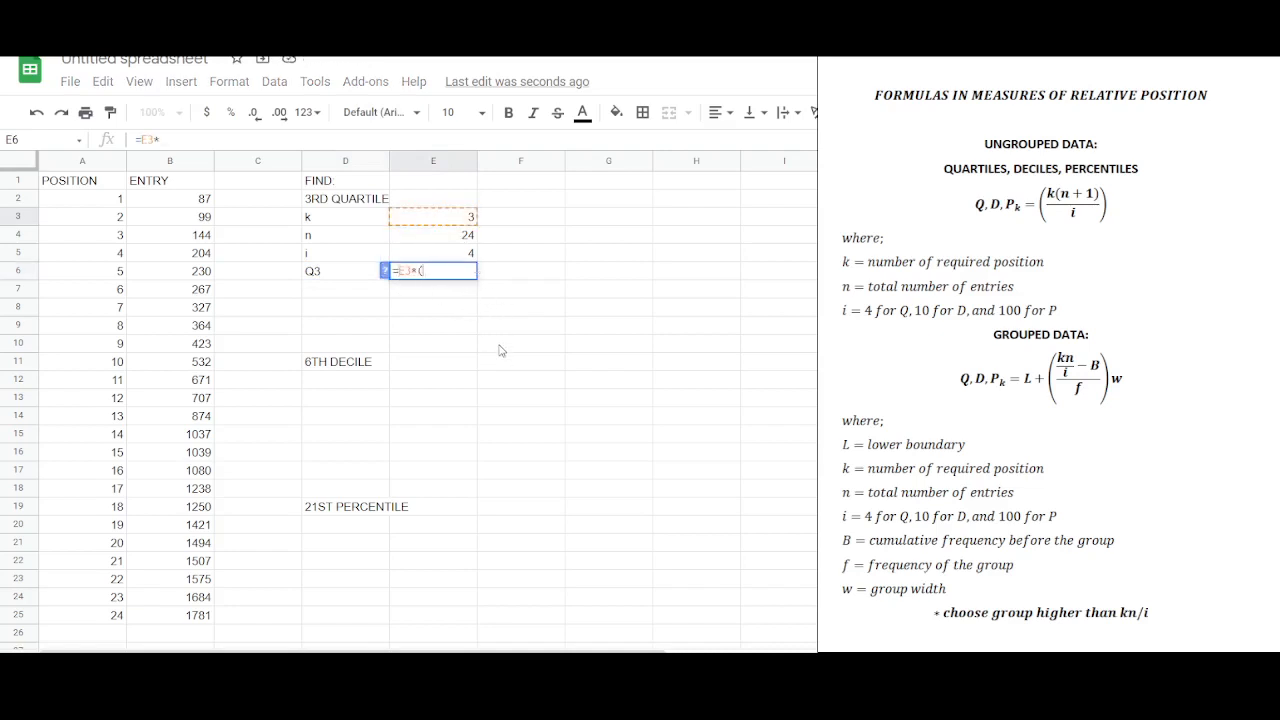
click(432, 234)
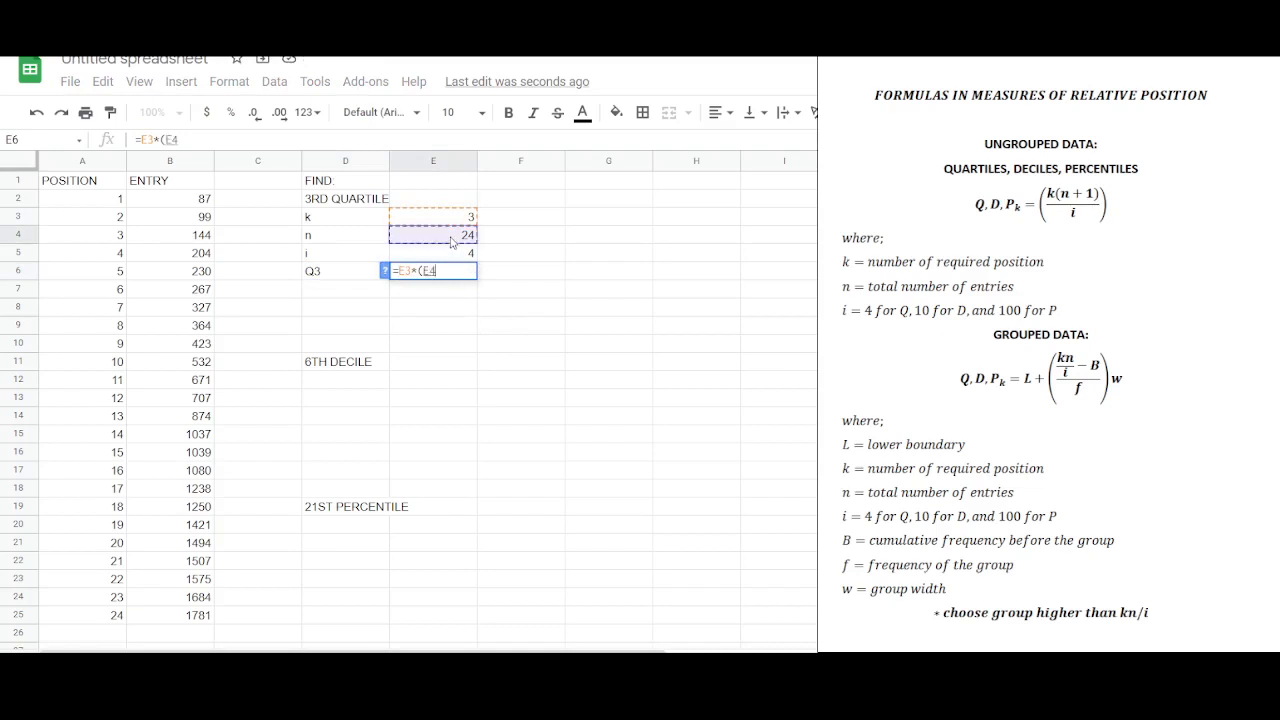
text(+1)))
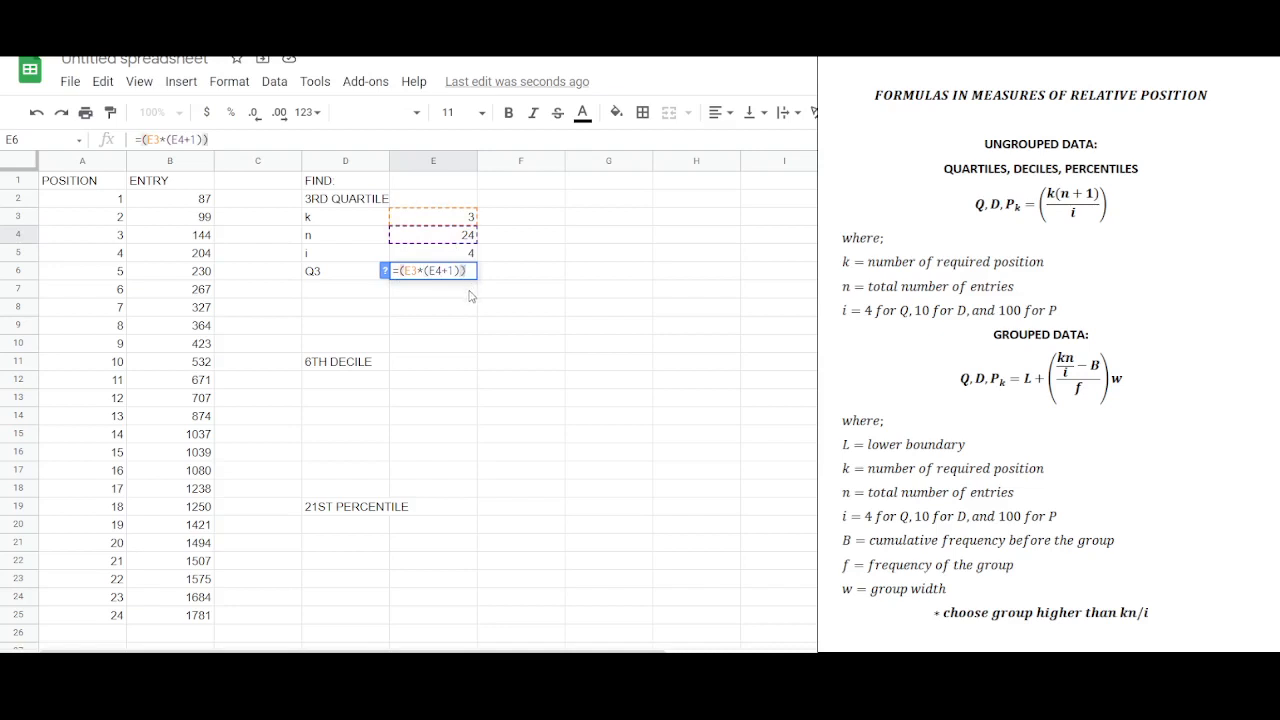
text(/)
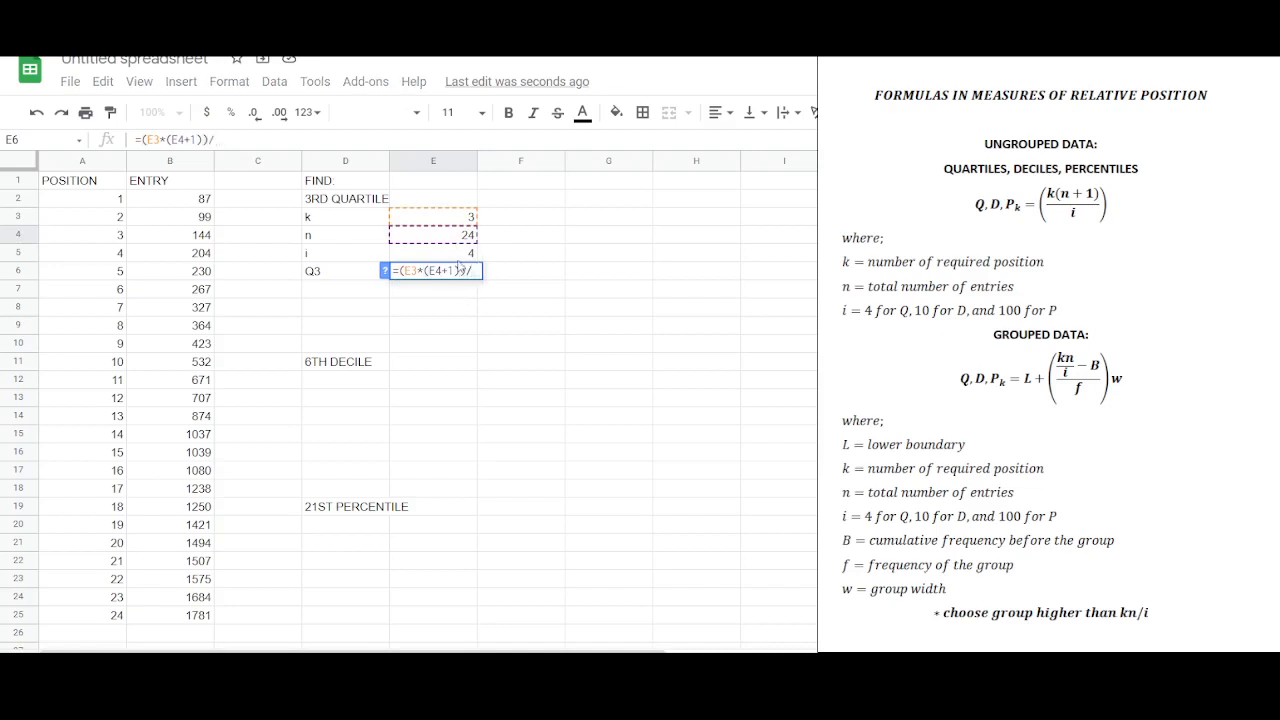
key(enter)
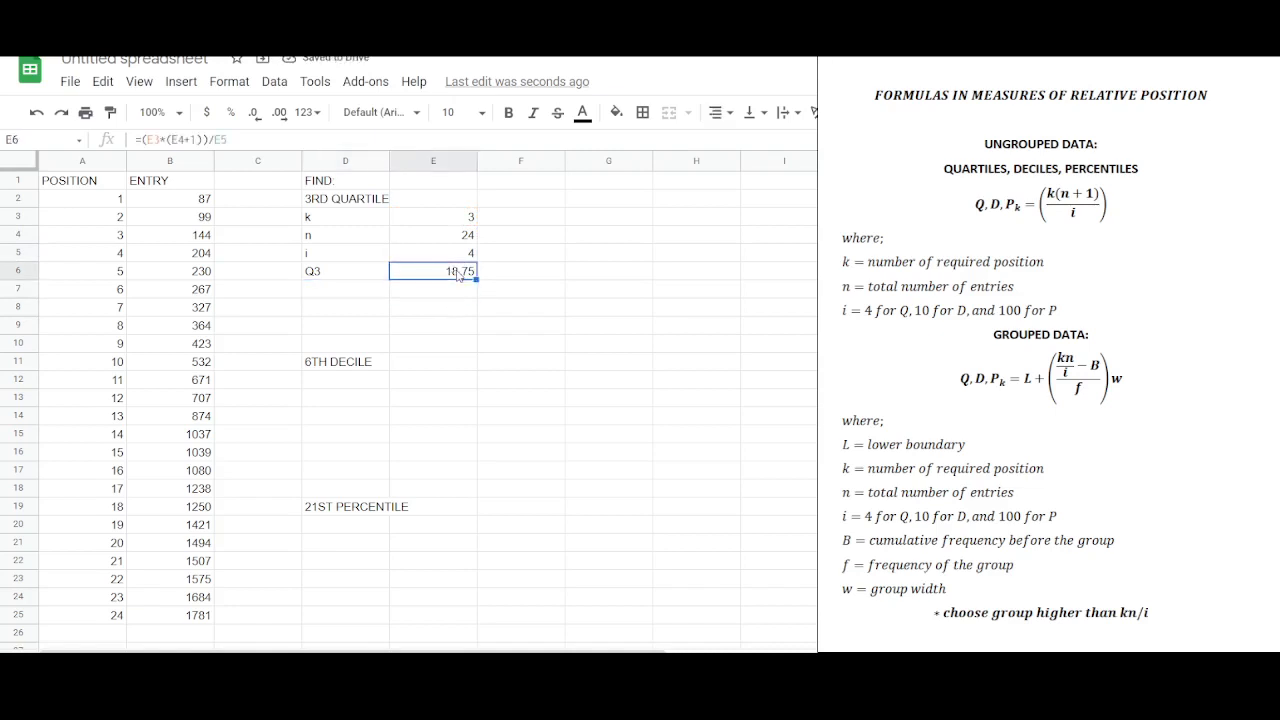
mouse_move(220, 506)
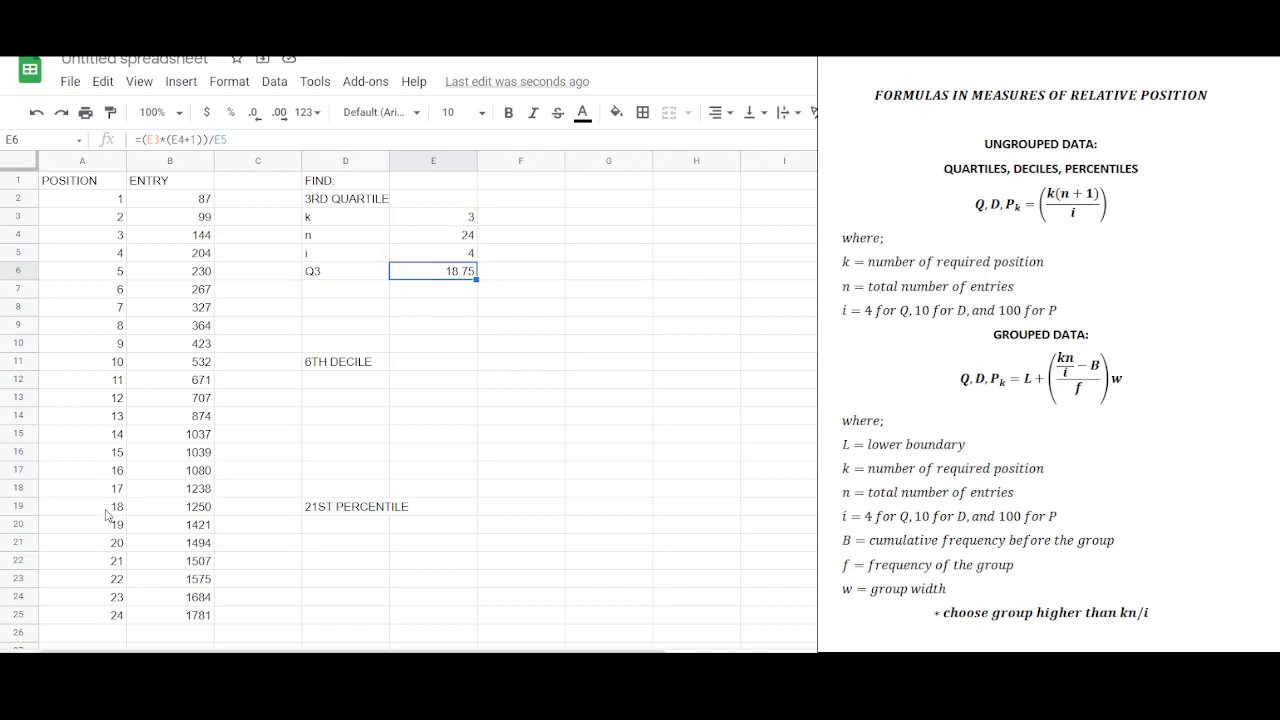
- Highlight positions 18 and 19 and split 18.75 into 18 and 0.75
click(616, 112)
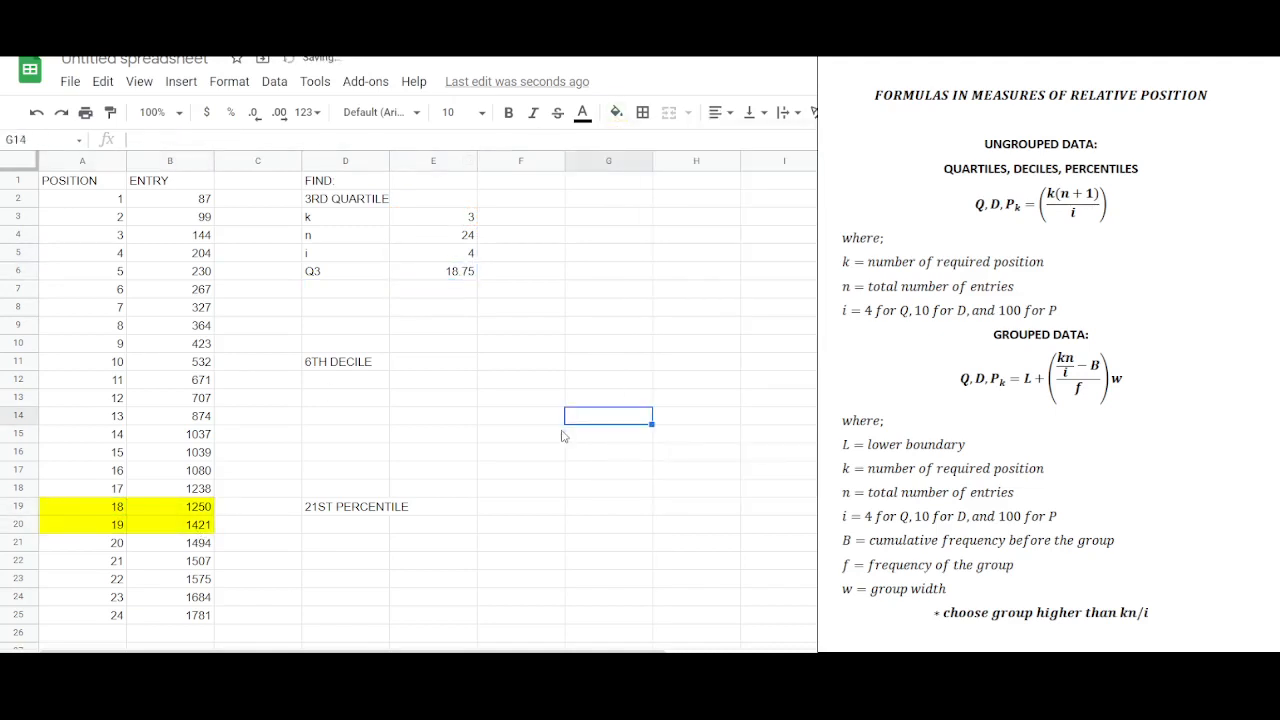
click(432, 288)
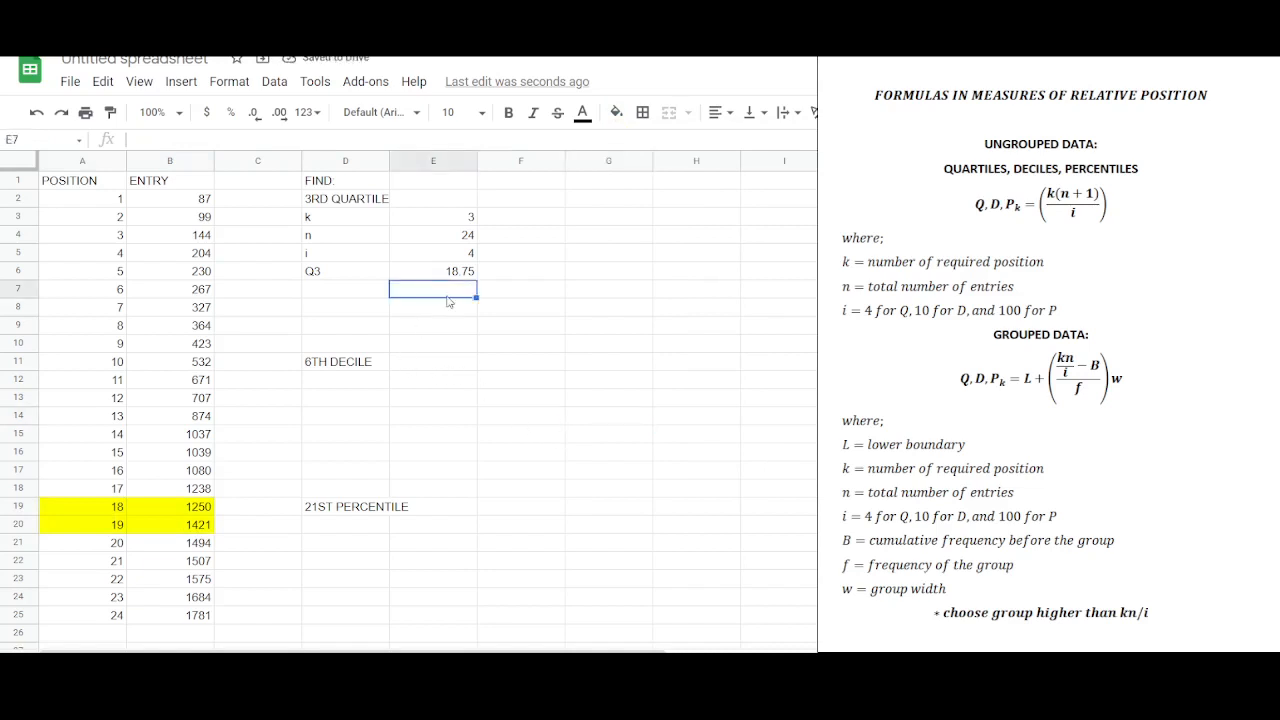
mouse_move(468, 328)
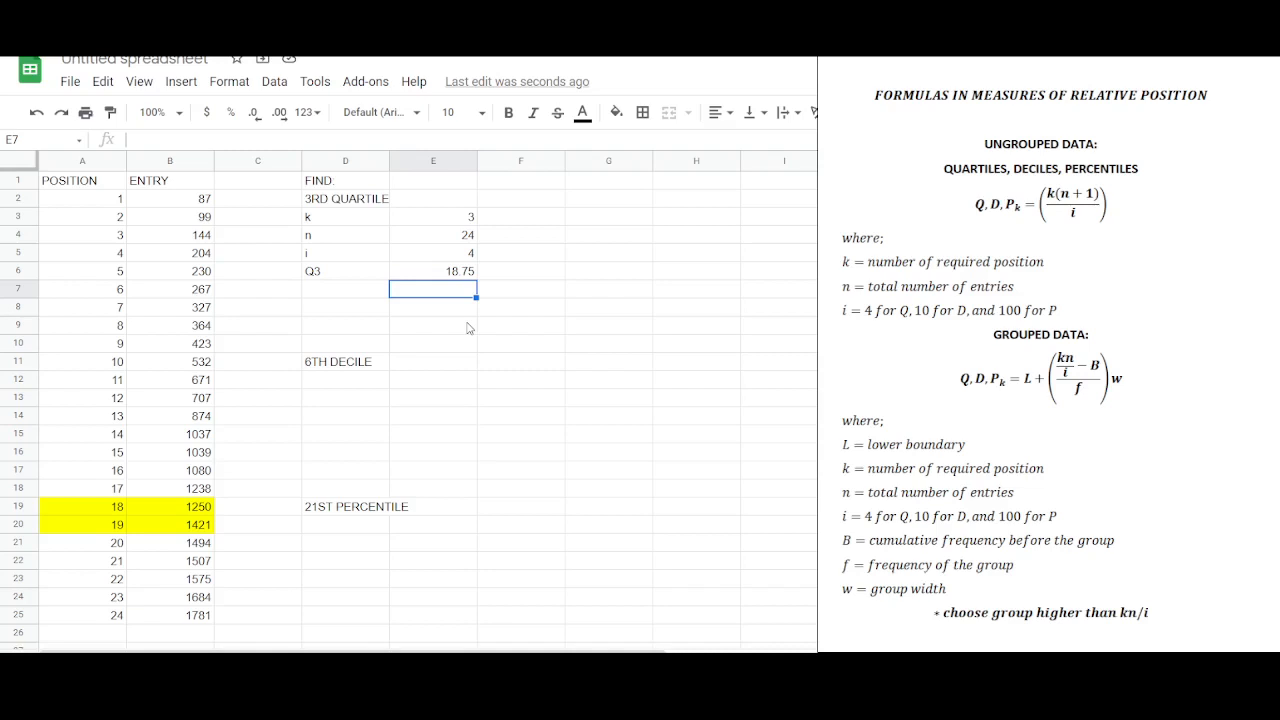
text(18)
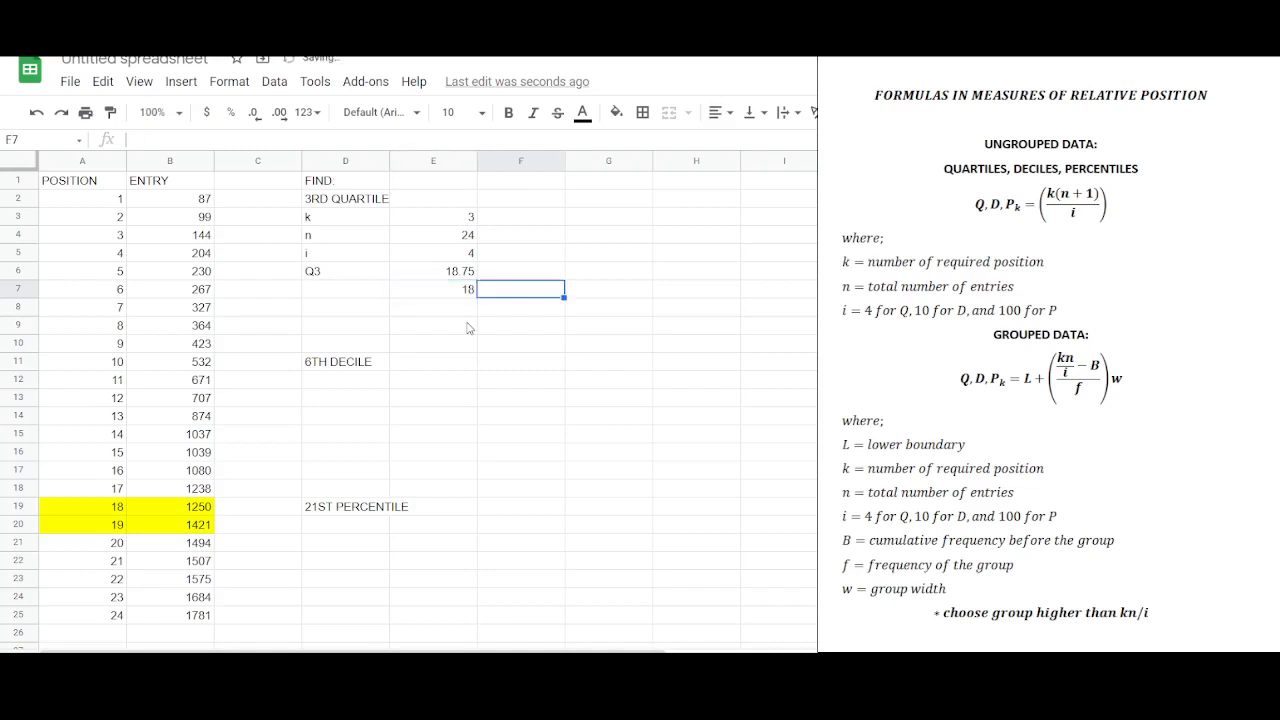
text(0.75)
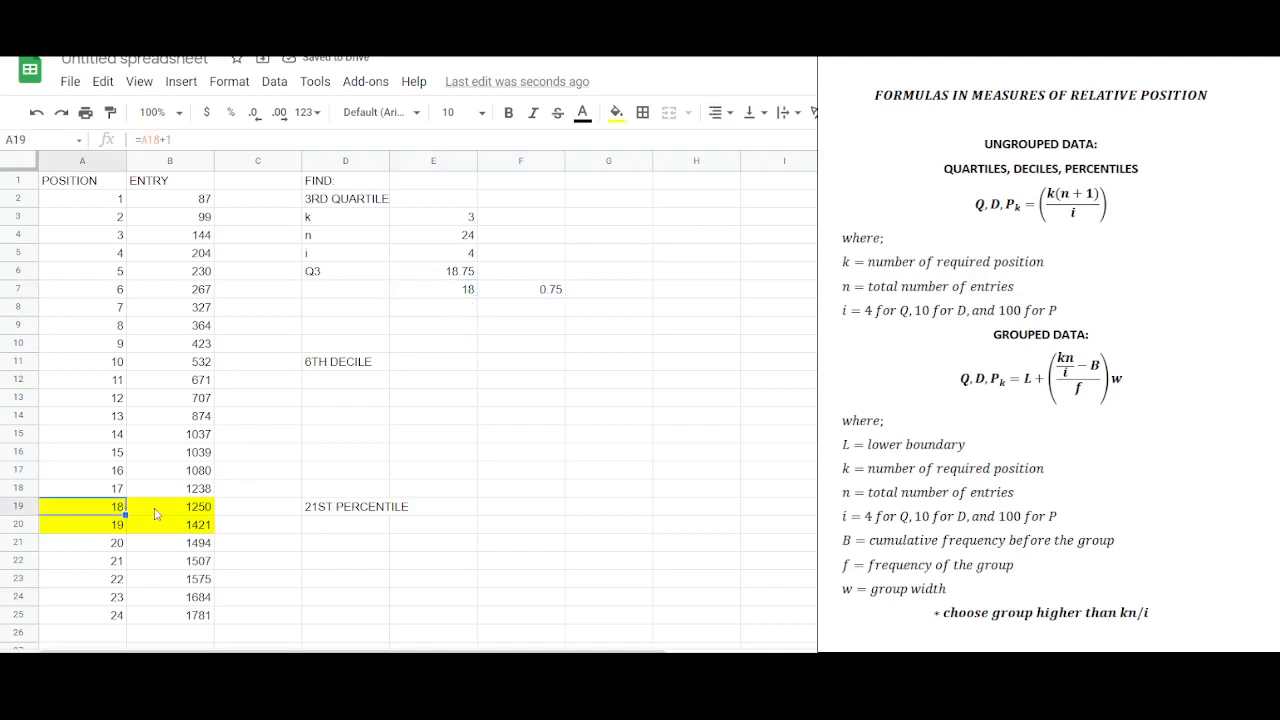
click(432, 308)
text(1250)
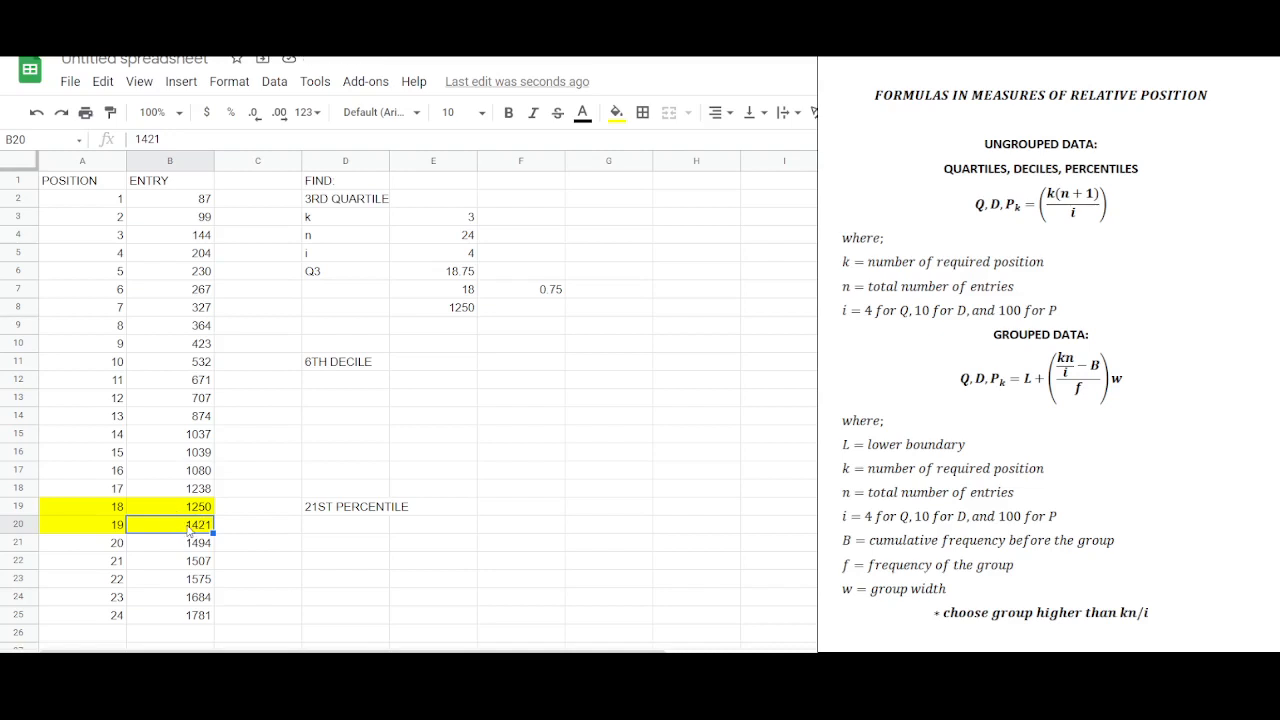
- Compute =F7*(B20-B19) beside 1250, giving the interpolation amount 128.25
click(168, 506)
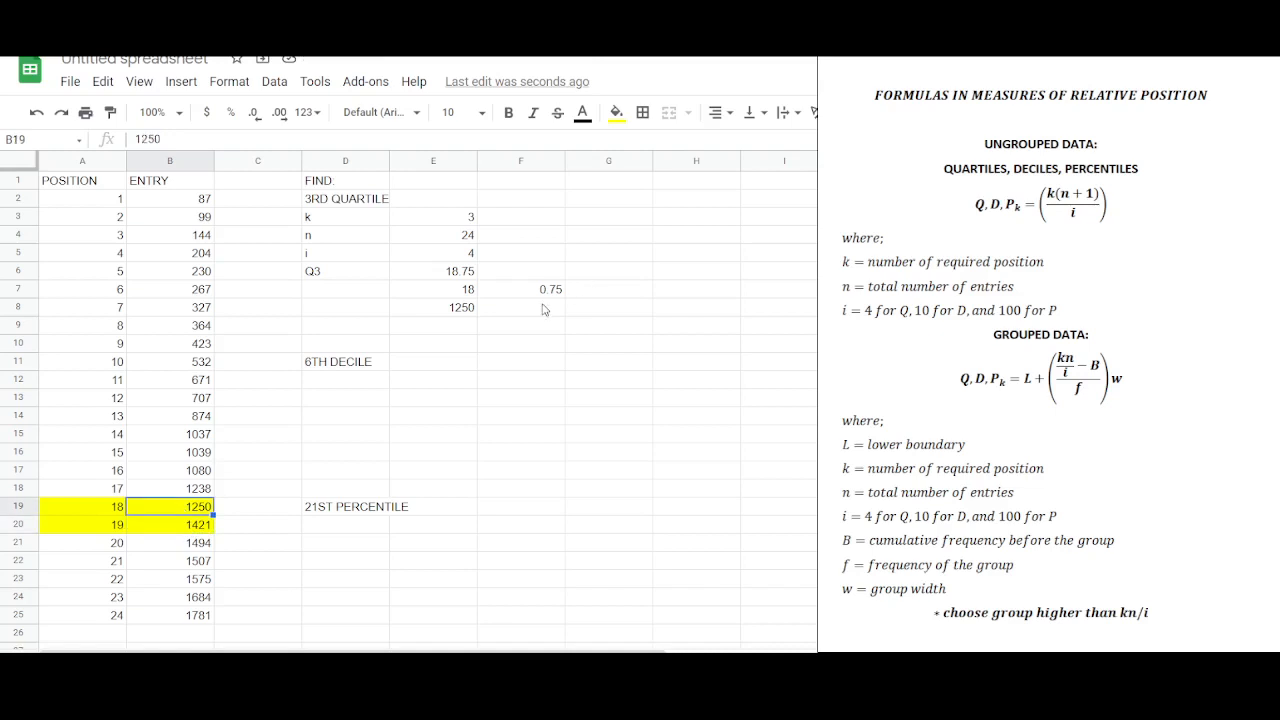
click(520, 298)
text(=F7)
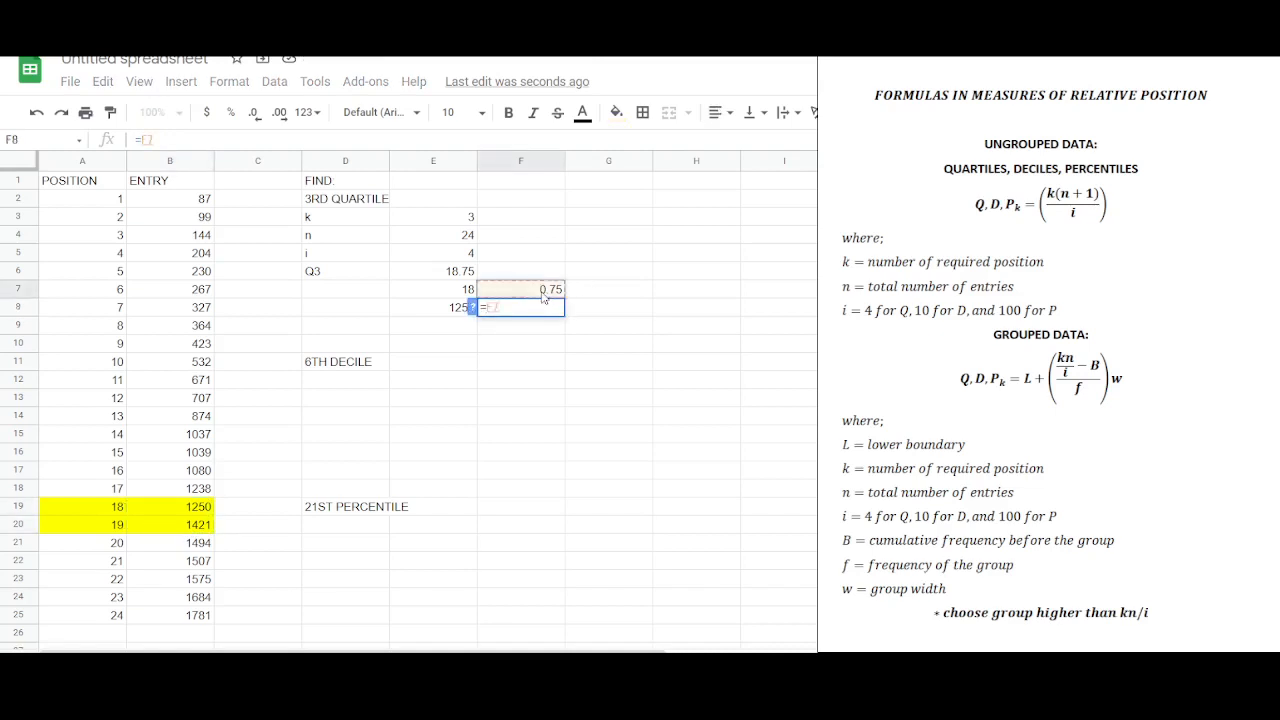
text(*)
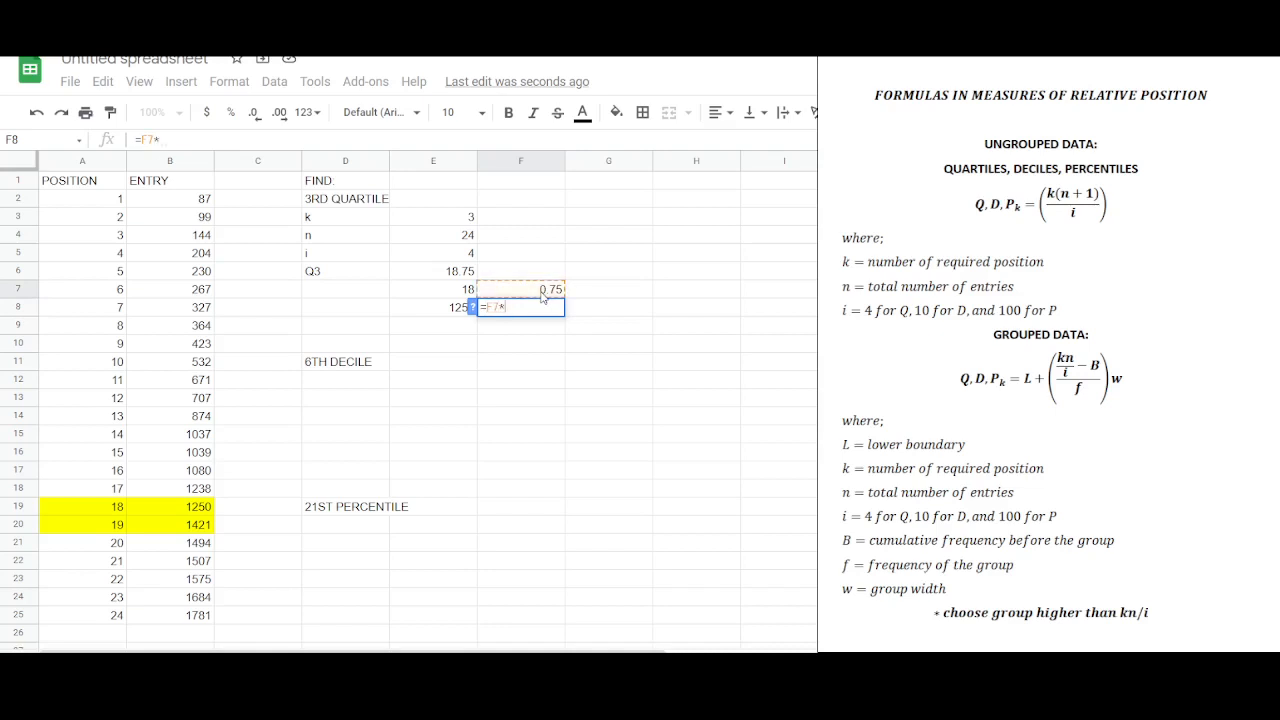
click(170, 524)
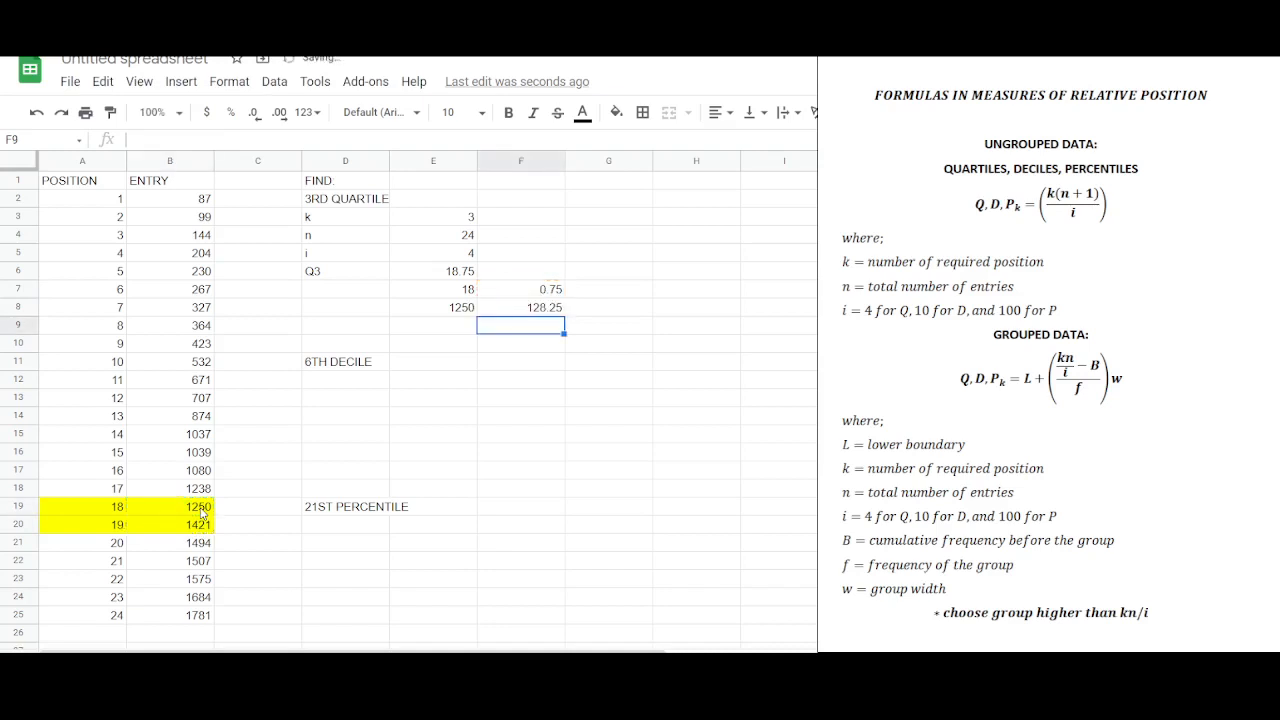
click(520, 288)
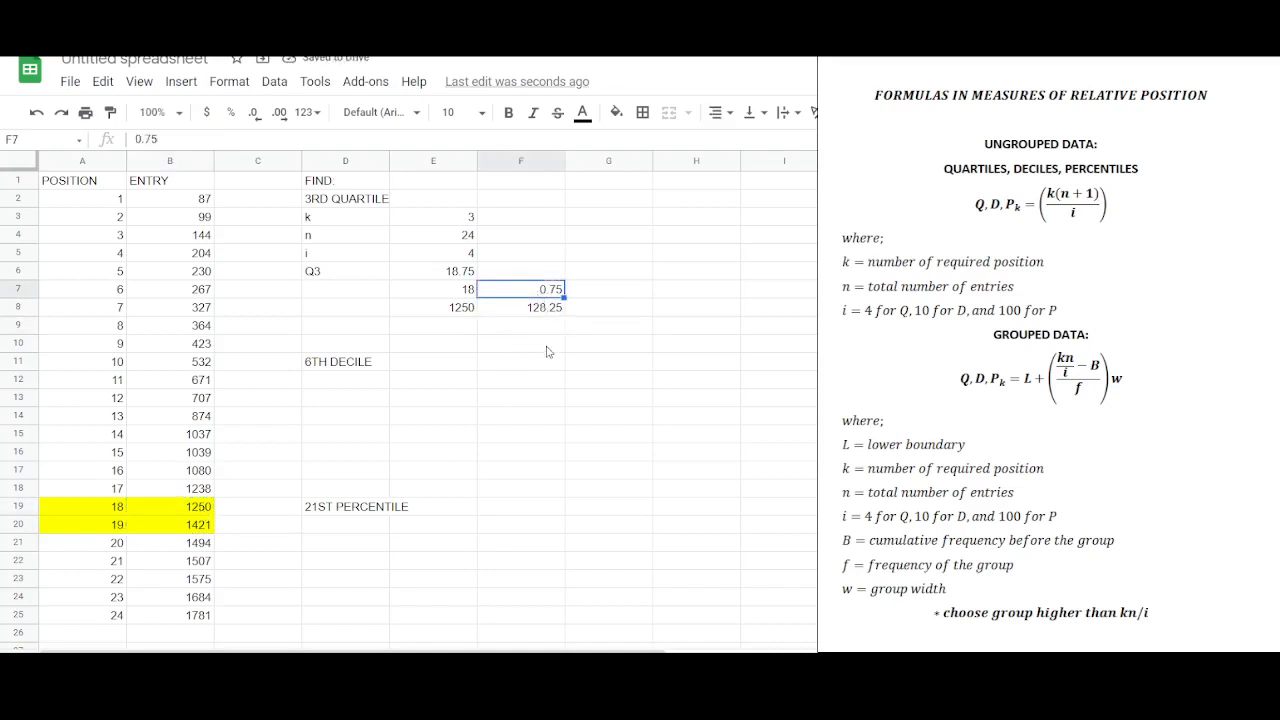
- Add a Q3 row with =E8+F8 giving 1378.25 and shade it orange
click(344, 324)
text(q)
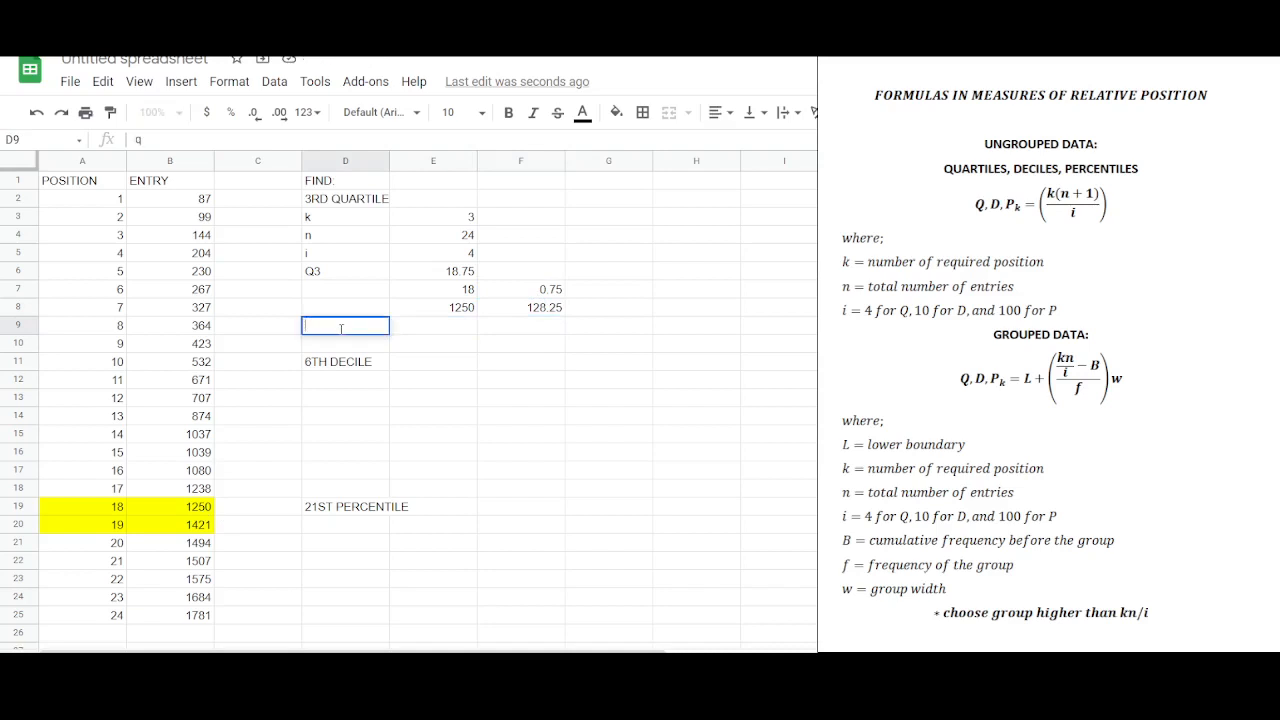
text(Q3)
click(432, 324)
text(=E8)
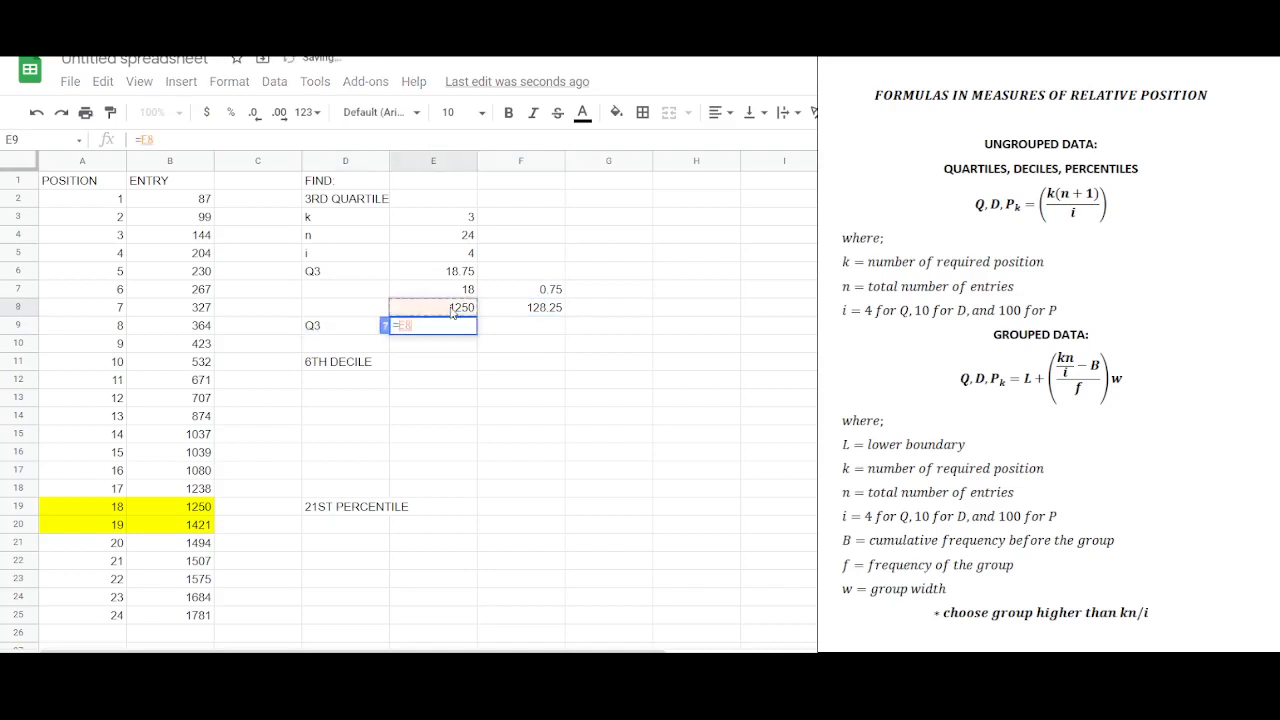
text(+F8)
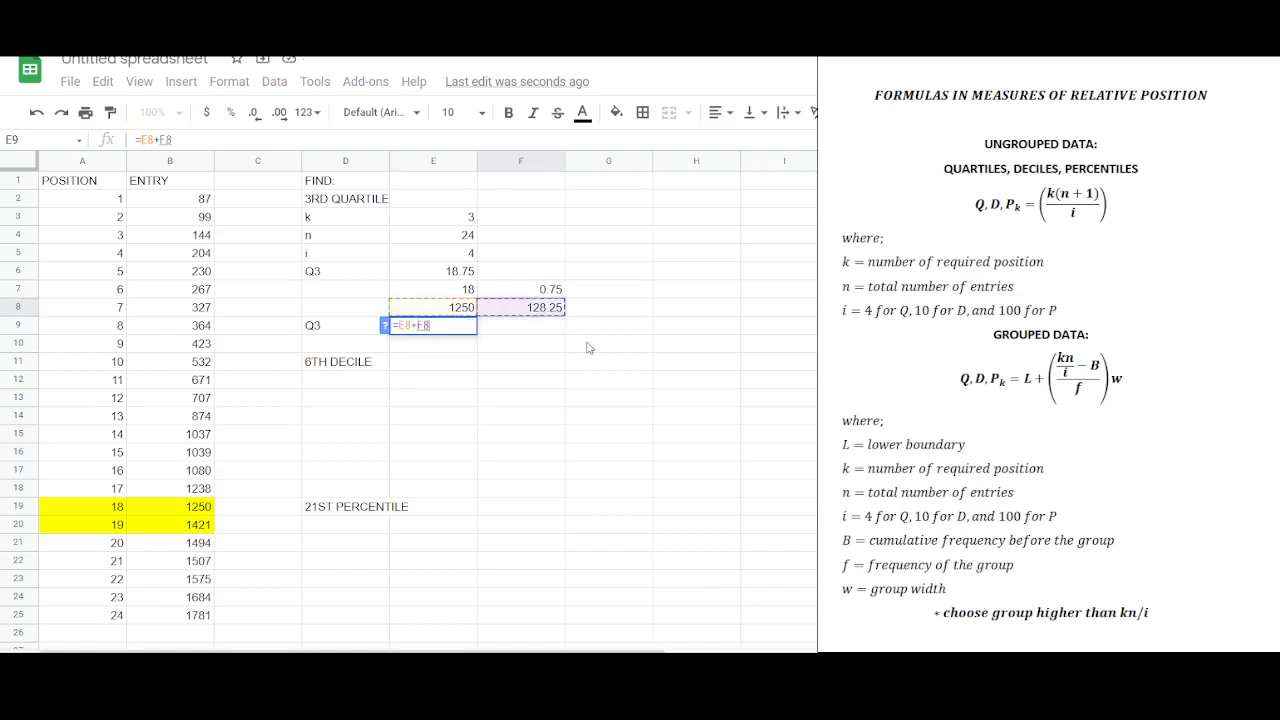
key(enter)
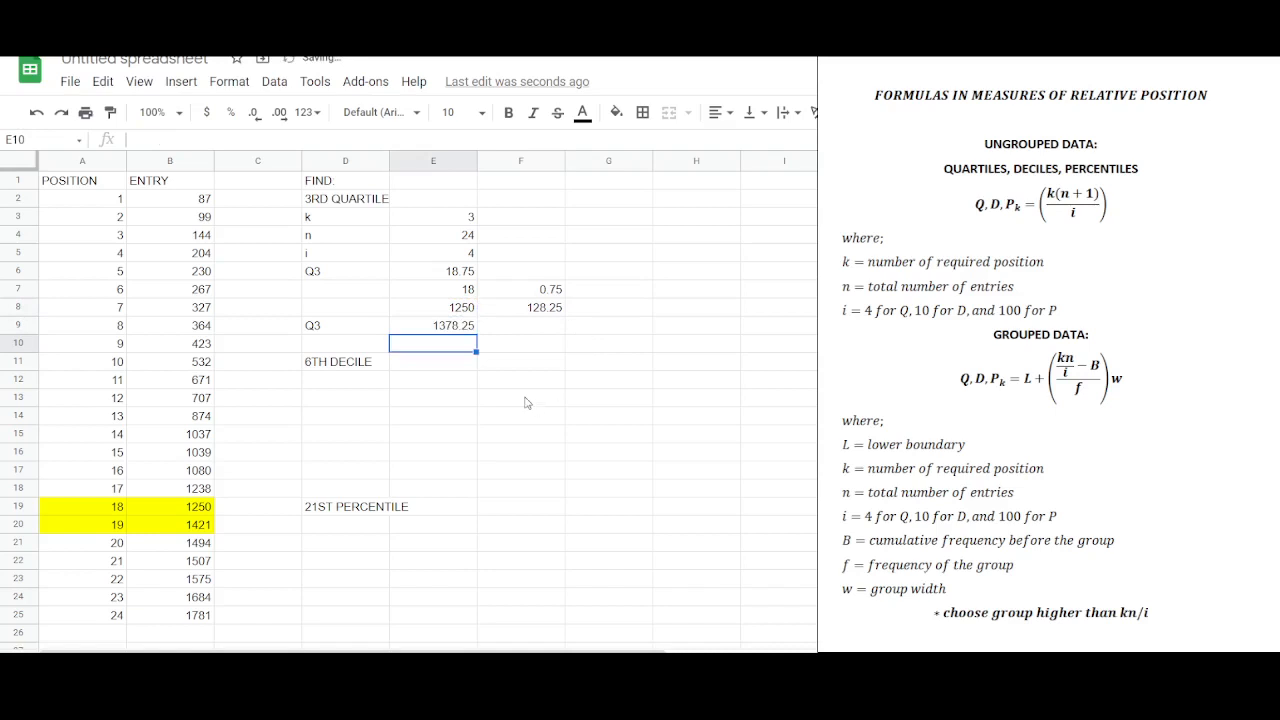
click(346, 324)
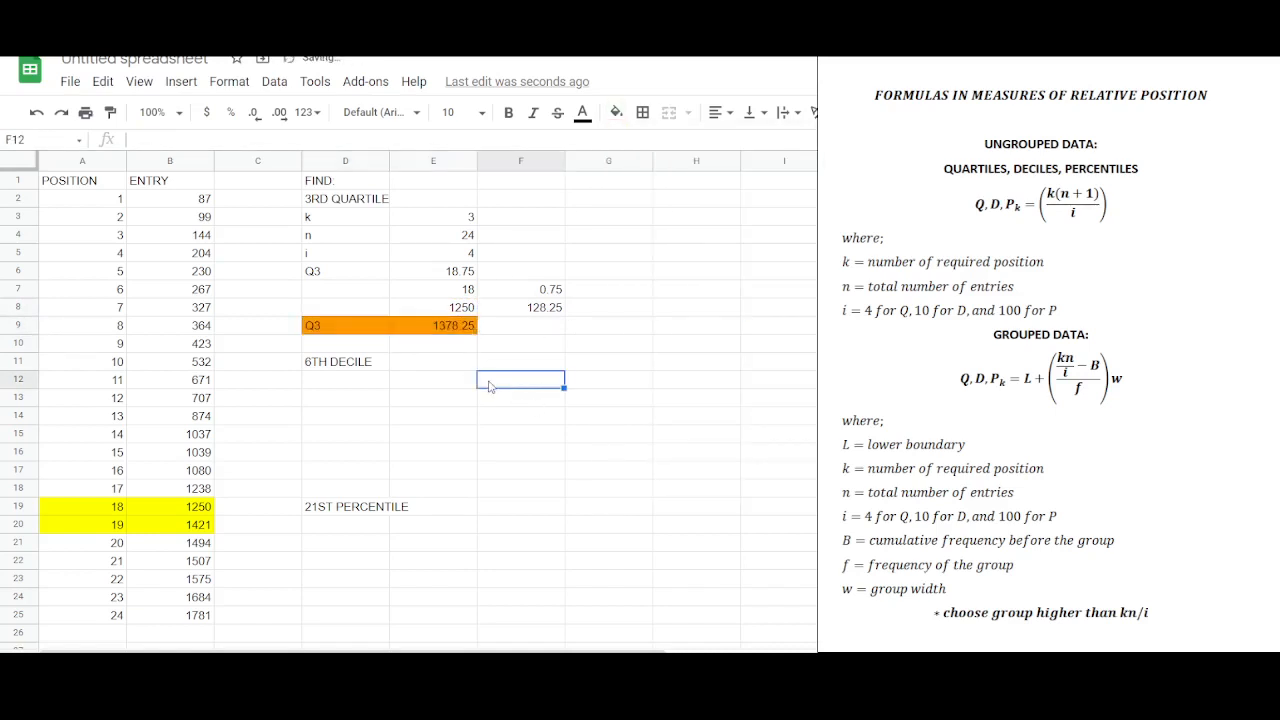
click(432, 324)
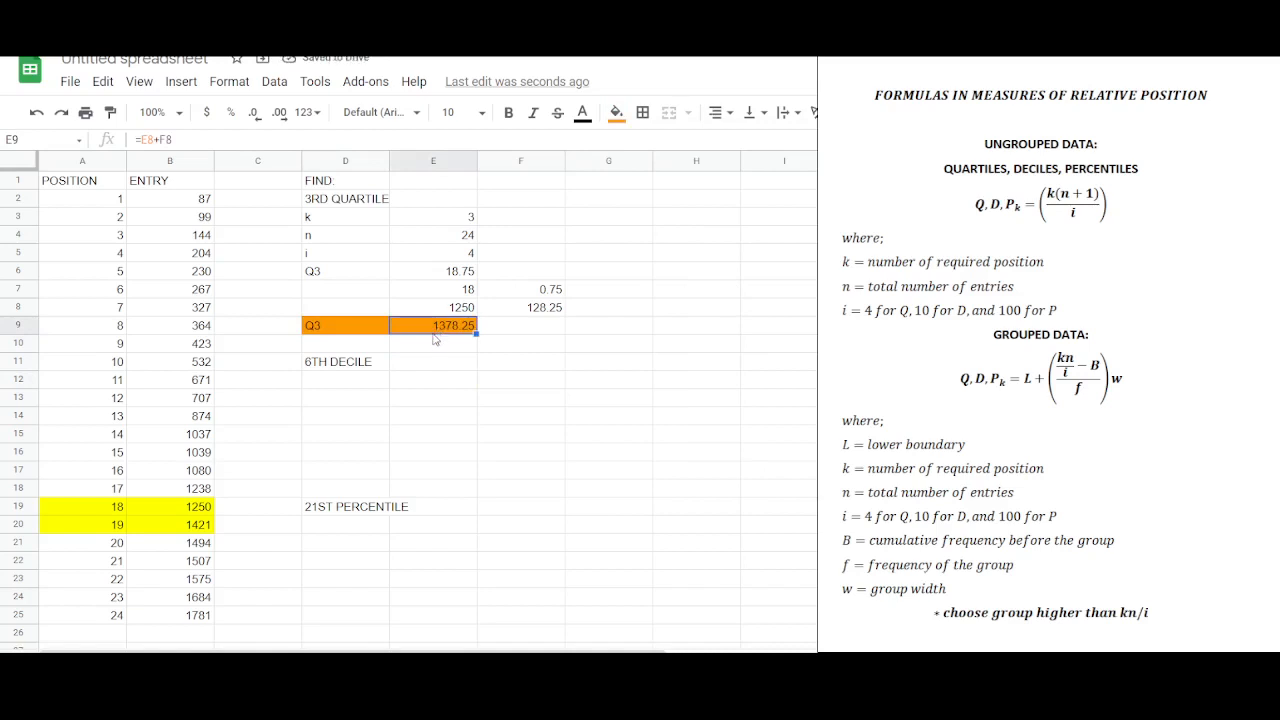
mouse_move(428, 372)
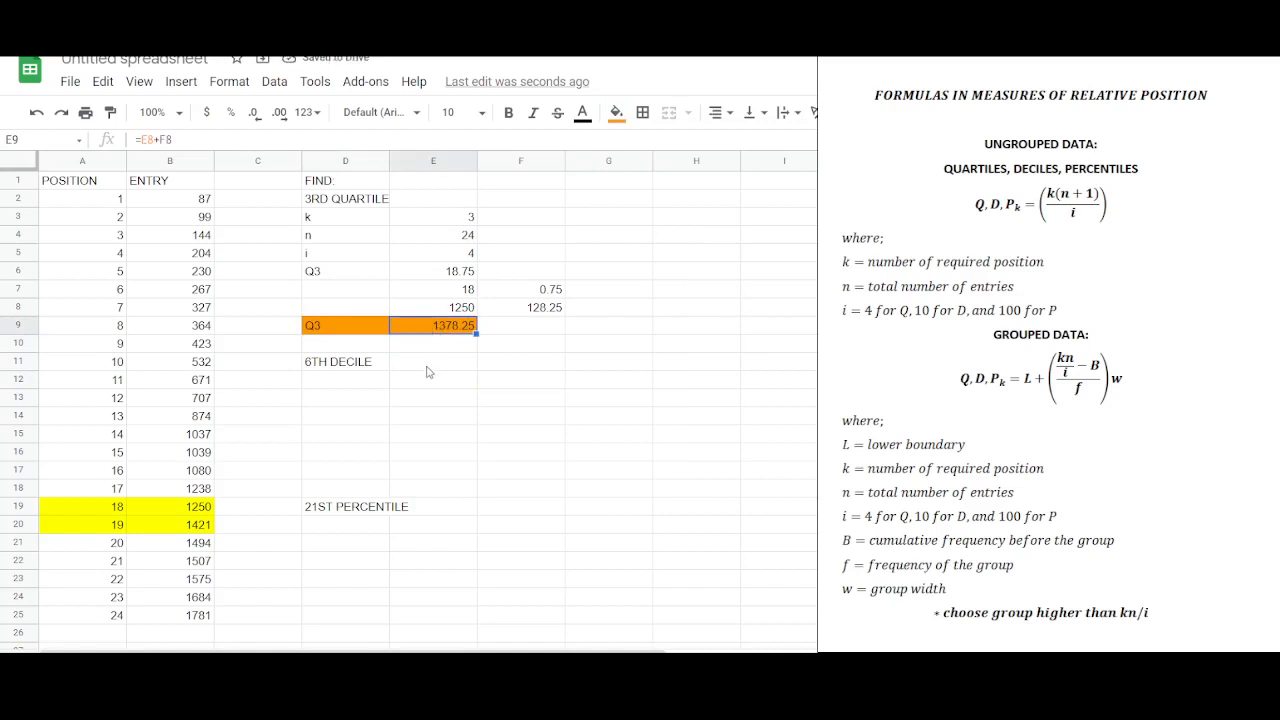
mouse_move(424, 356)
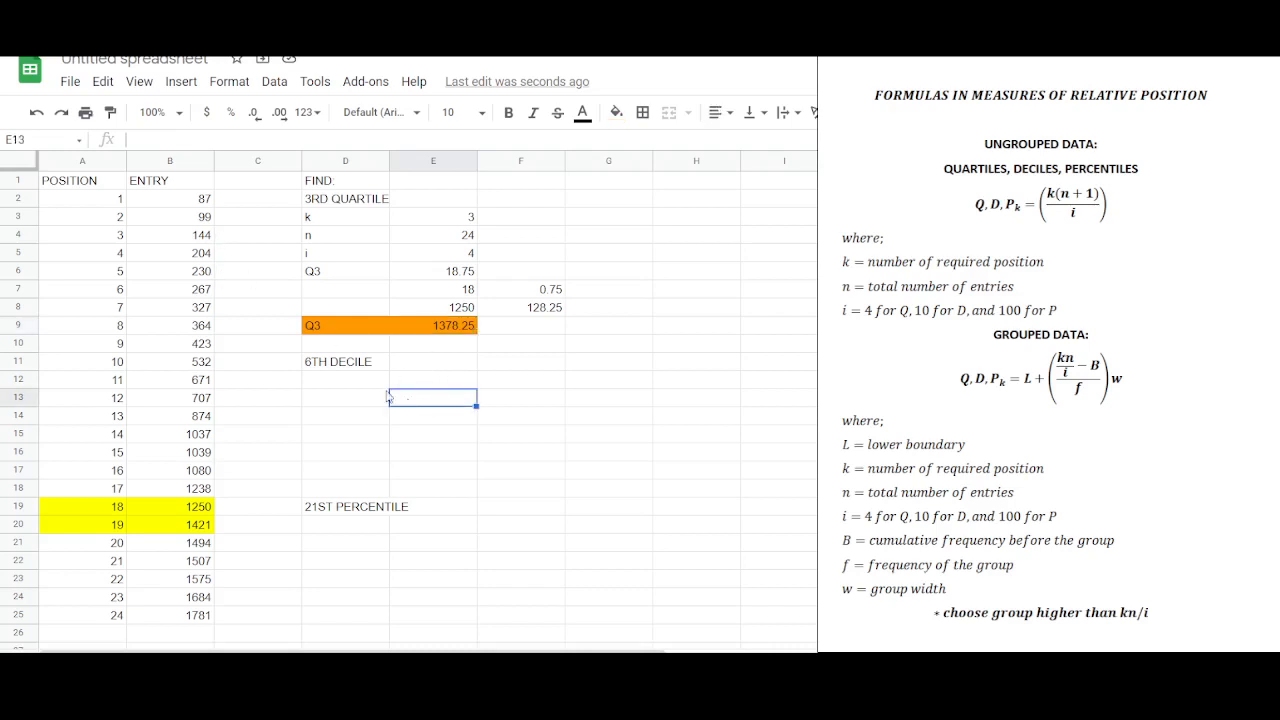
- Enter the 6th decile inputs k = 6, n = 24 and i = 10 in D12:E14
click(344, 380)
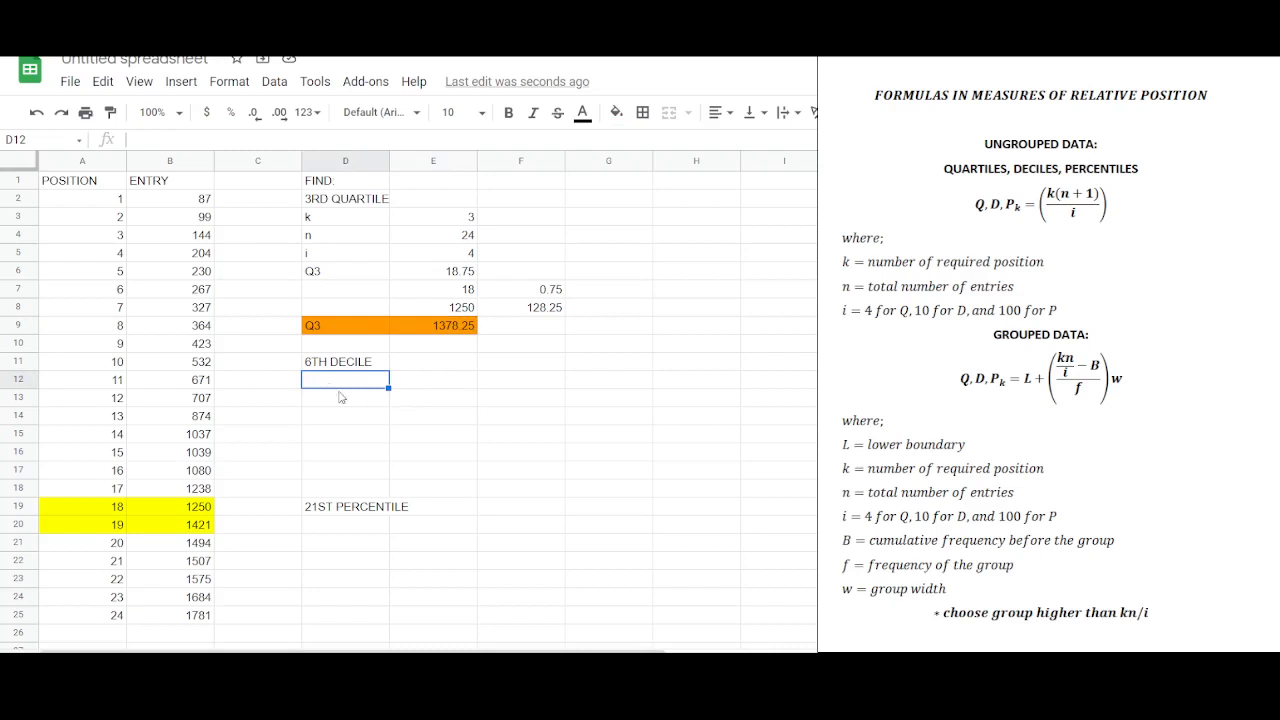
text(kn)
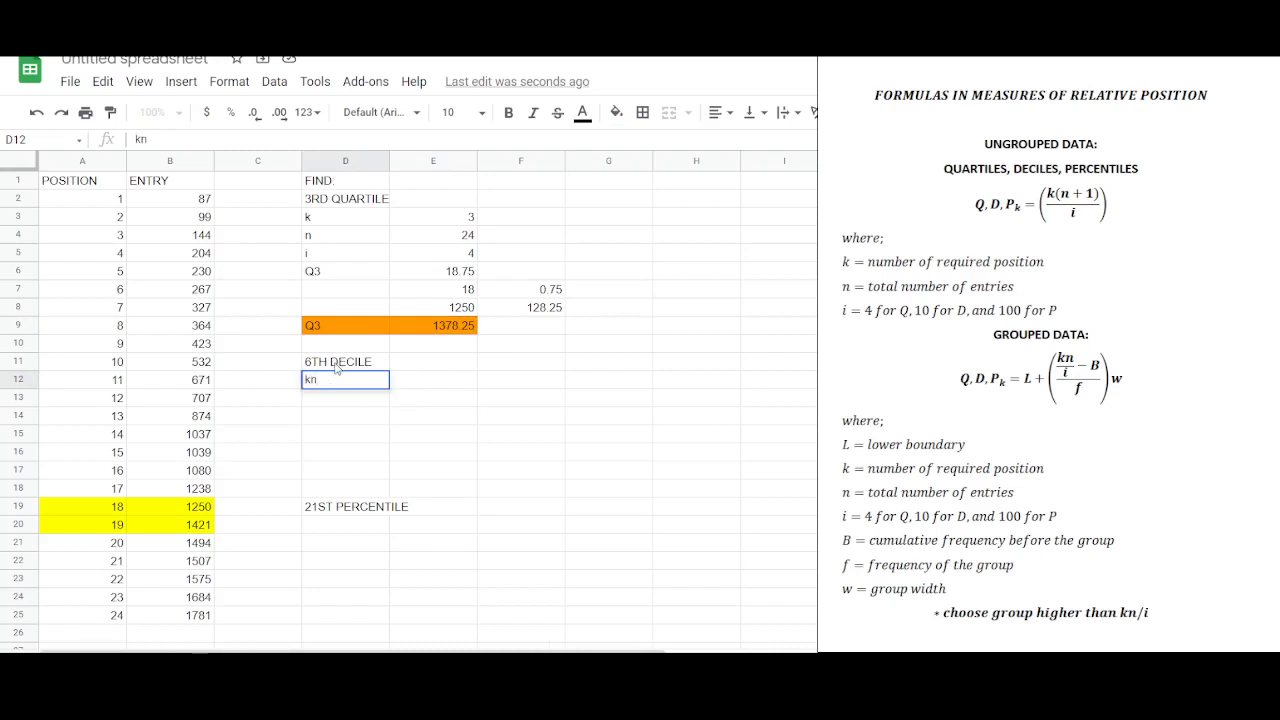
text(n)
click(344, 414)
text(i)
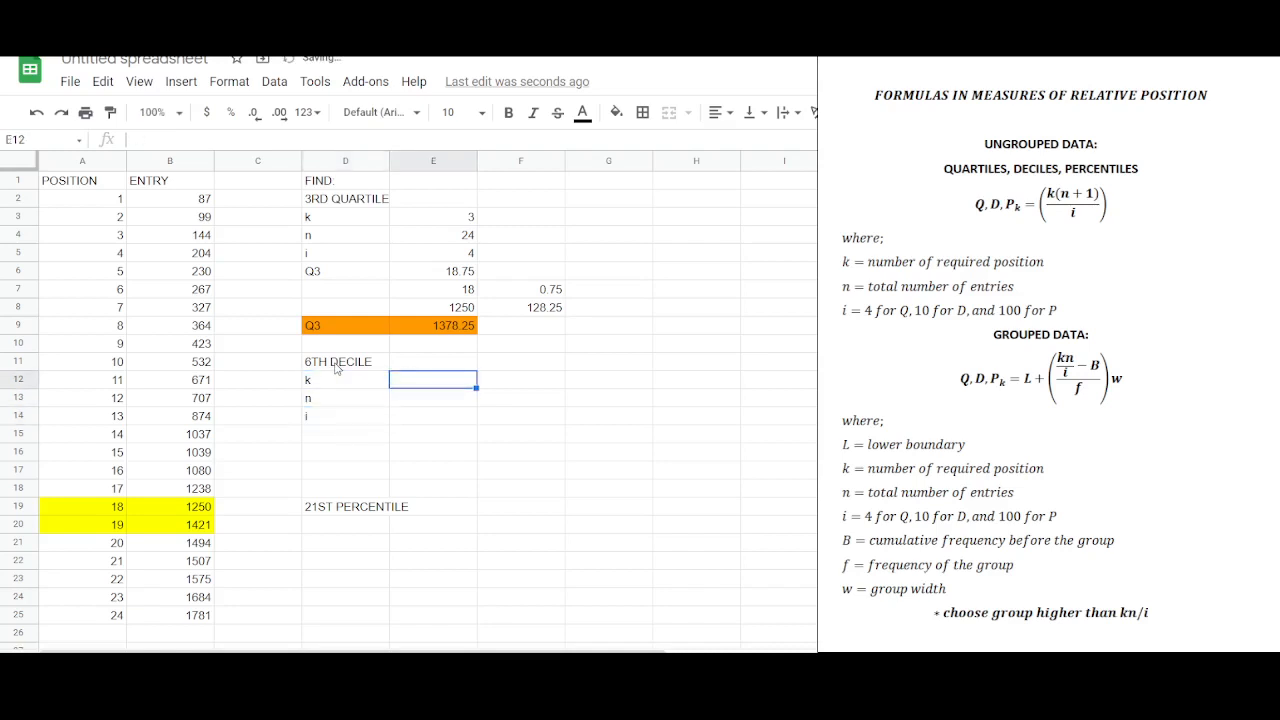
text(6)
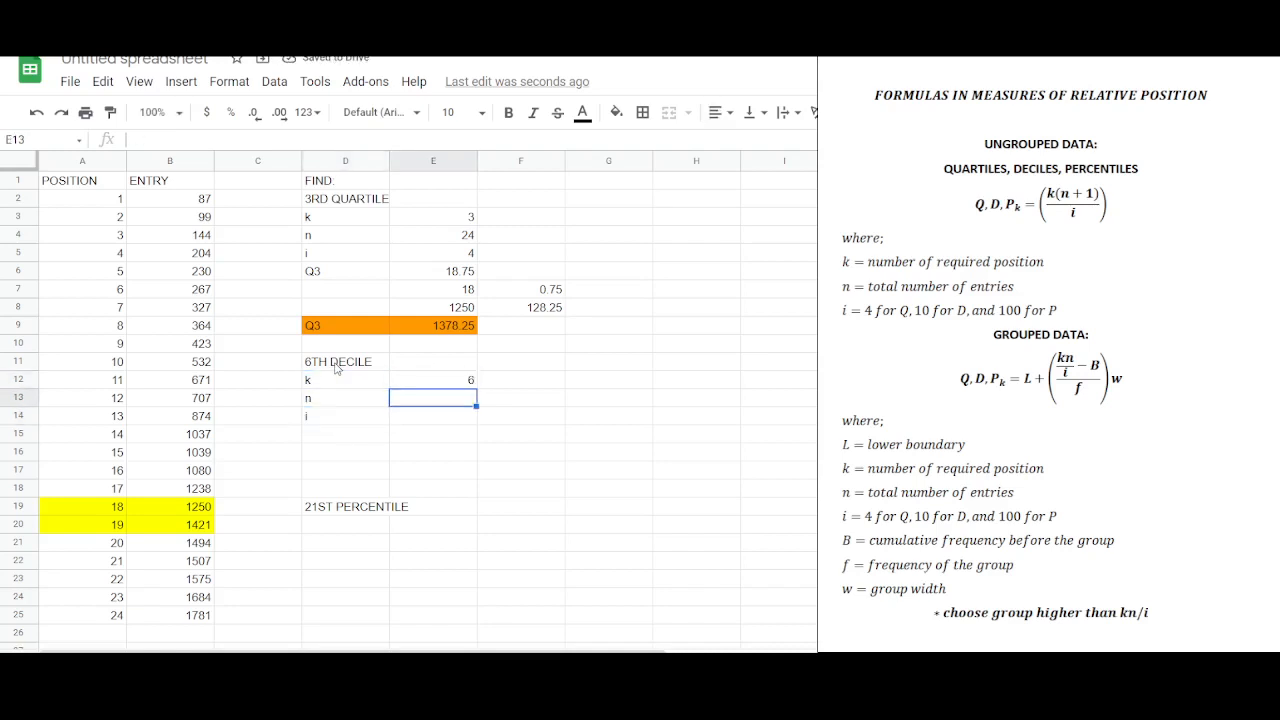
text(2)
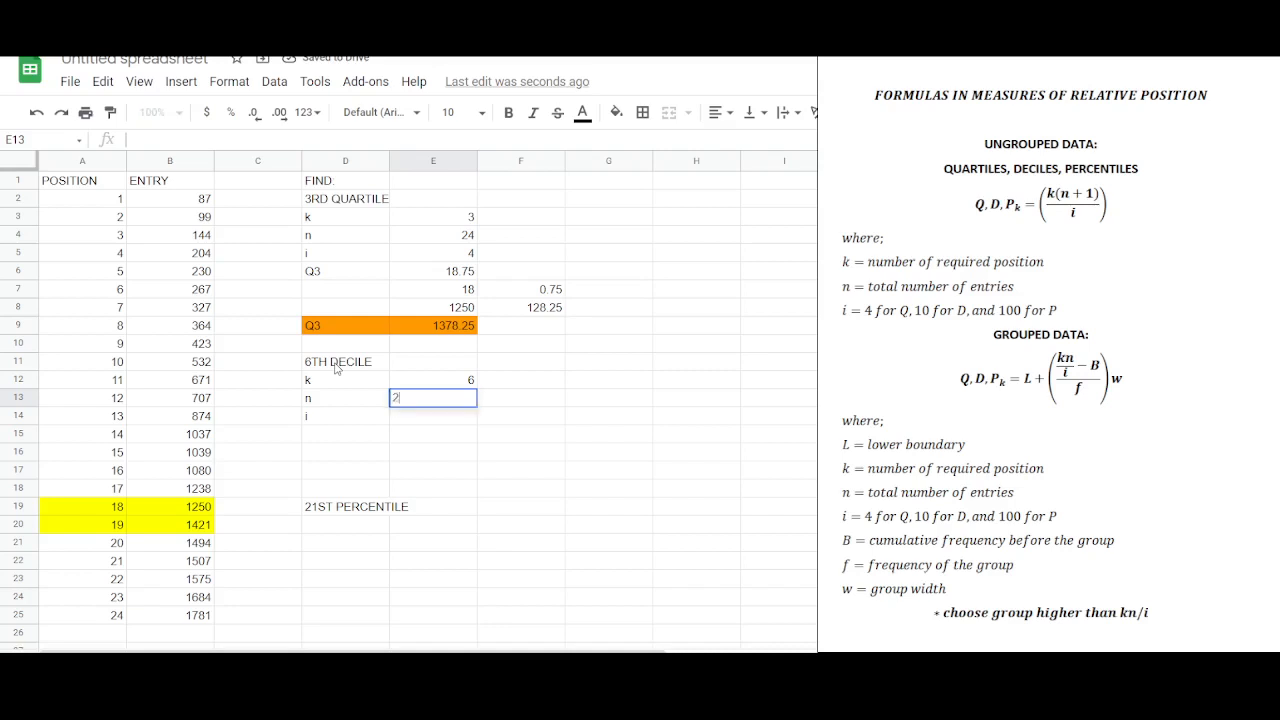
text(24)
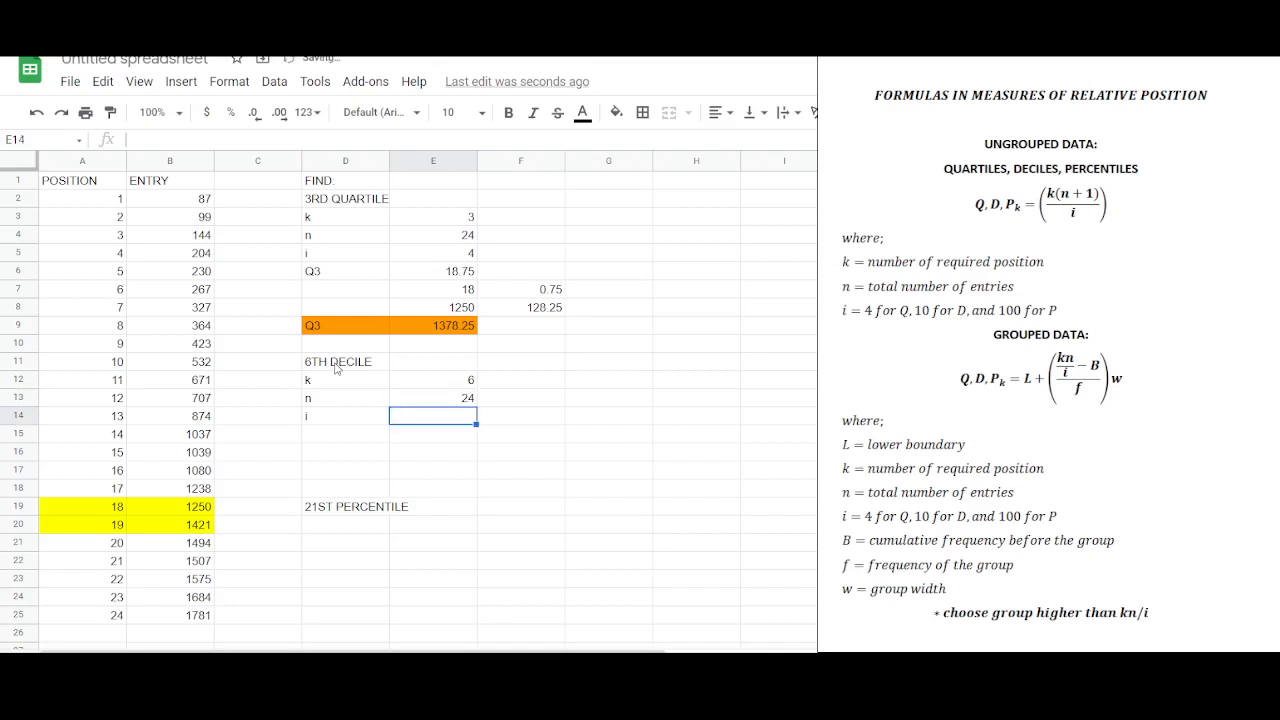
text(10)
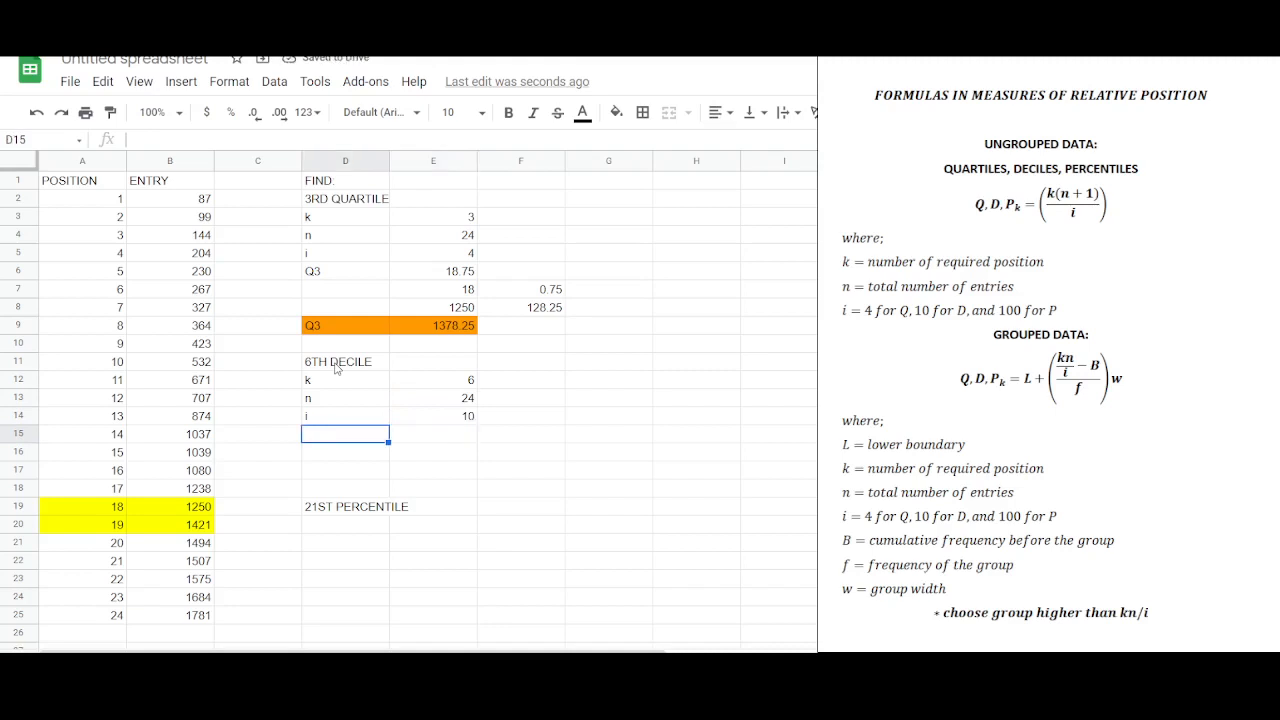
- Label D6 and compute its position =E12*(E13+1)/E14, giving 15
text(D6)
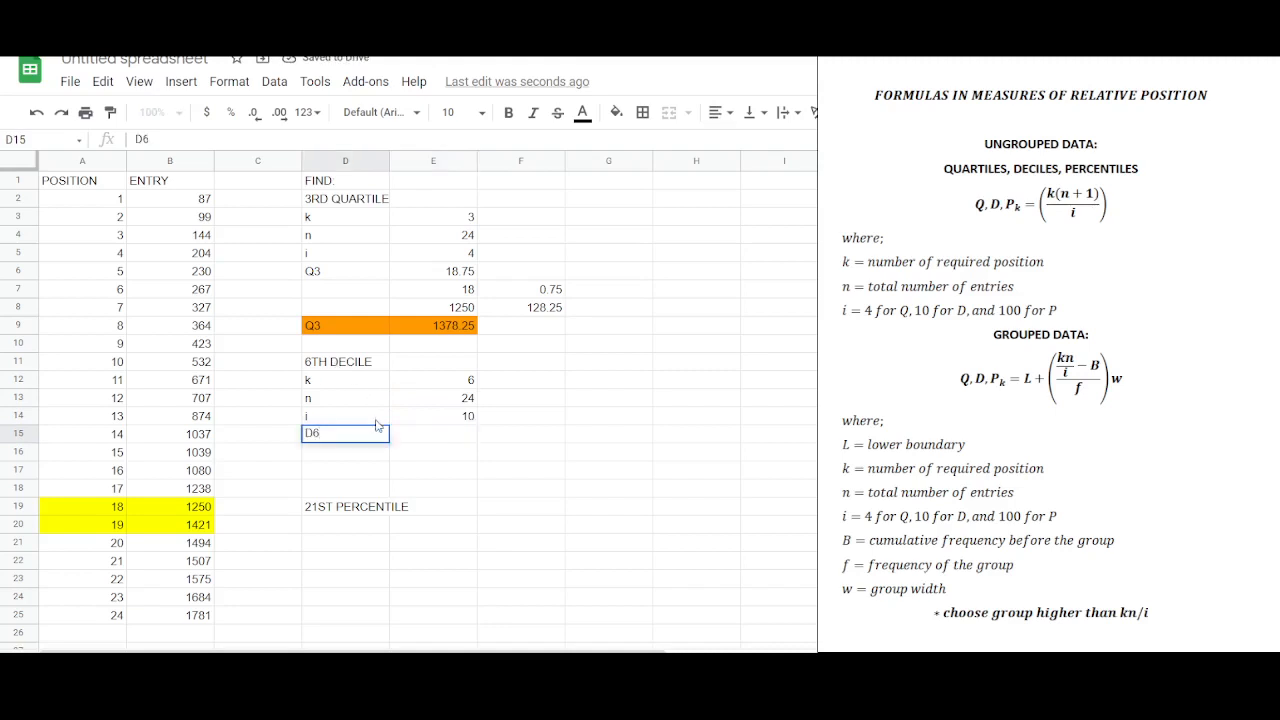
click(432, 432)
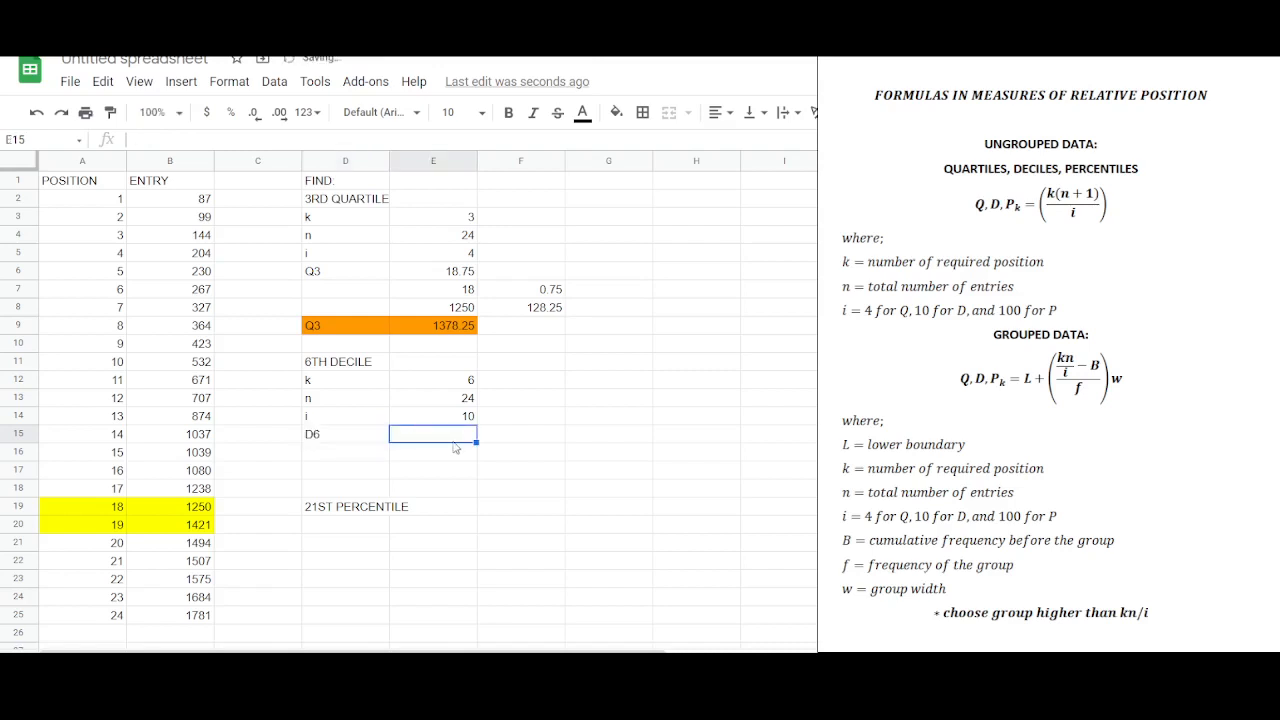
text(=)
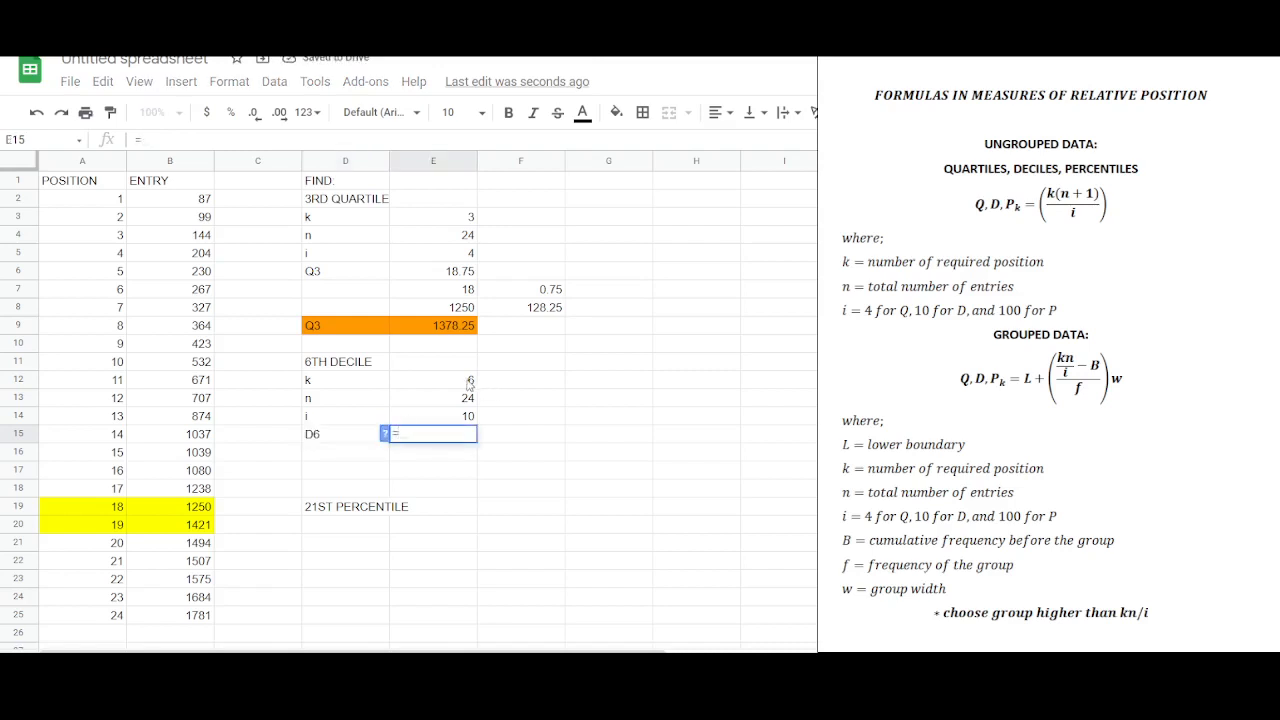
text(E12*(E13+)
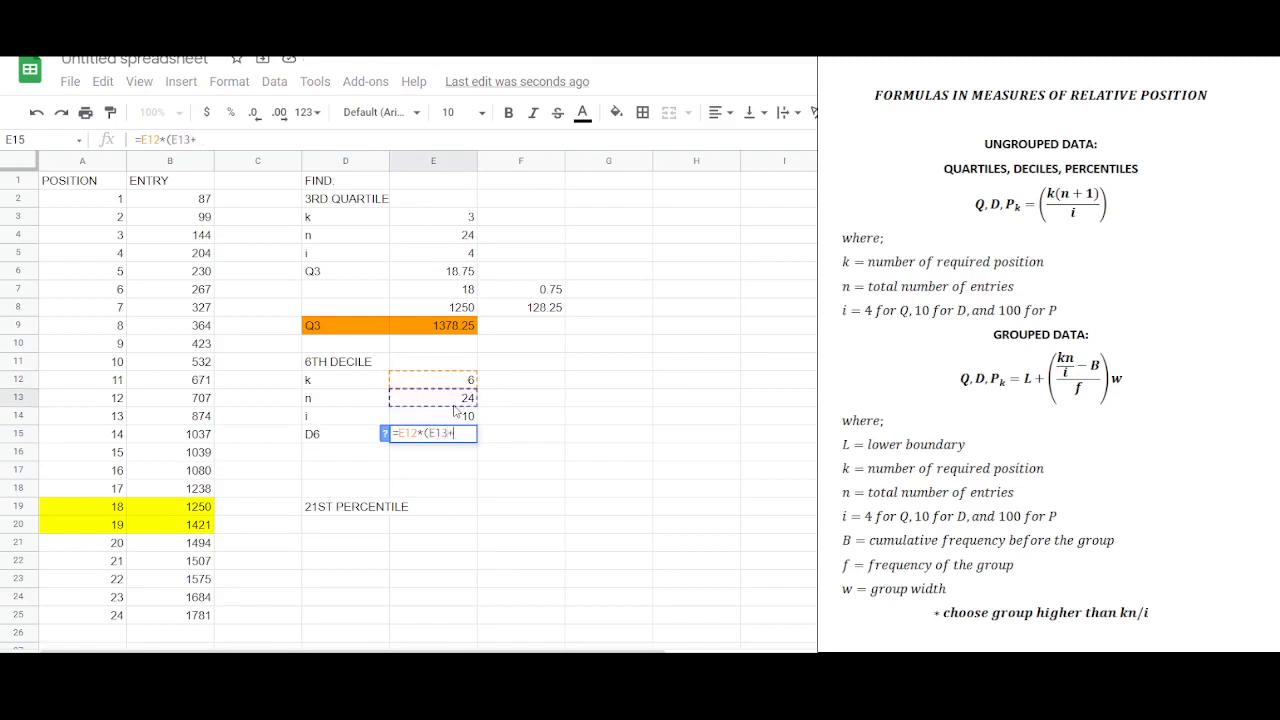
text(1)))
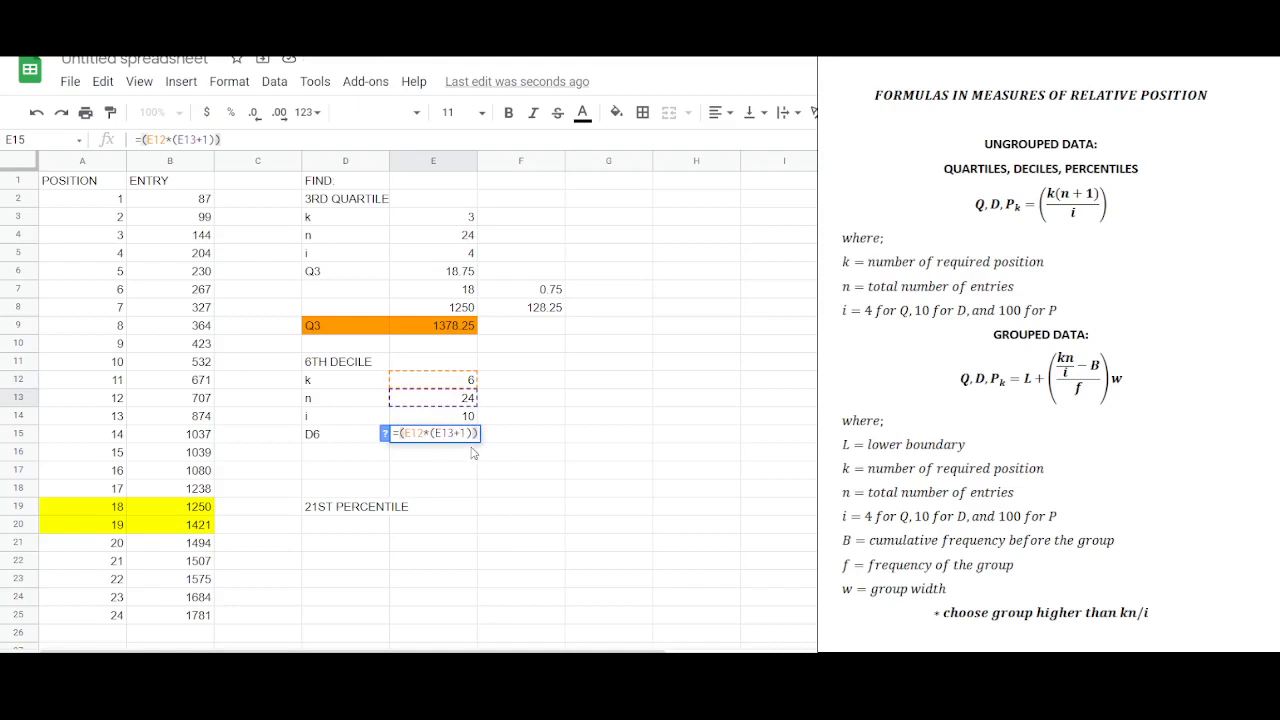
key(enter)
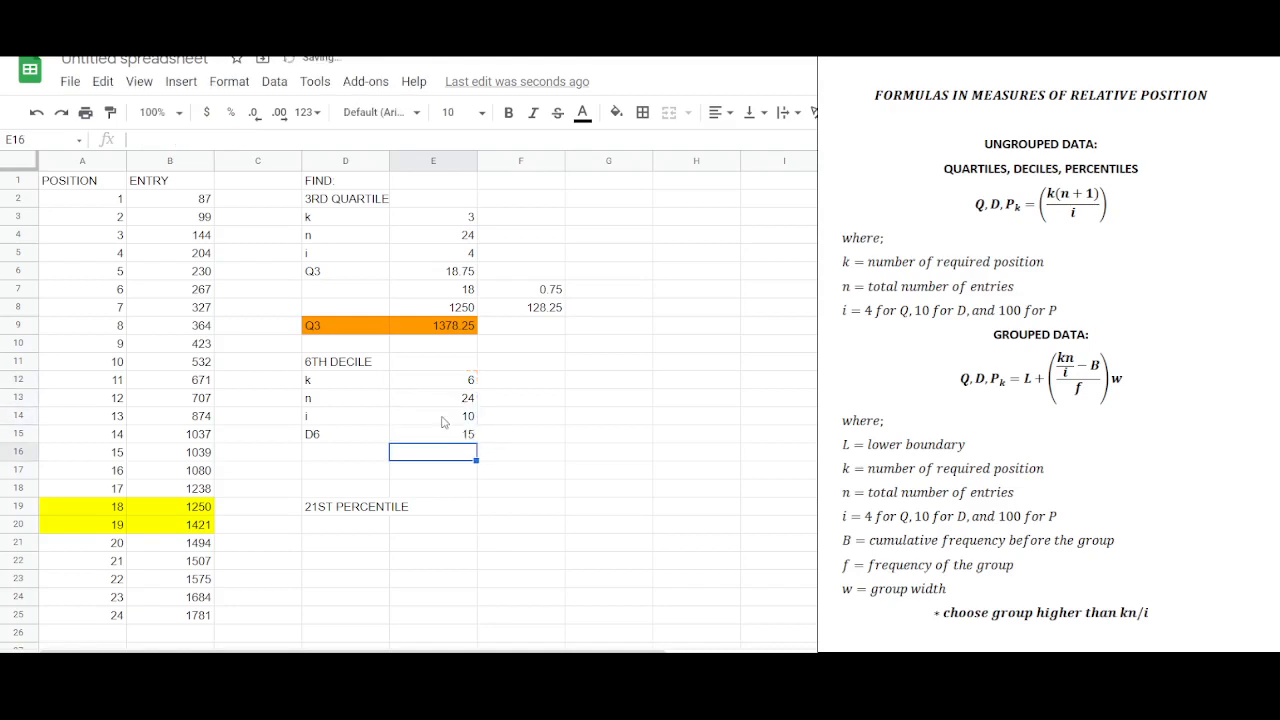
- Record the 15th entry 1039 as the D6 value, labelled d6, and highlight its row
click(432, 432)
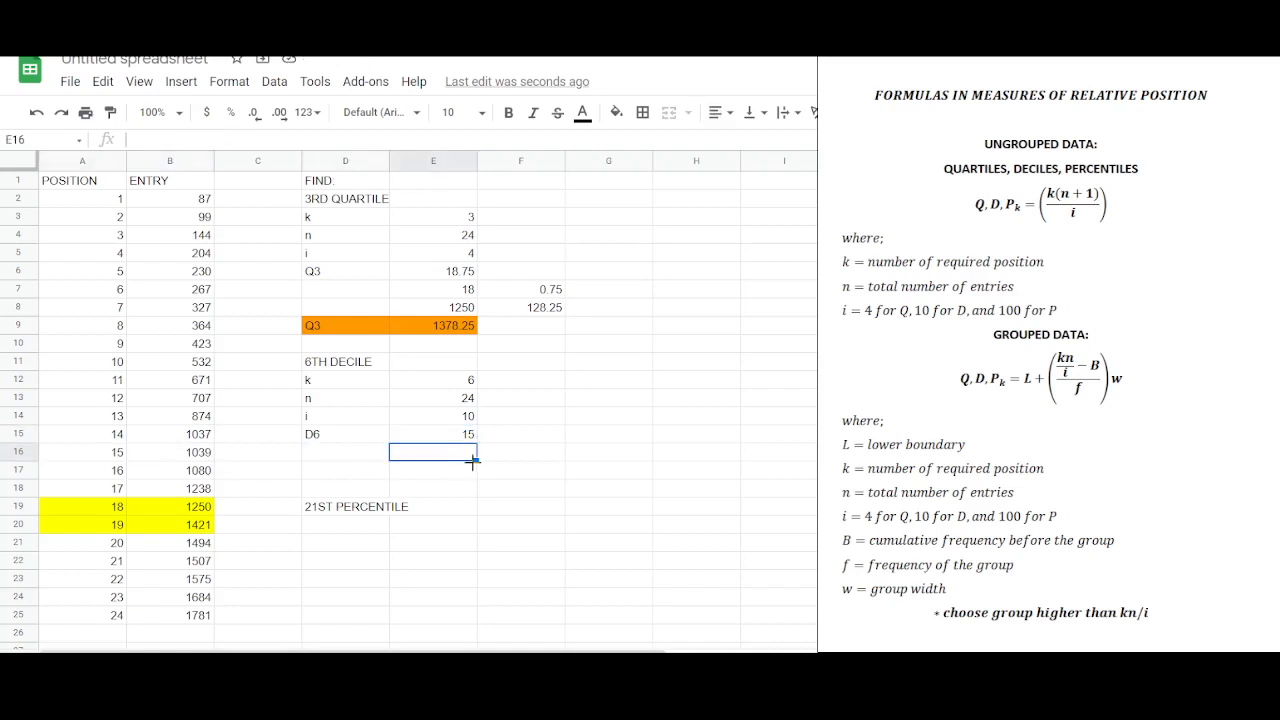
text(103.)
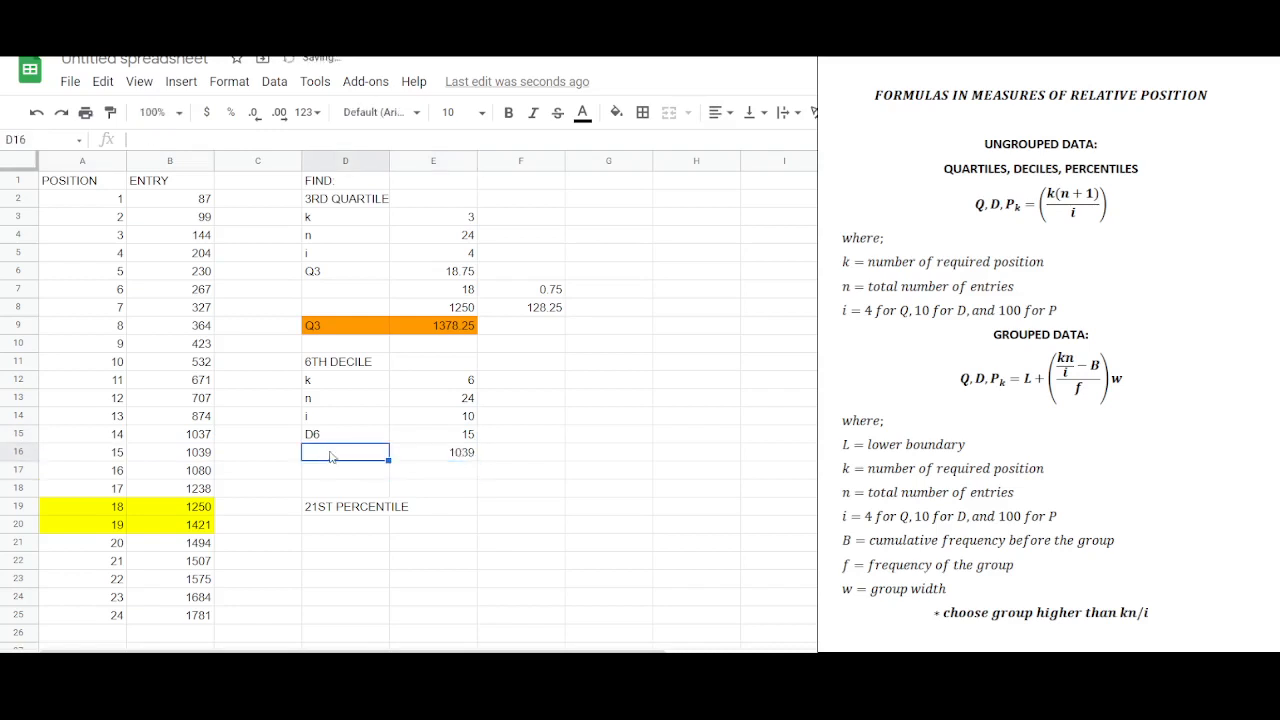
text(d6)
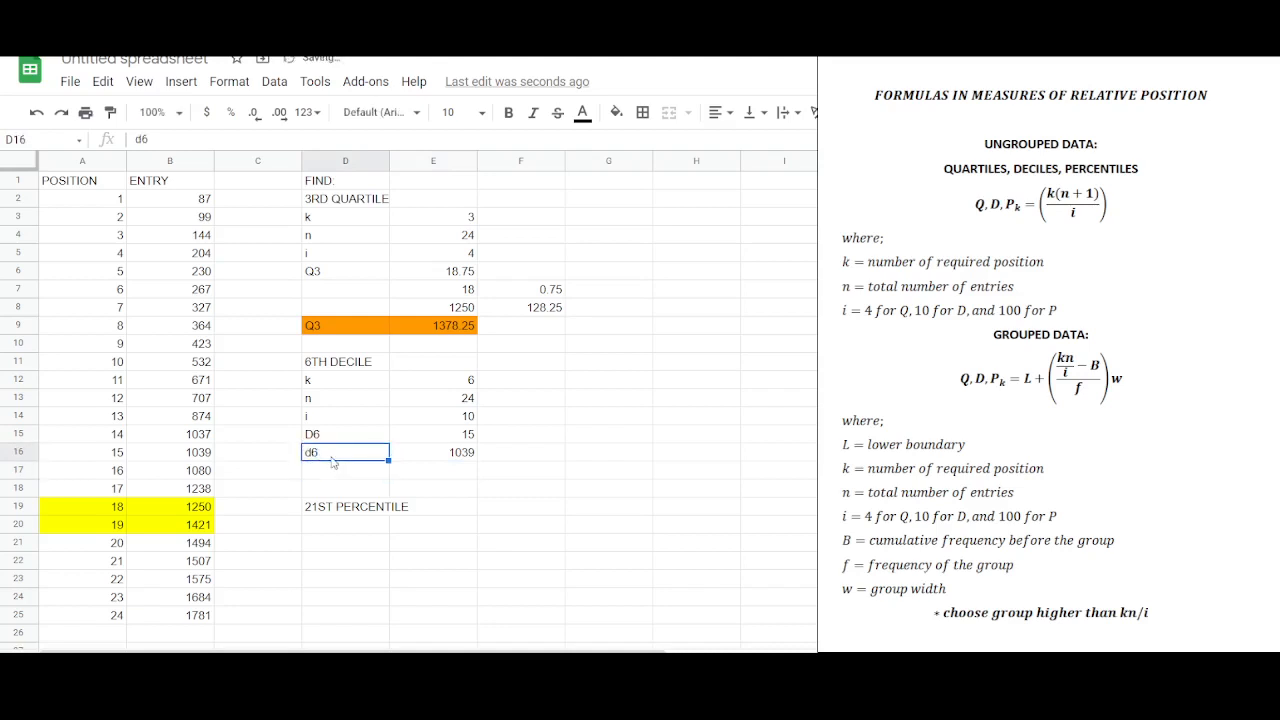
key(enter)
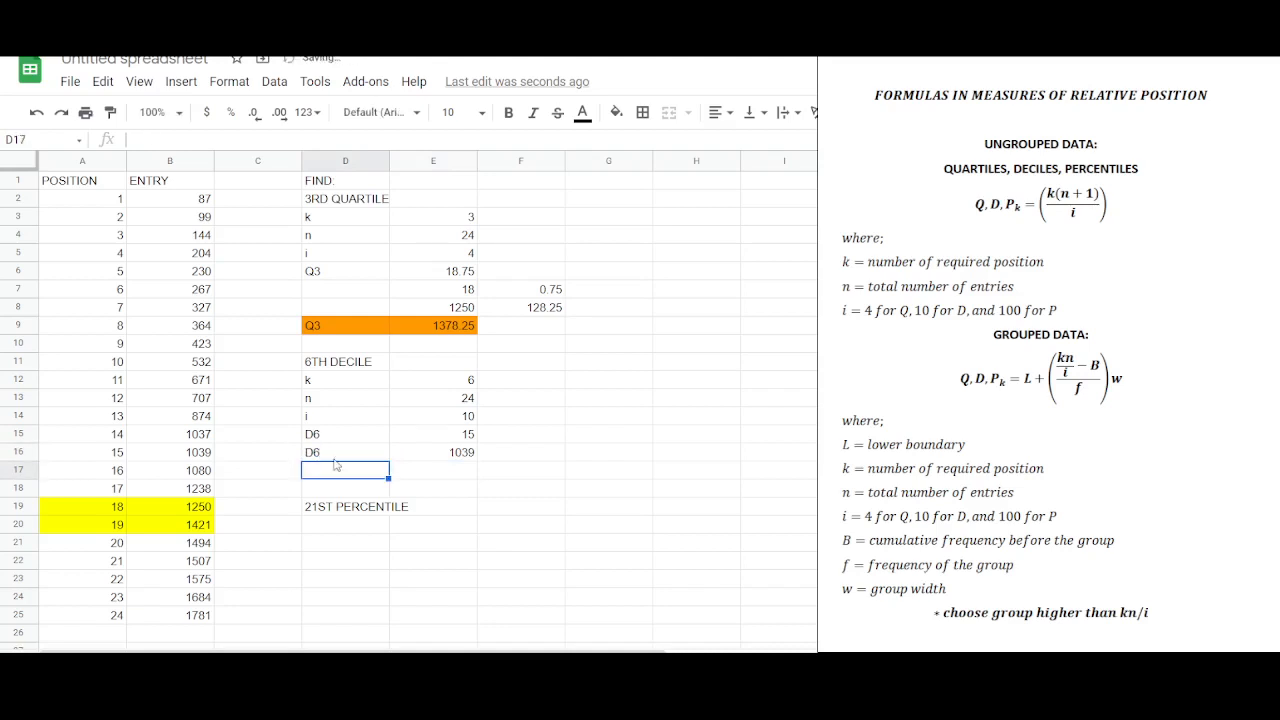
click(616, 112)
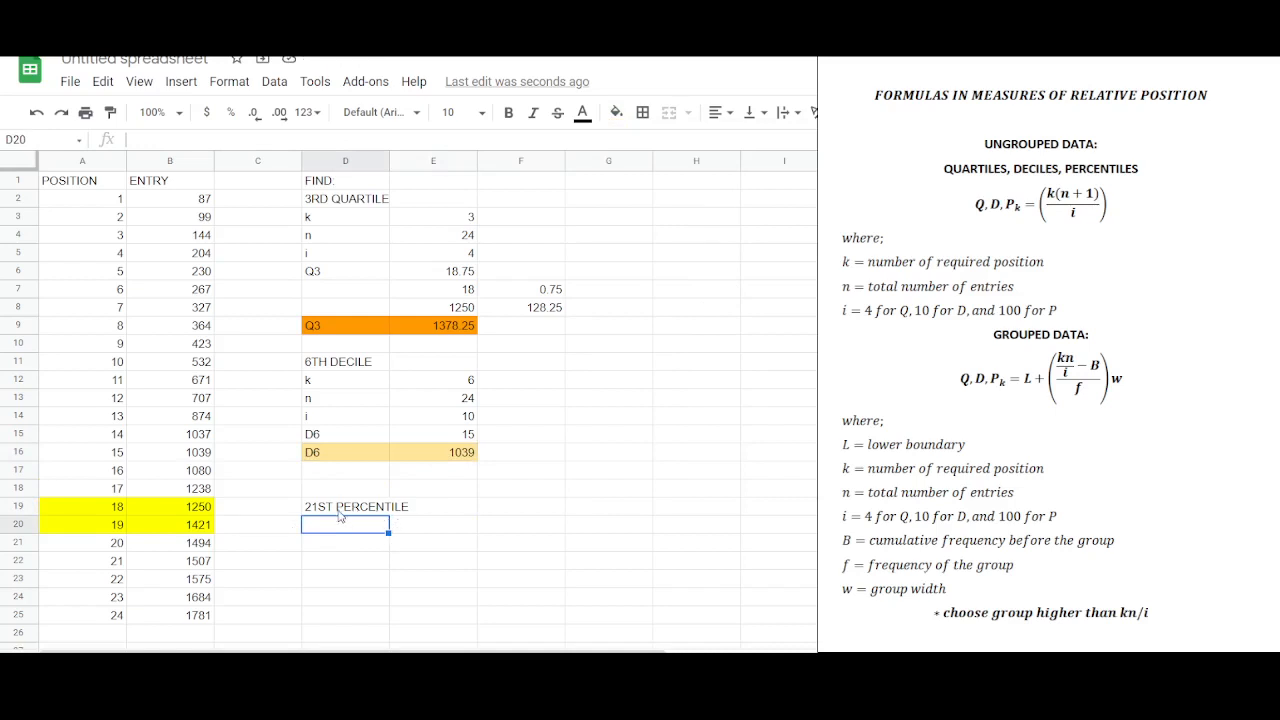
mouse_move(330, 536)
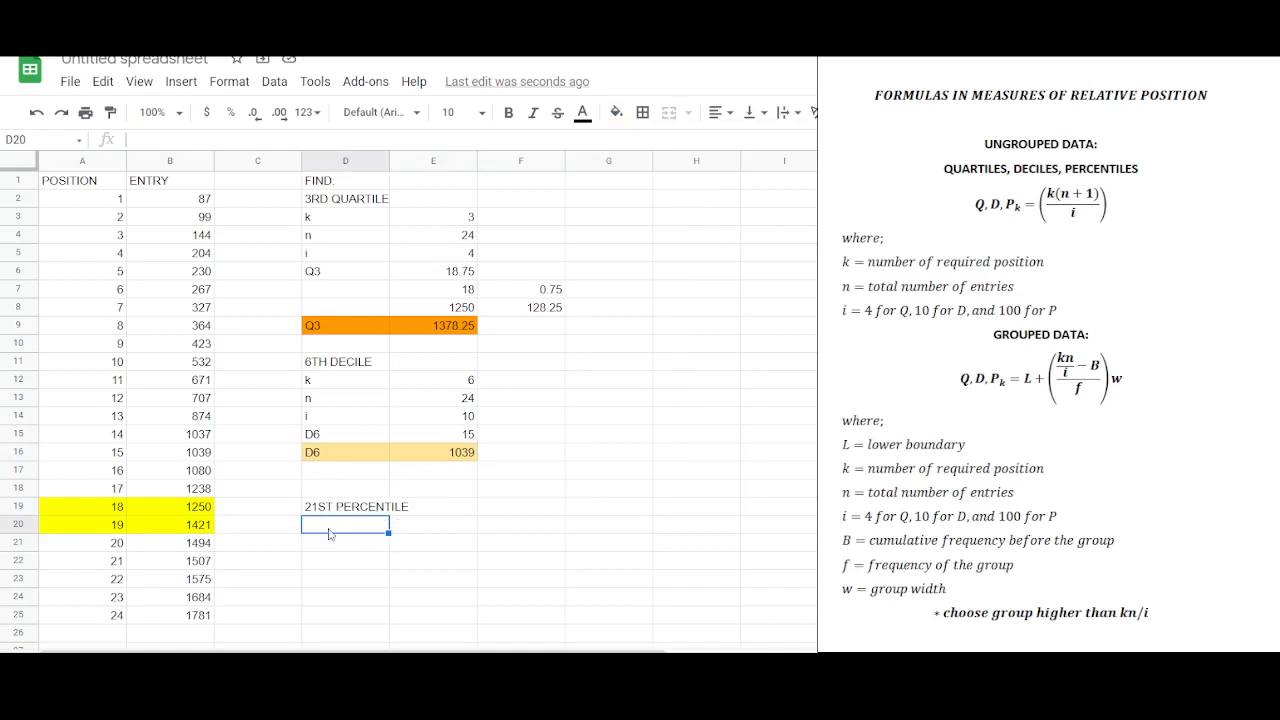
- Enter the 21st percentile inputs k = 21, n = 24 and i = 100 in D20:E22
text(k)
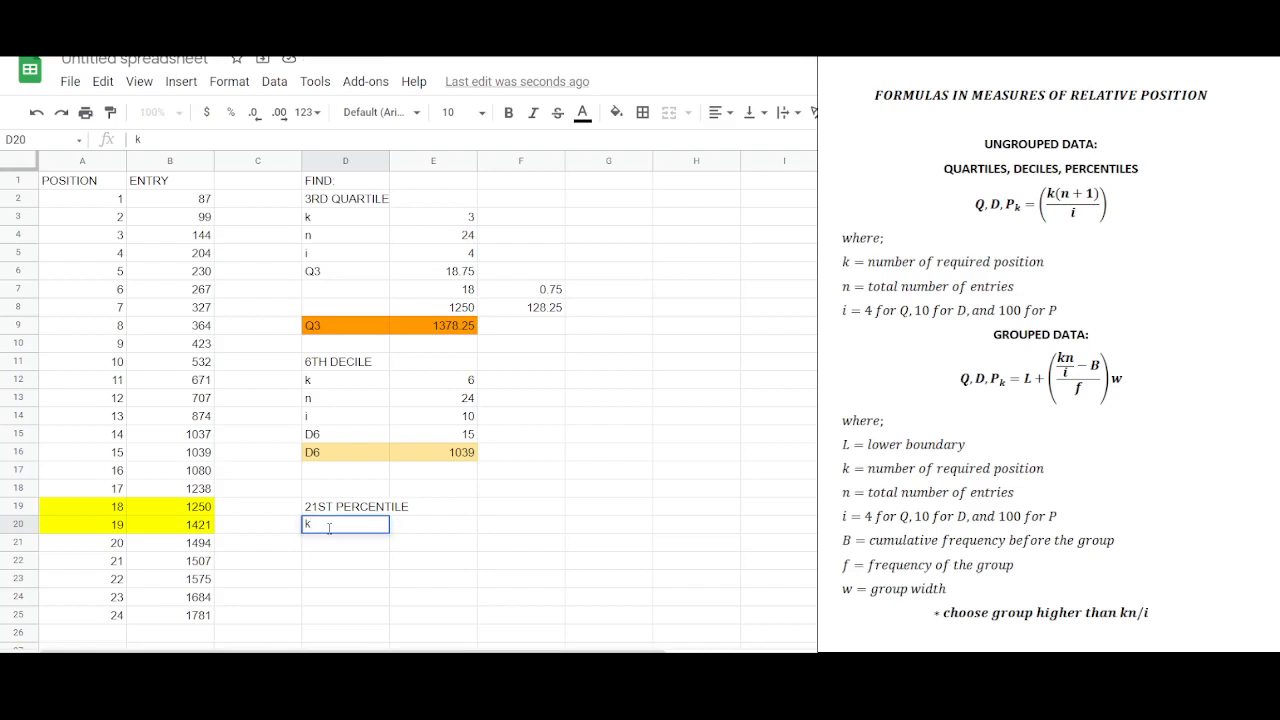
click(432, 524)
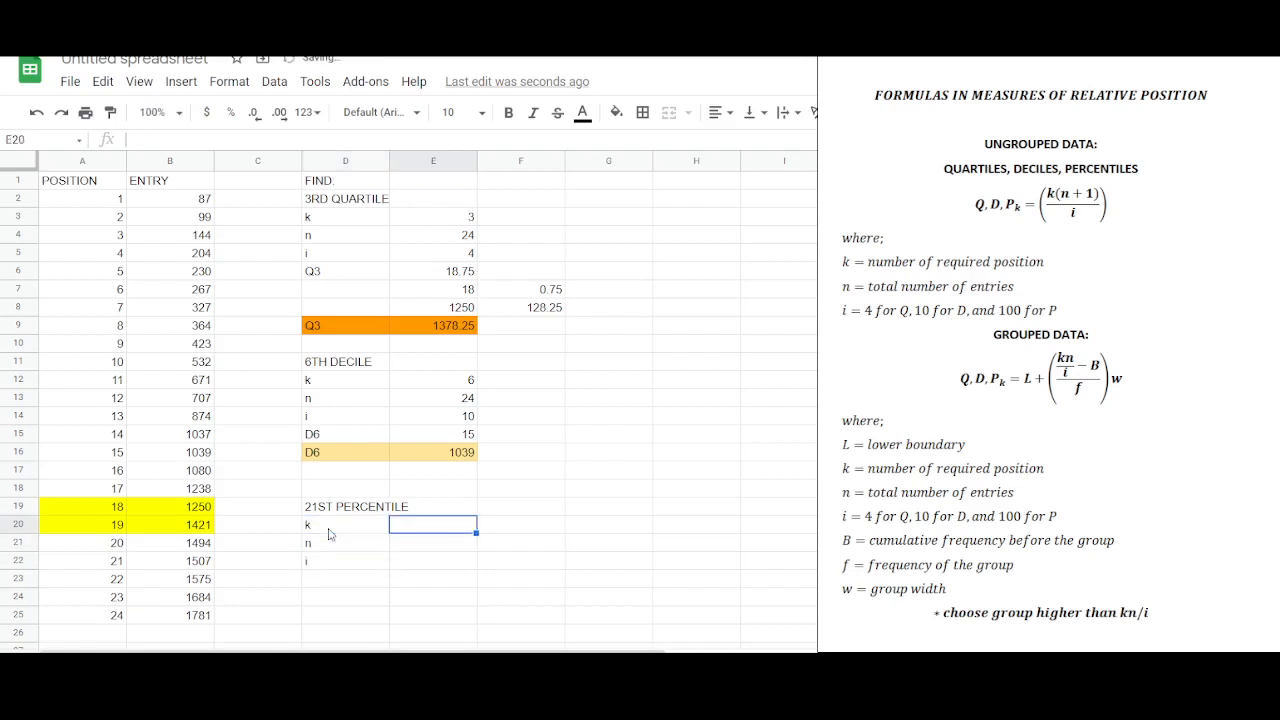
text(21)
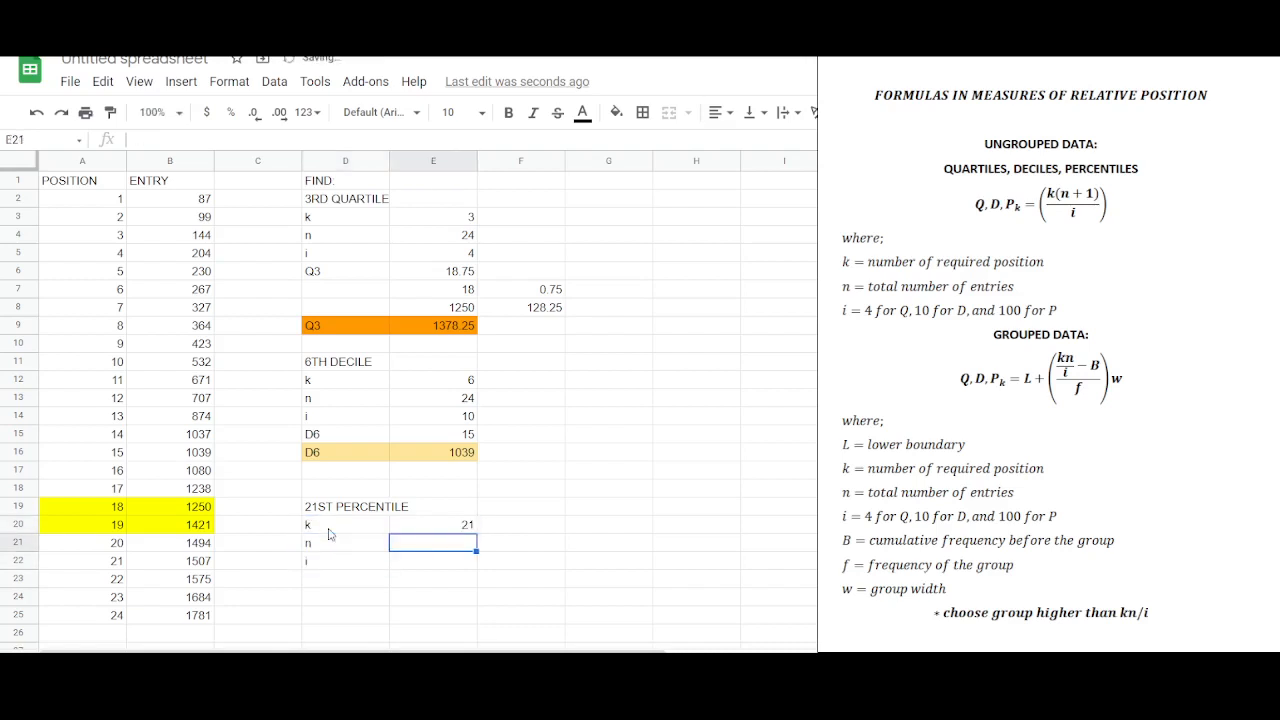
text(24)
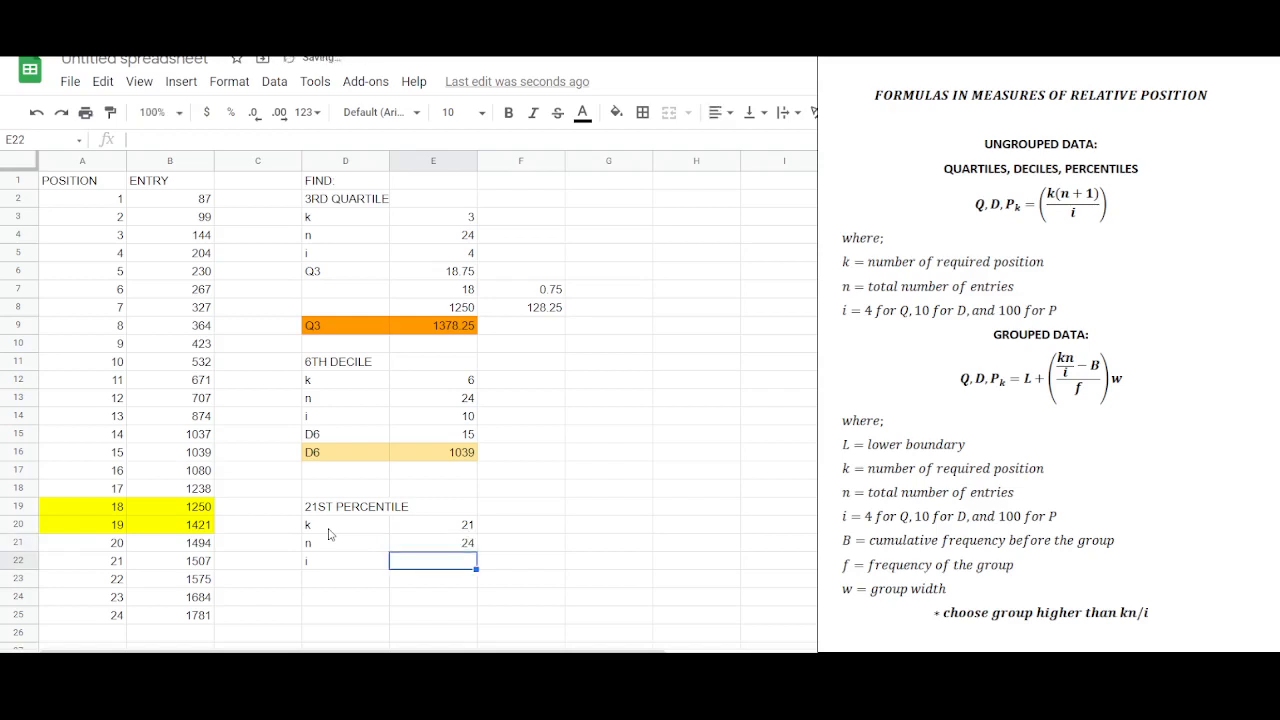
text(100)
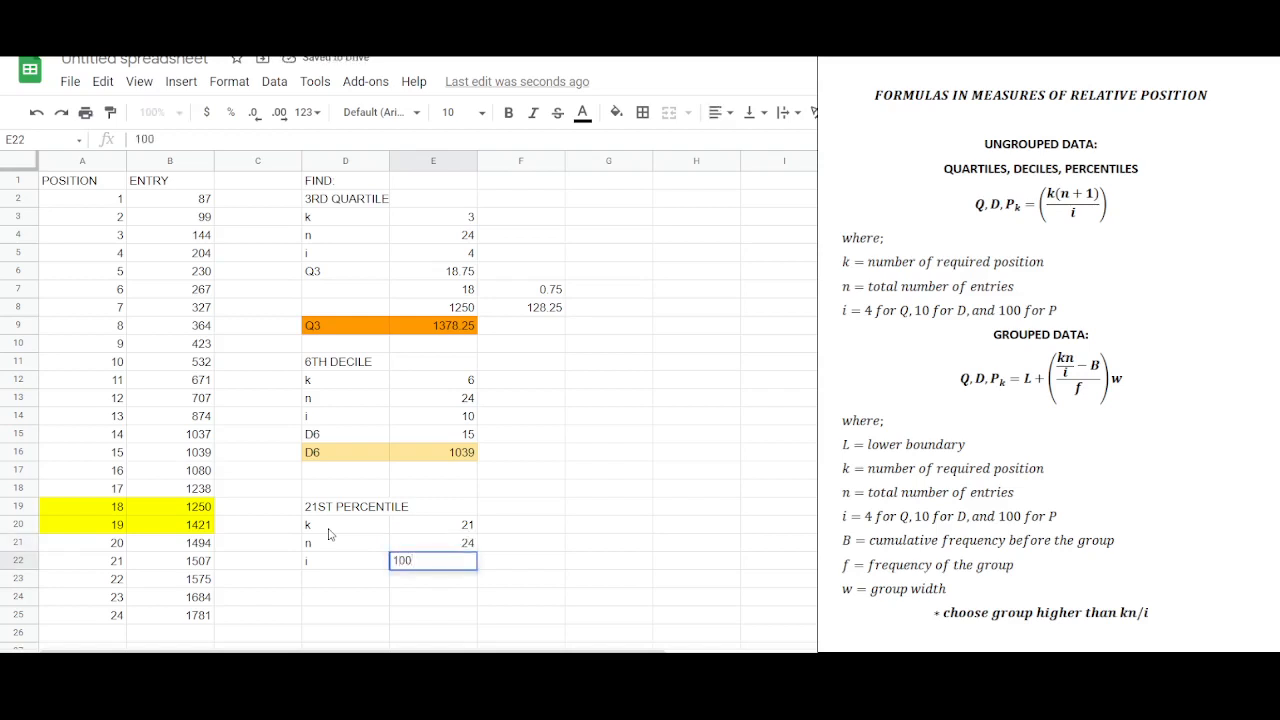
key(enter)
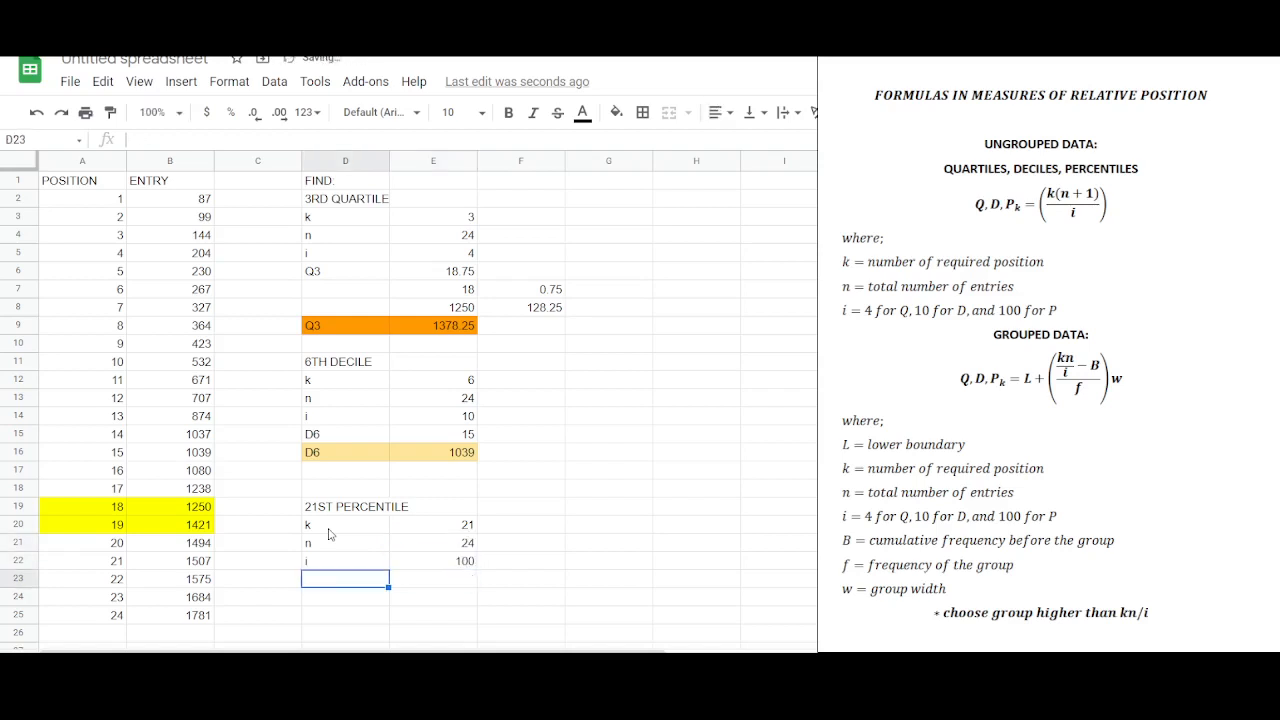
- Label P21 in D23 and compute =E20*(E21+1)/E22 in E23, giving 5.25
text(P21)
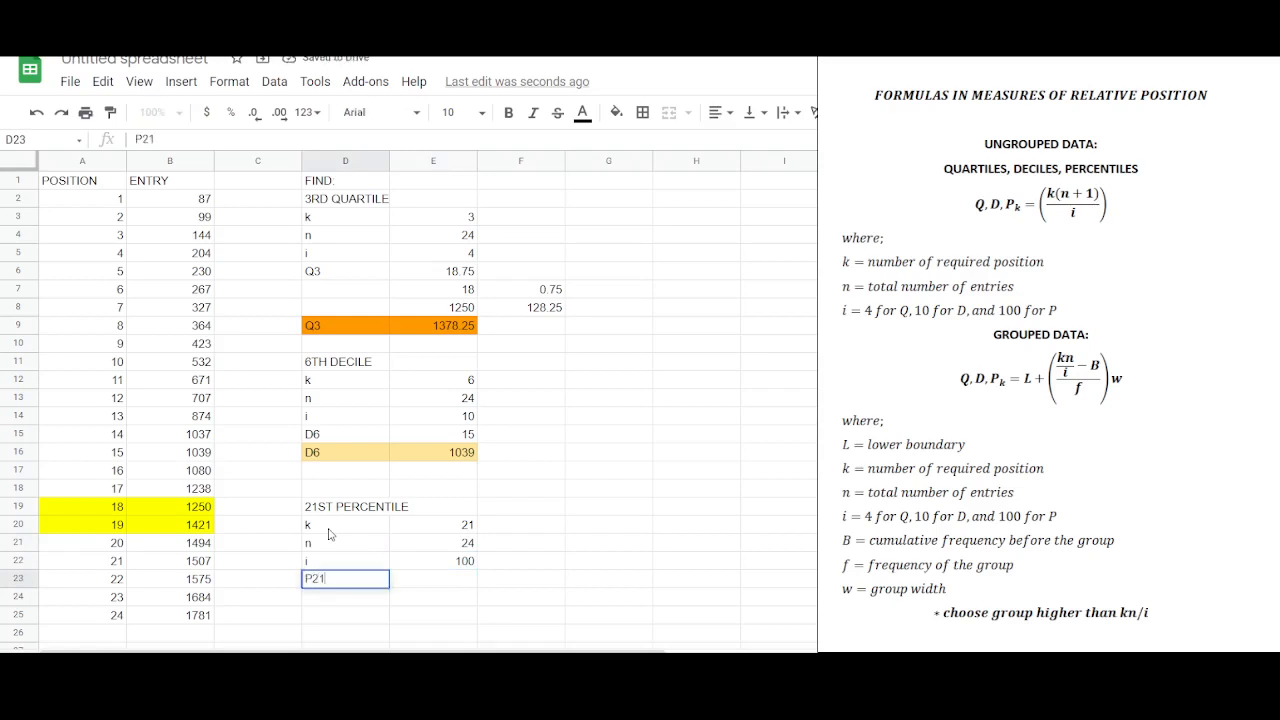
key(Tab)
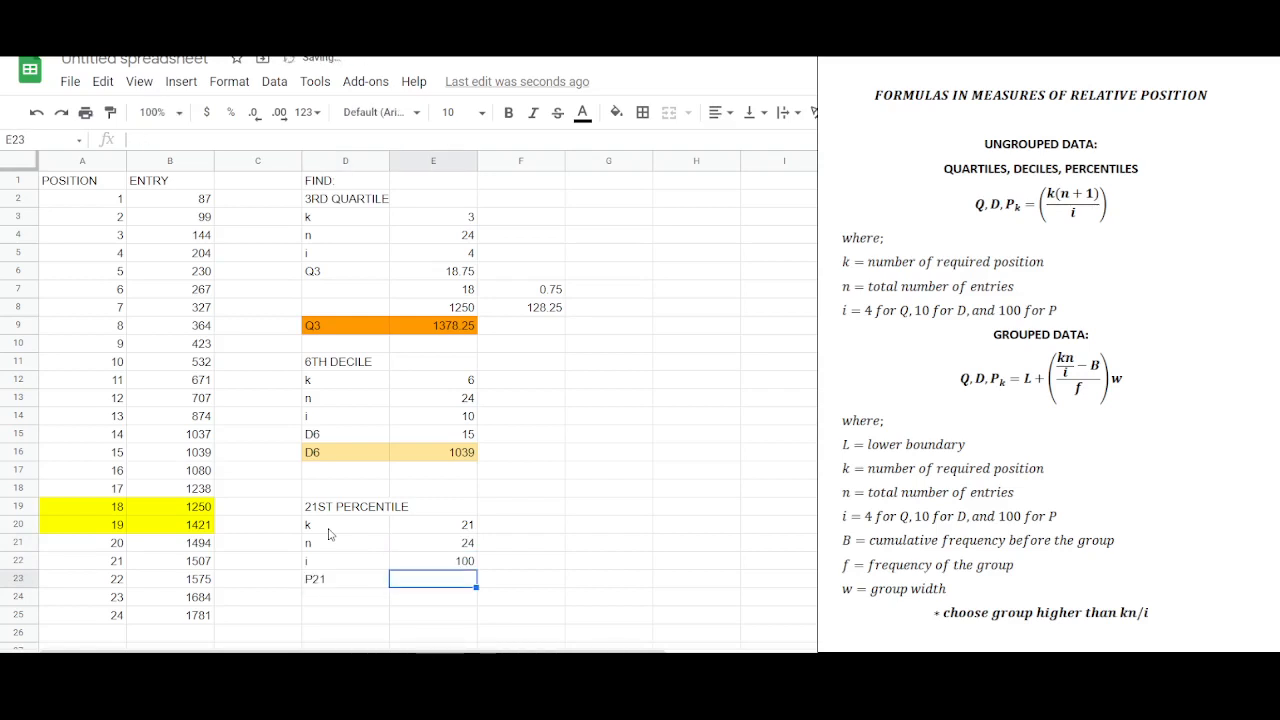
click(432, 524)
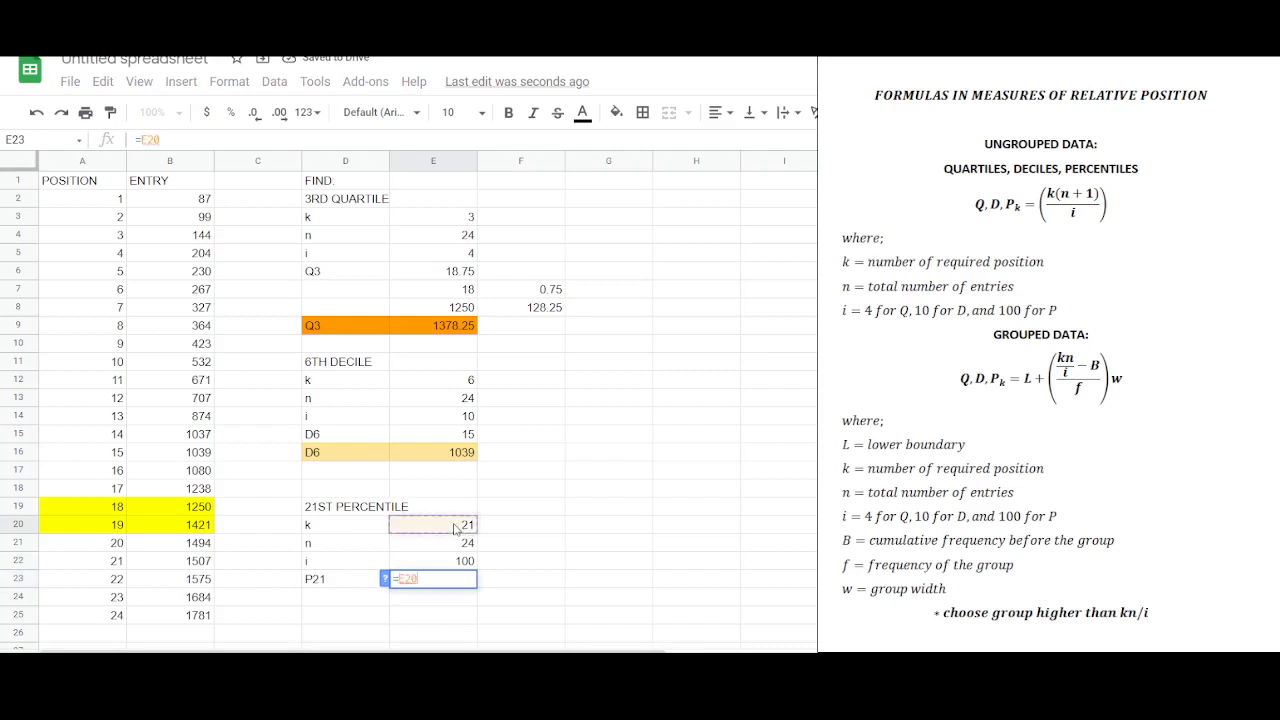
click(432, 542)
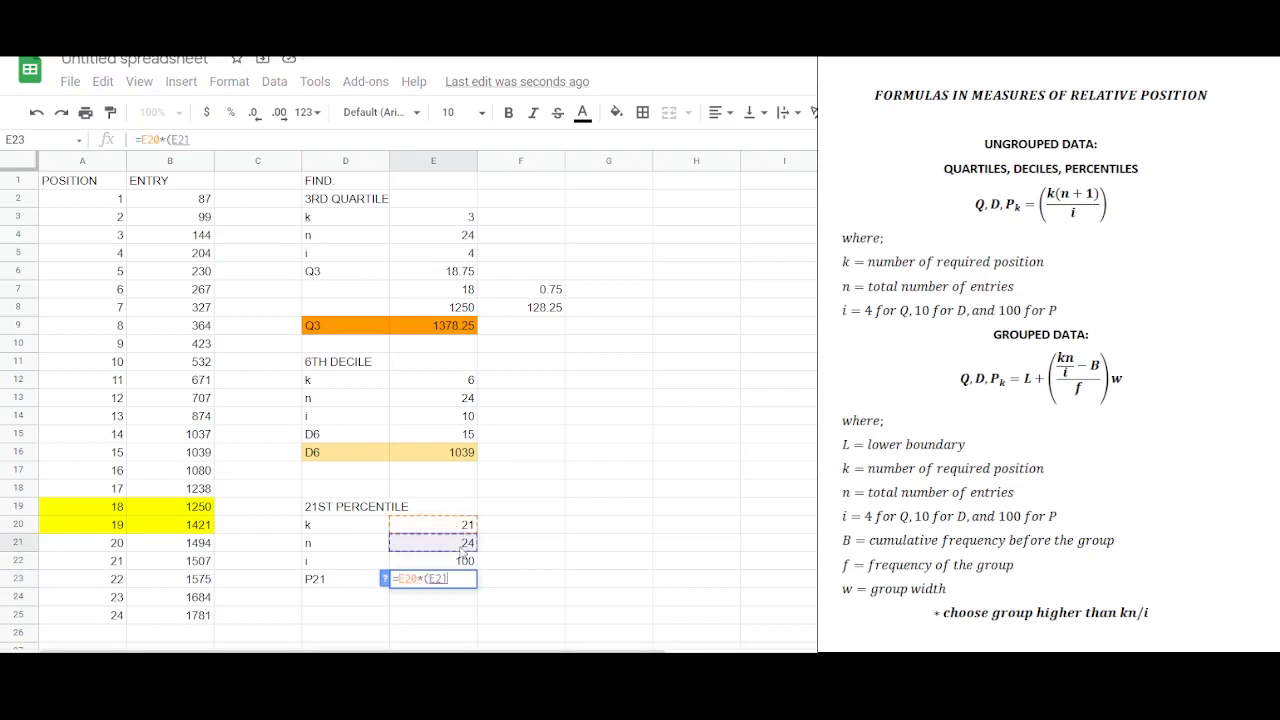
text(+1))/)
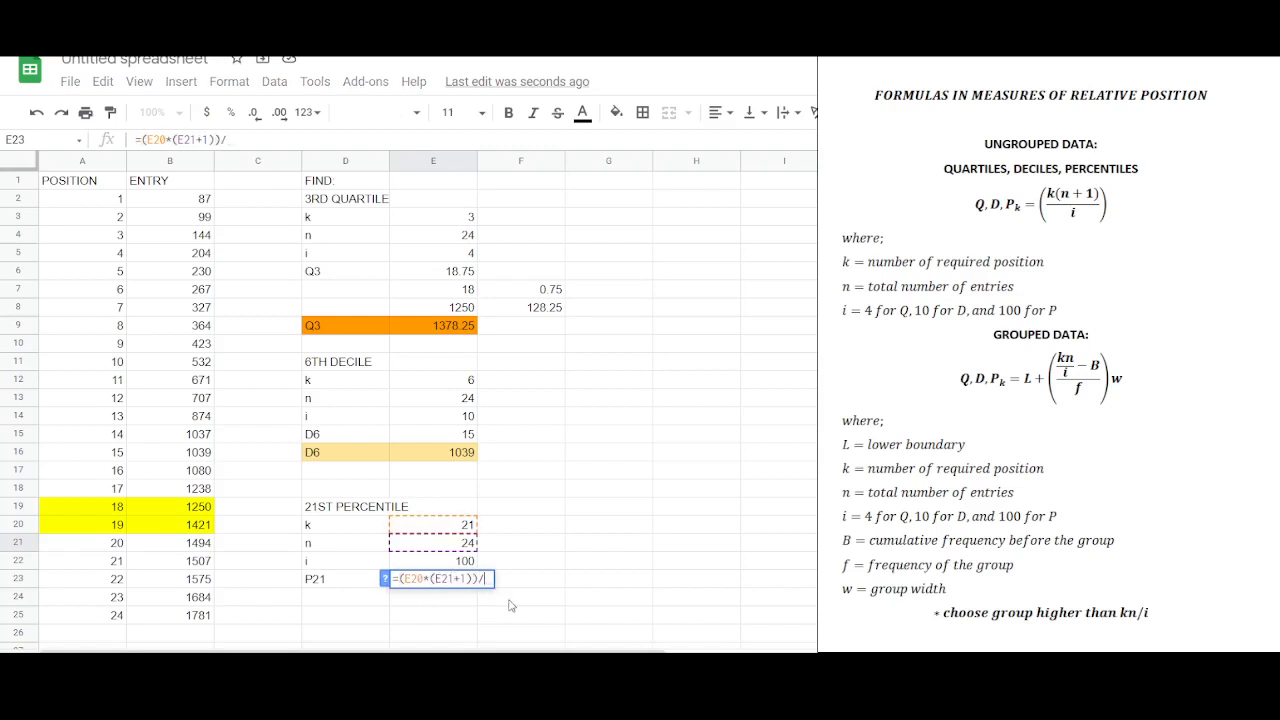
key(Enter)
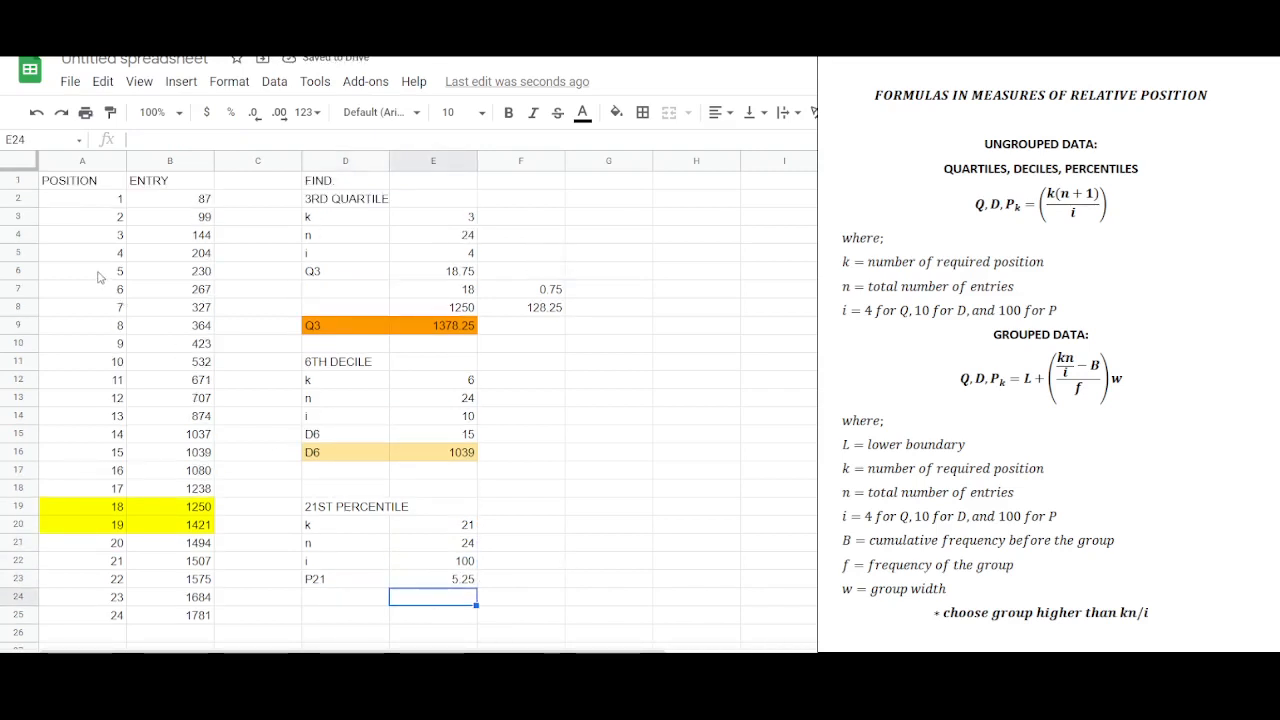
- Fill positions 5 and 6 light orange and split 5.25 into 5 and 0.25
click(626, 112)
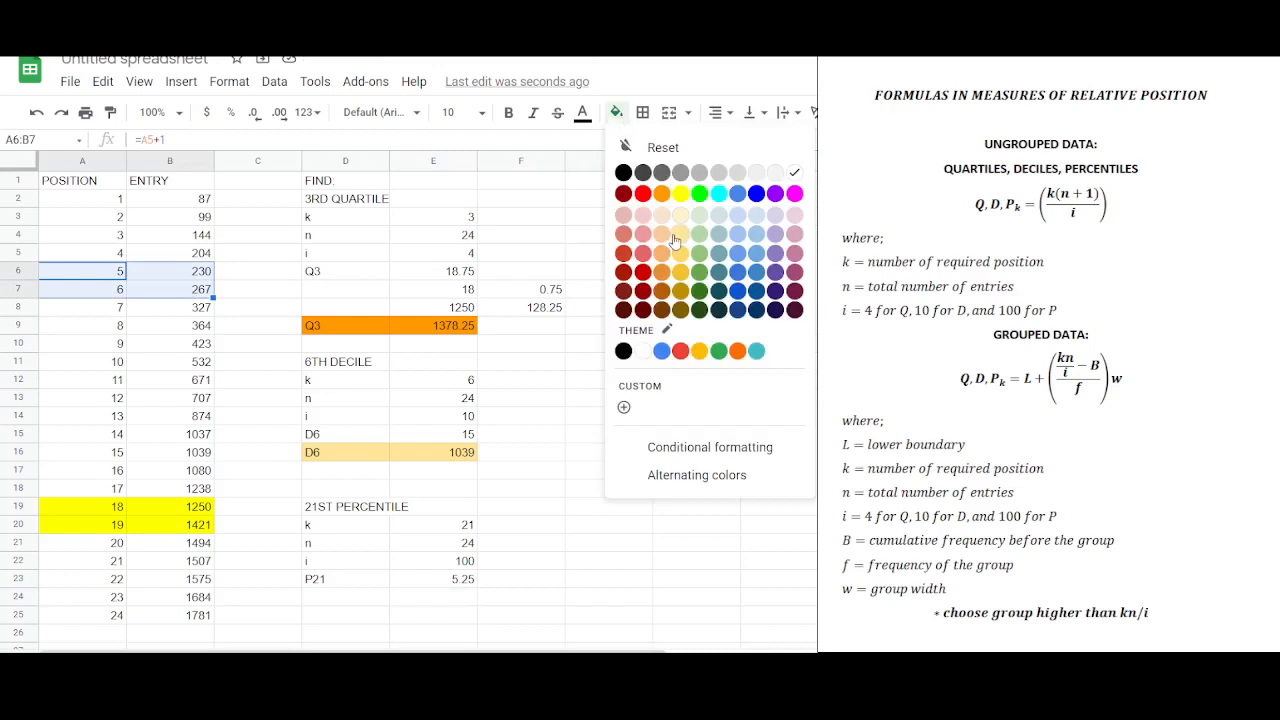
click(660, 234)
text(5)
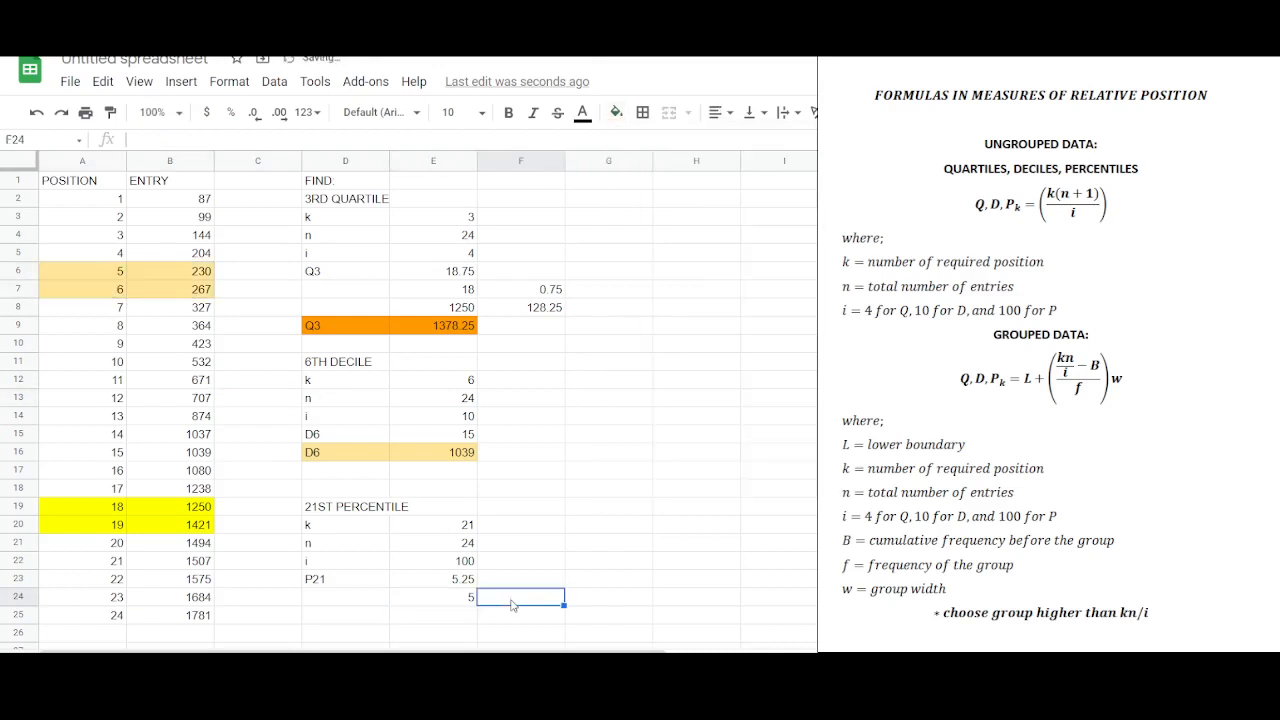
text(0 25)
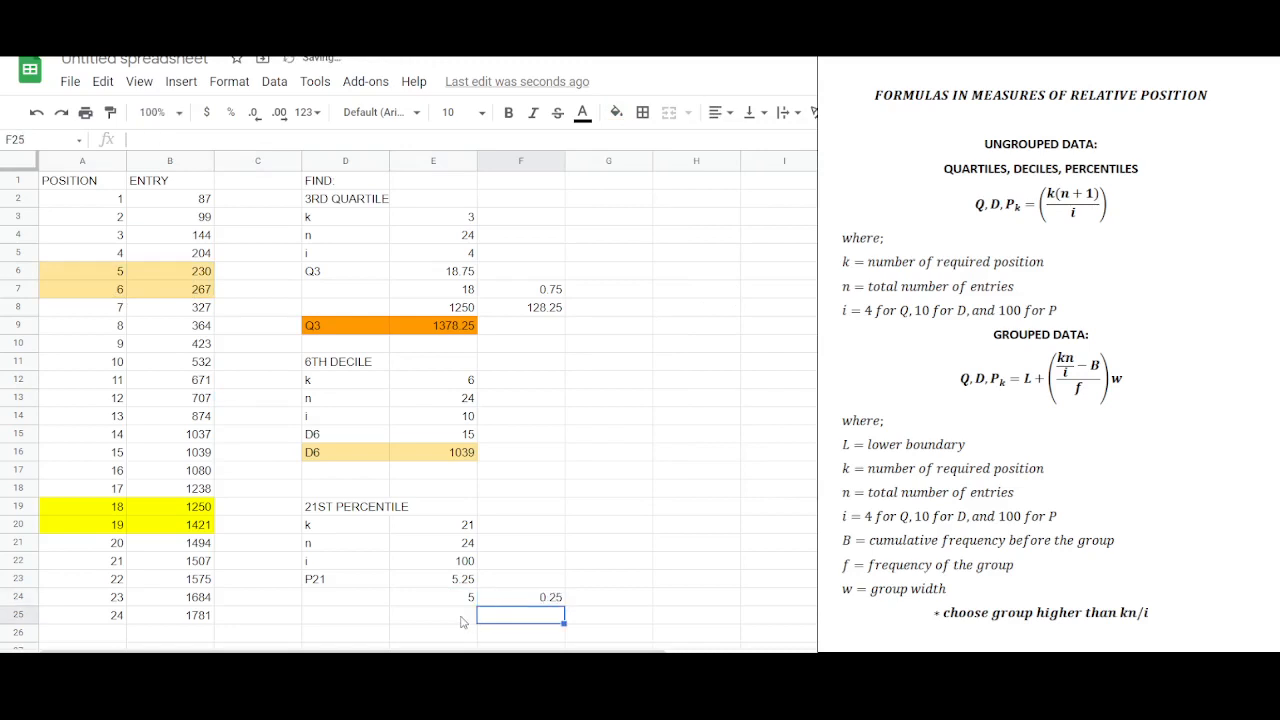
- List the 5th entry 230 and compute 0.25*(267-230) in F25, giving 9.25
click(168, 272)
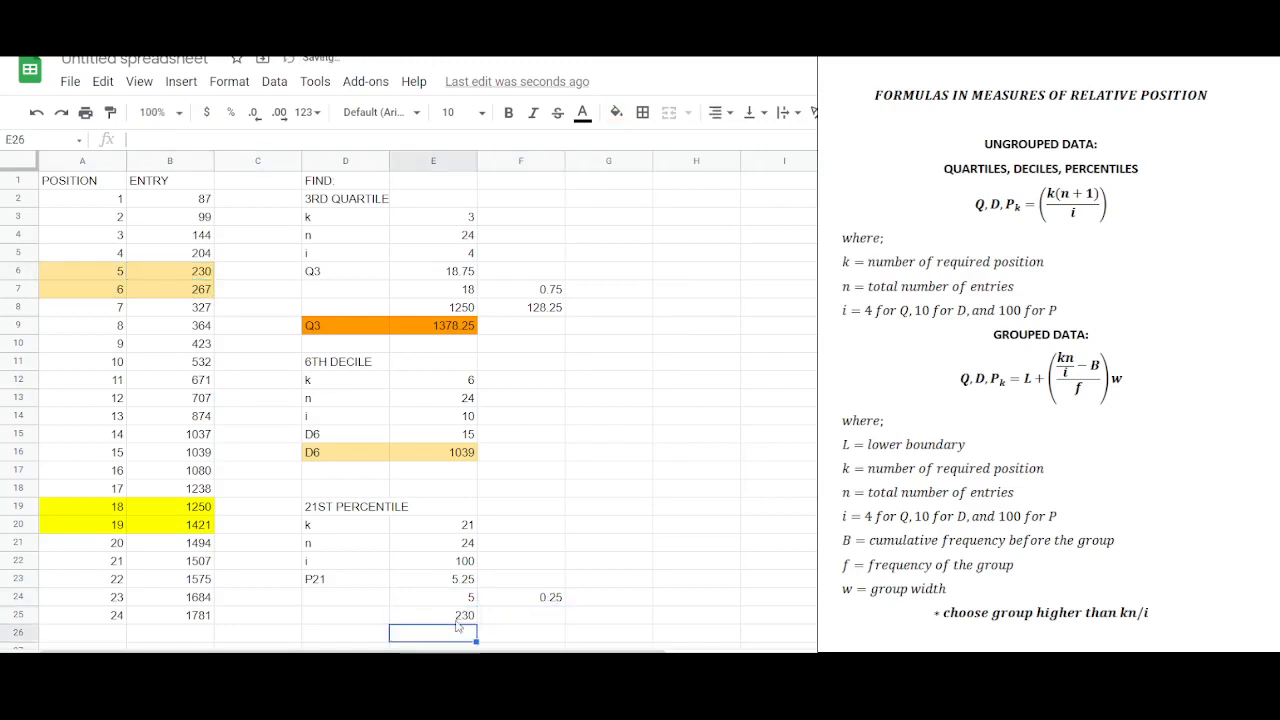
click(170, 288)
text(=F24)
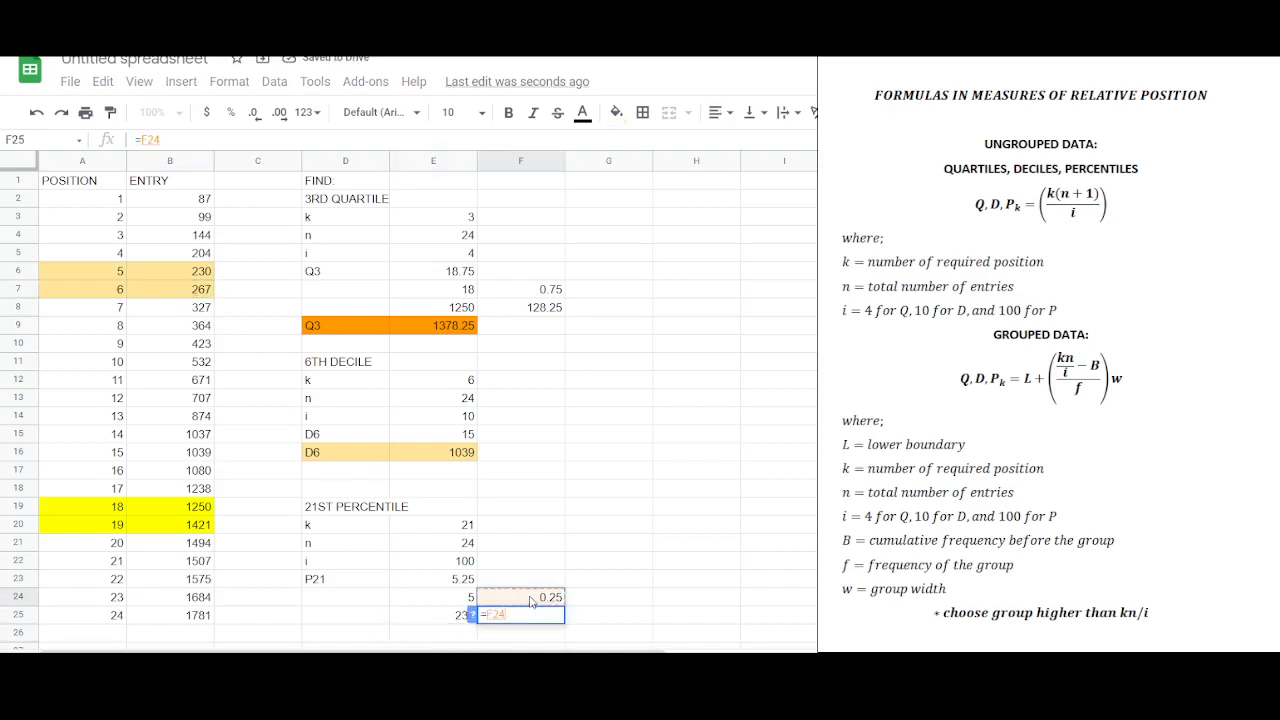
click(168, 288)
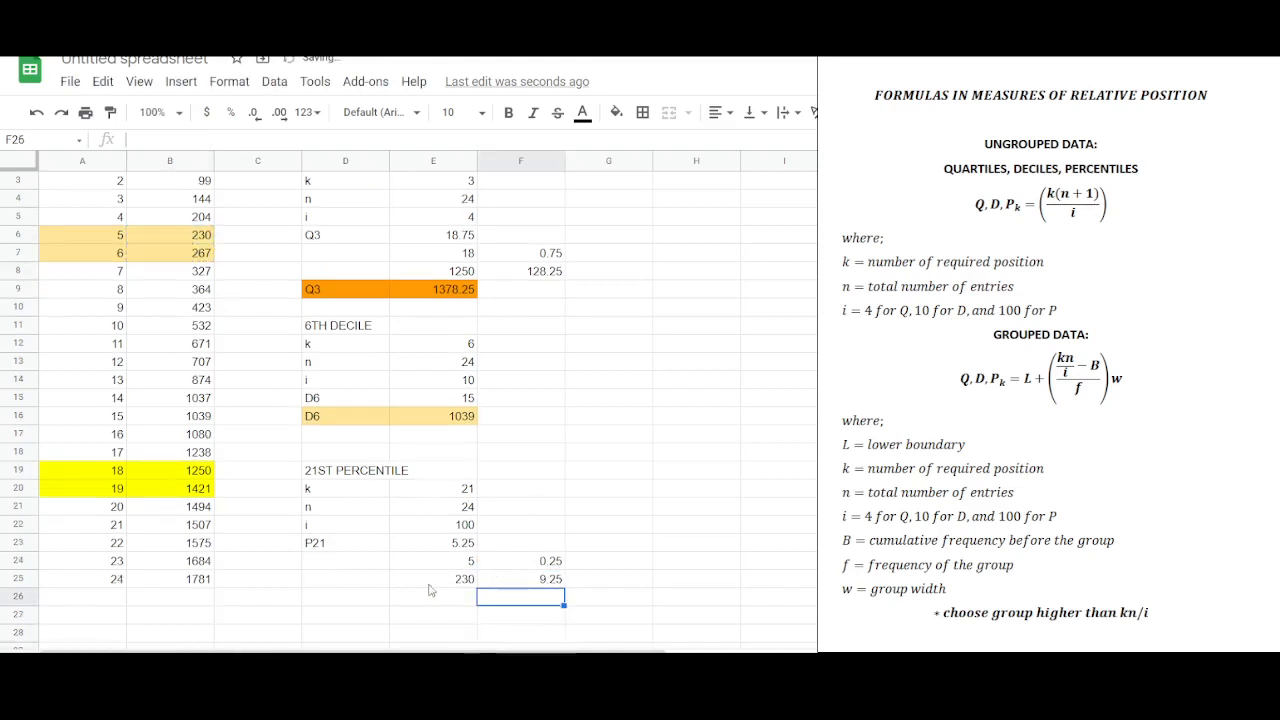
- Label P21, sum 230 + 9.25 = 239.25 via =E25+F25, and shade the result light orange
text(P21)
click(432, 596)
text(=E25)
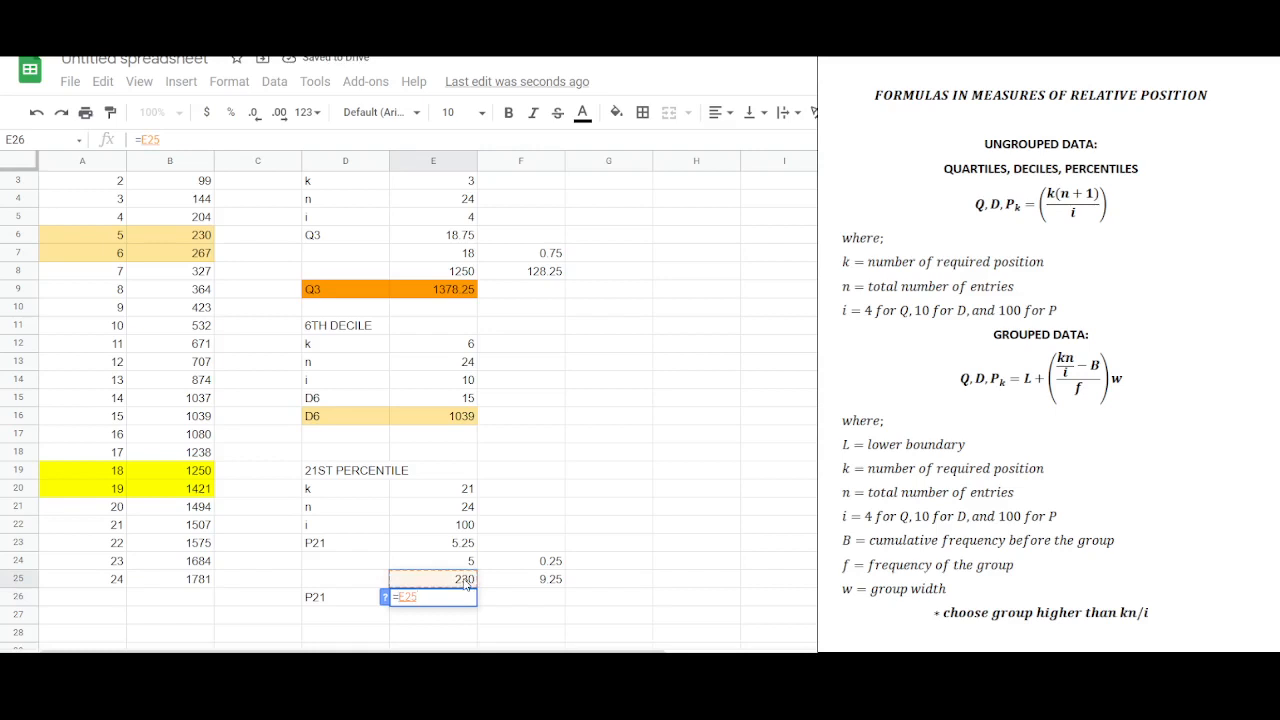
click(520, 578)
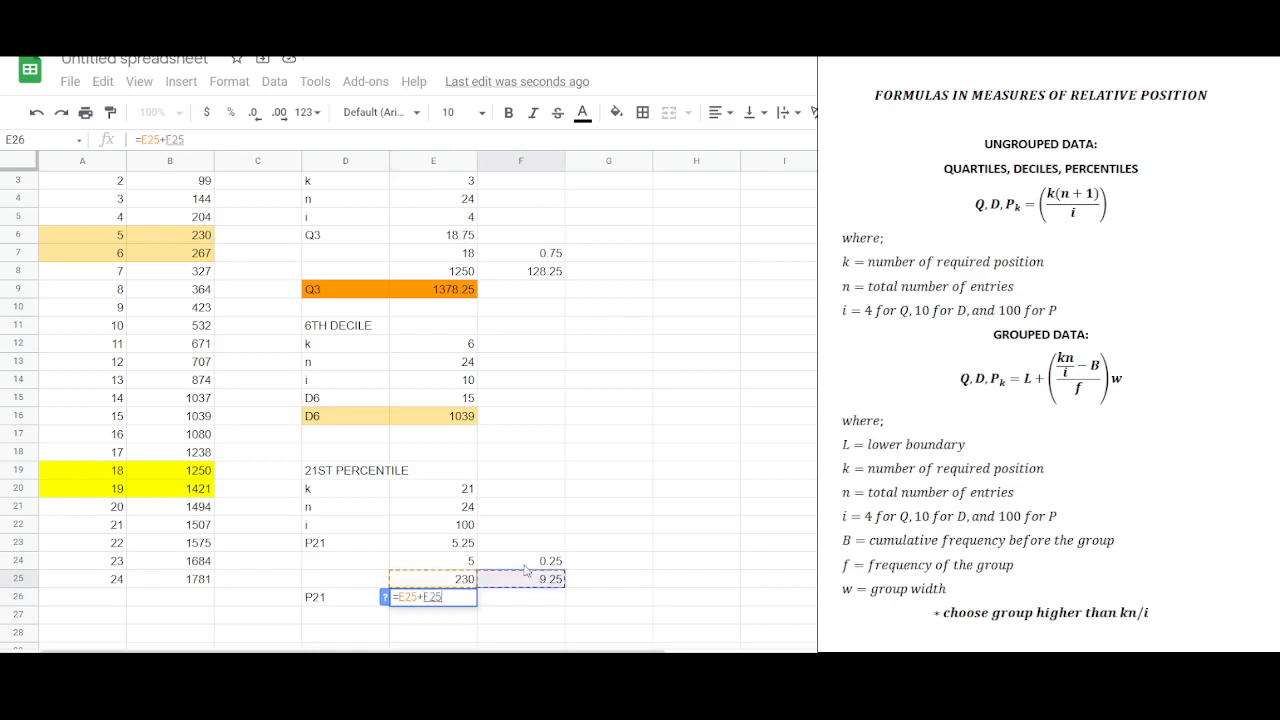
key(Enter)
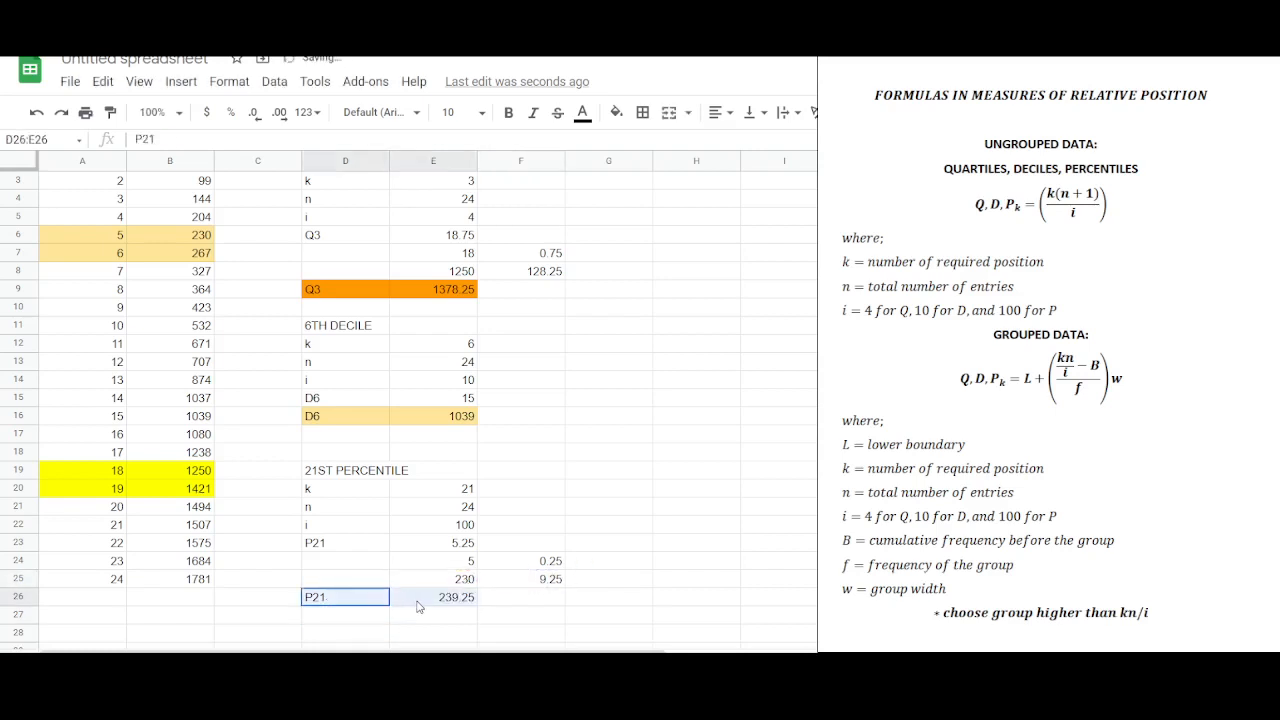
click(616, 112)
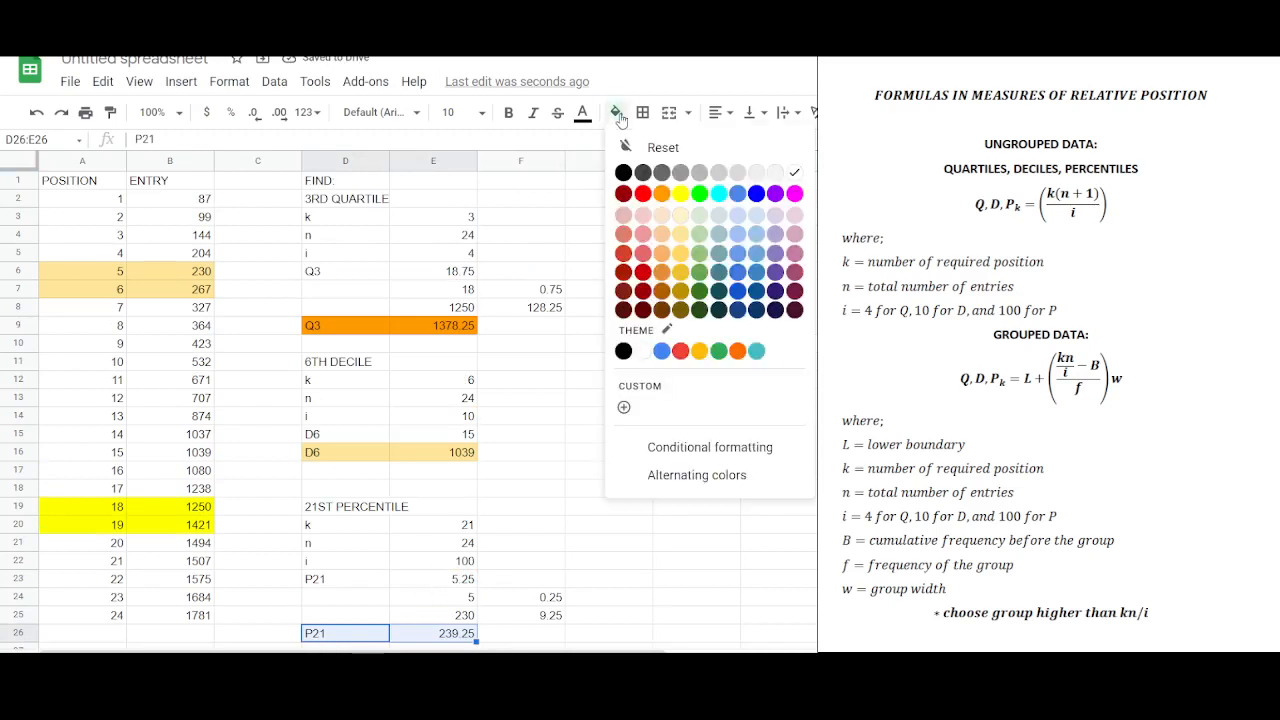
click(608, 432)
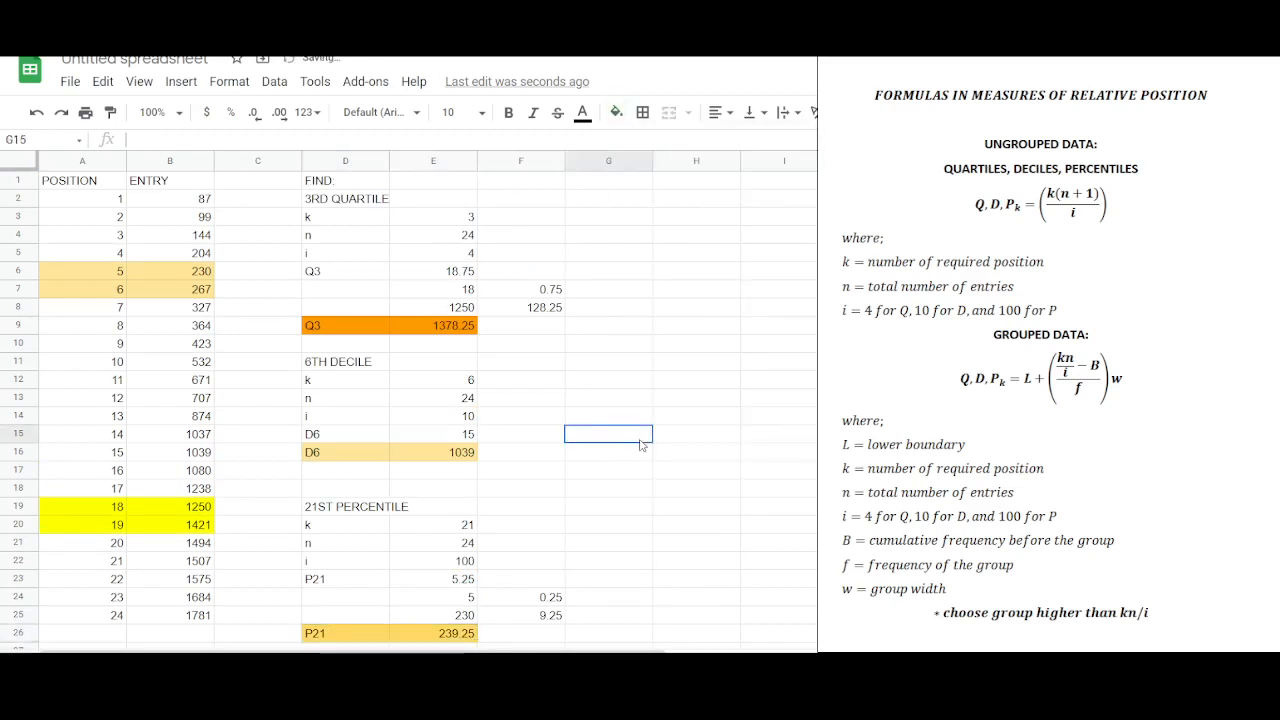